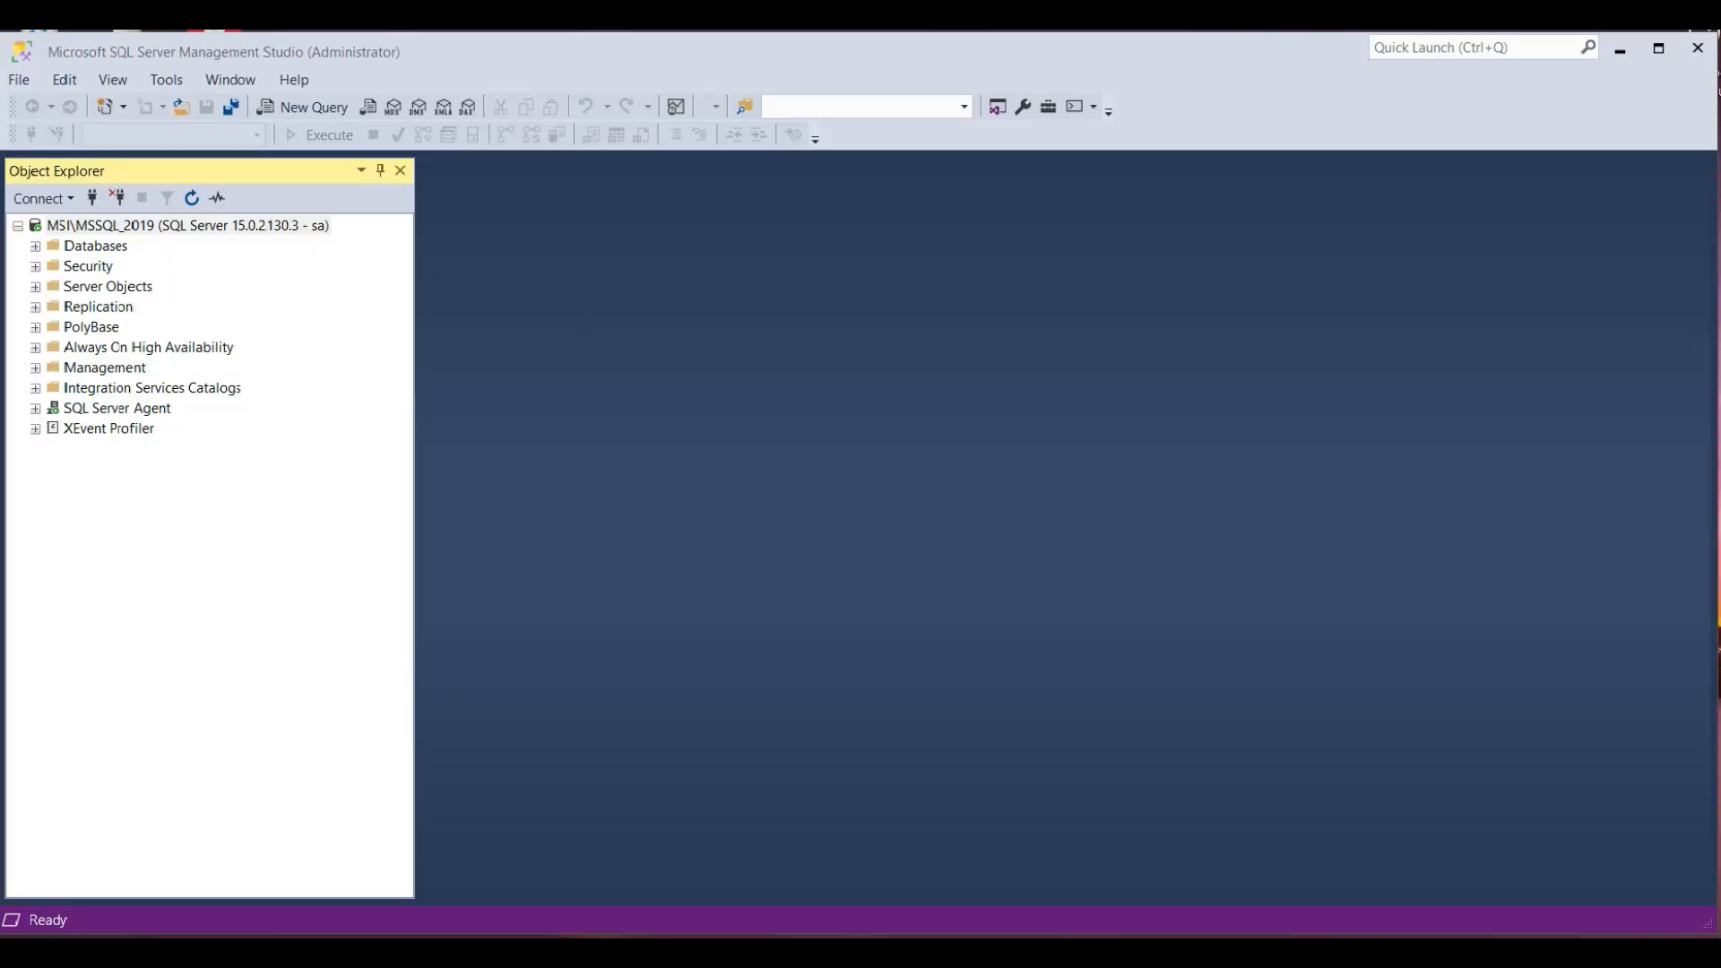
# Create the password-protected SSISDB catalog and open its Properties
pyautogui.click(149, 388)
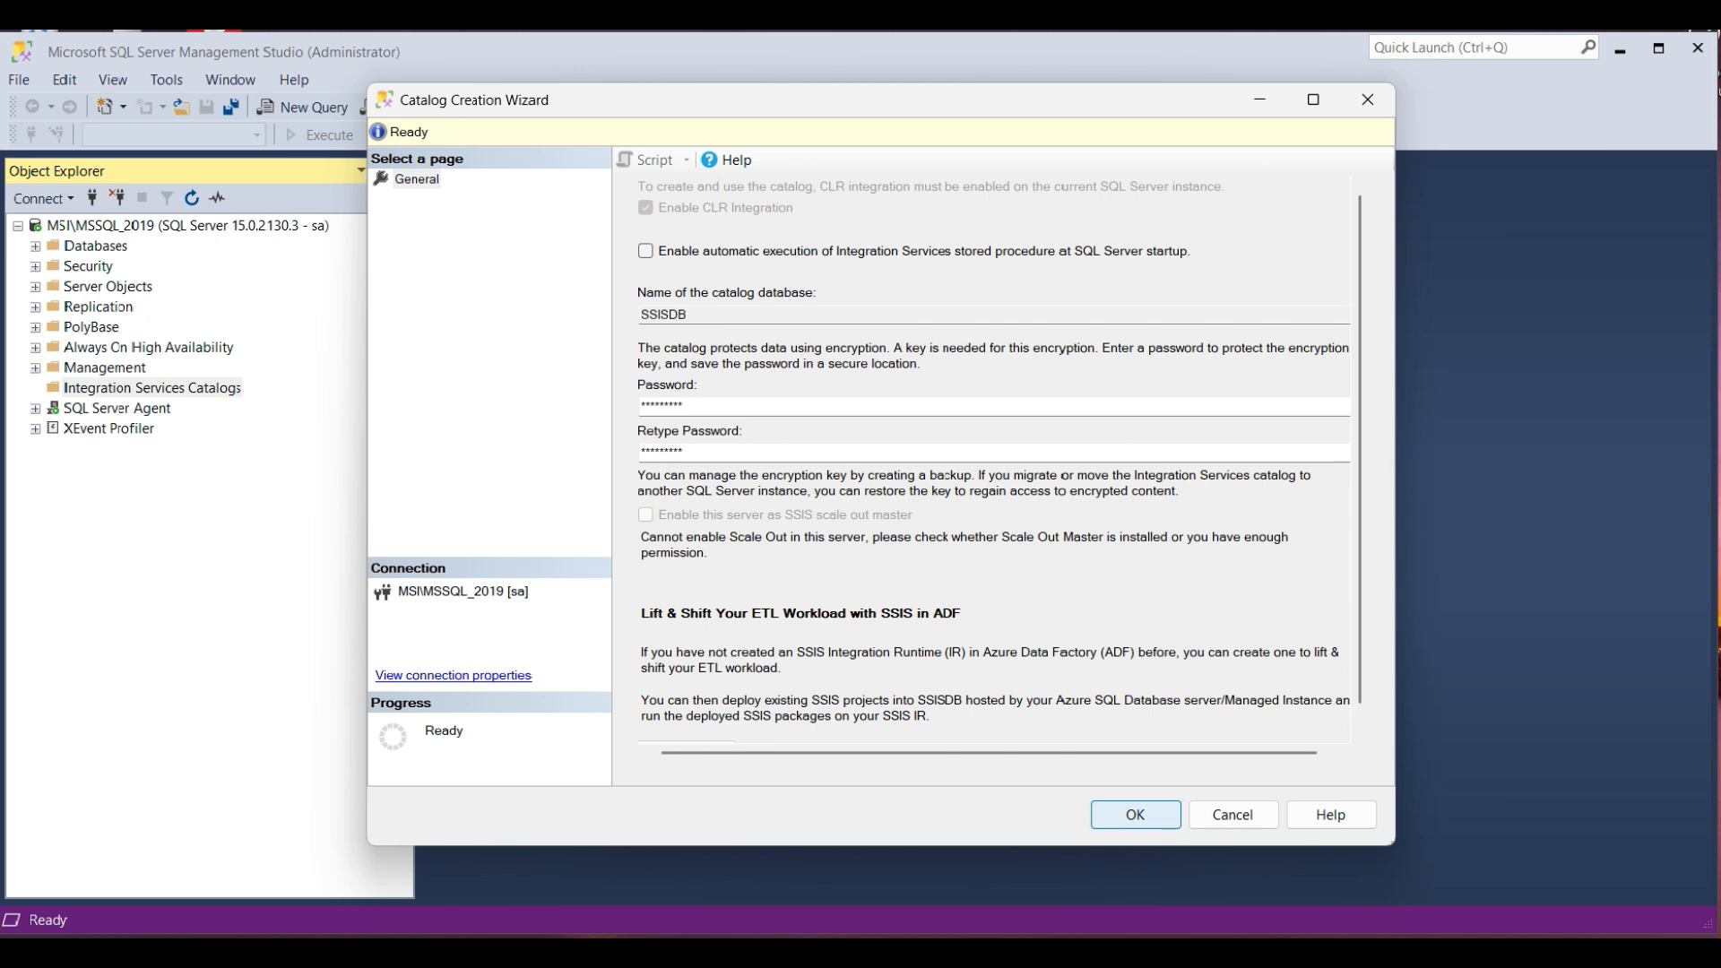
pyautogui.click(1135, 814)
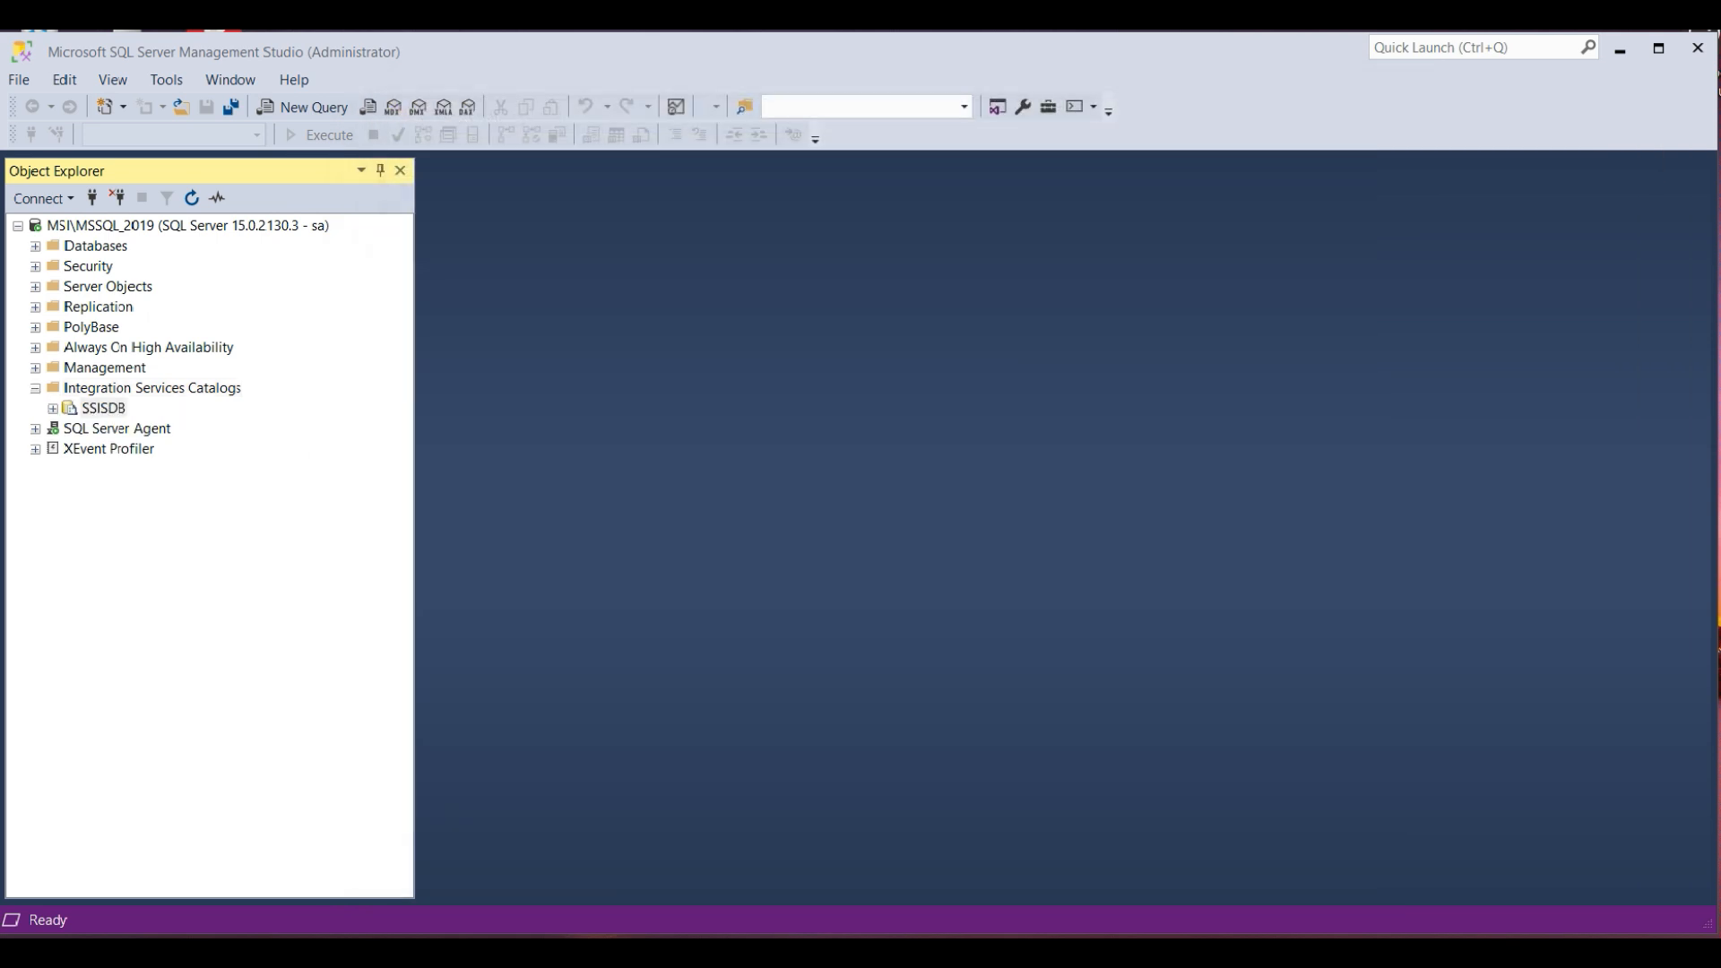
pyautogui.click(86, 408)
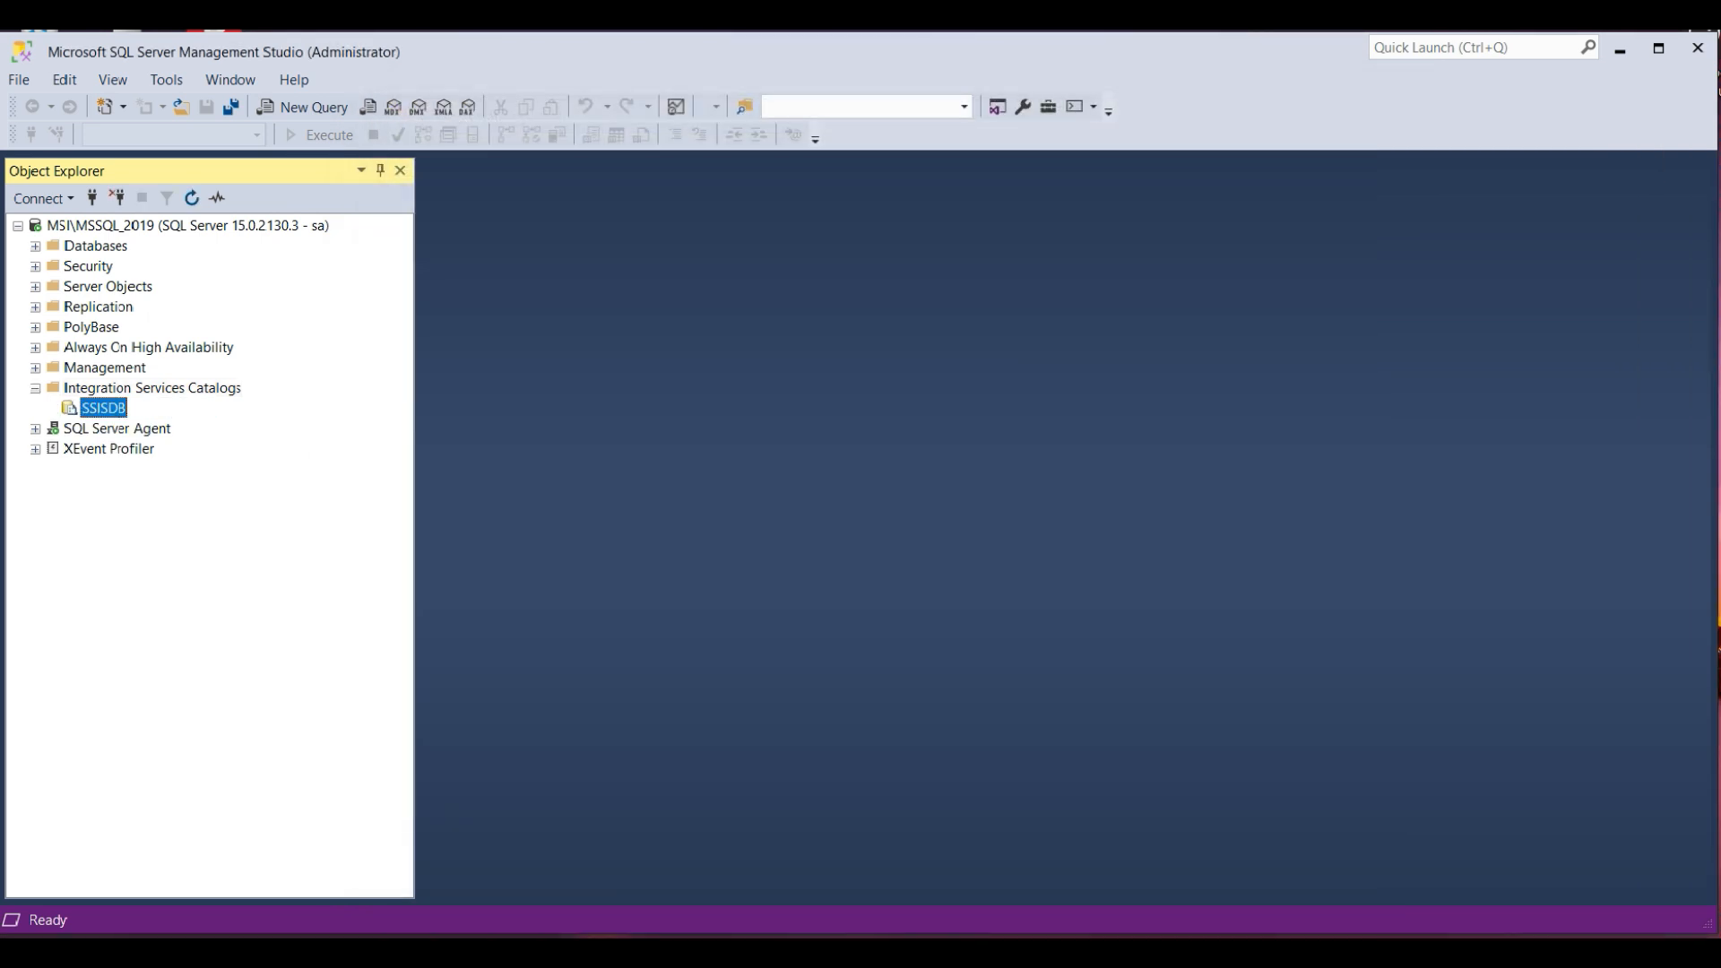
pyautogui.rightClick(92, 408)
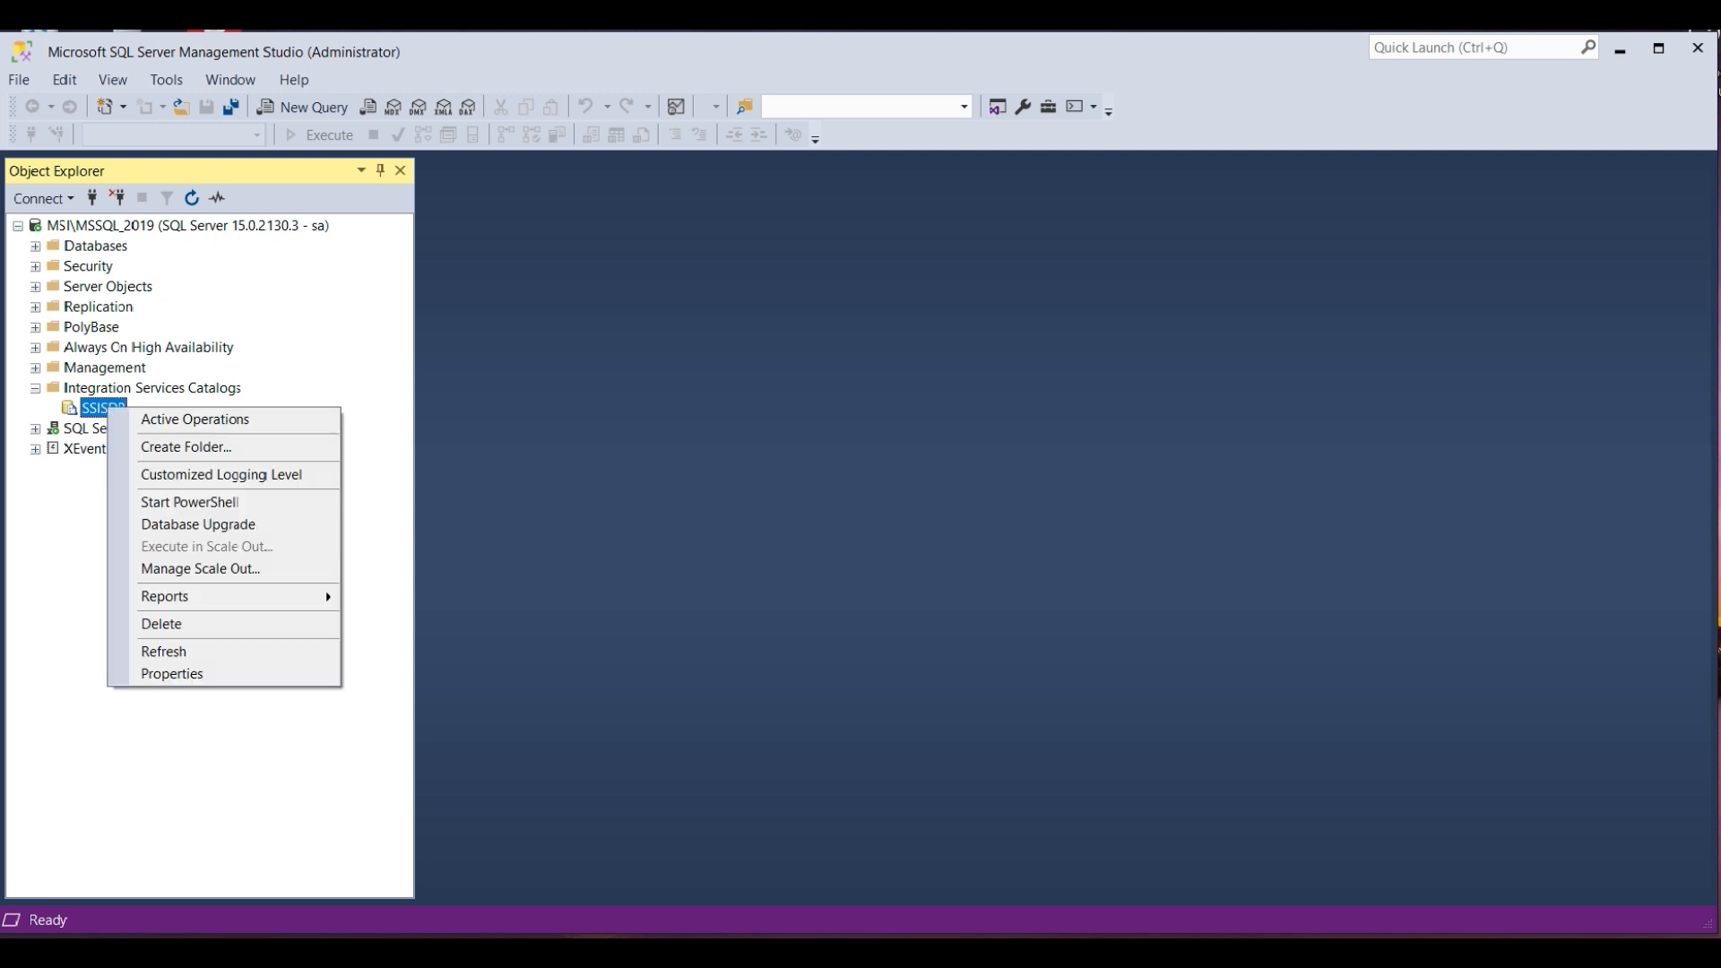
pyautogui.moveTo(172, 673)
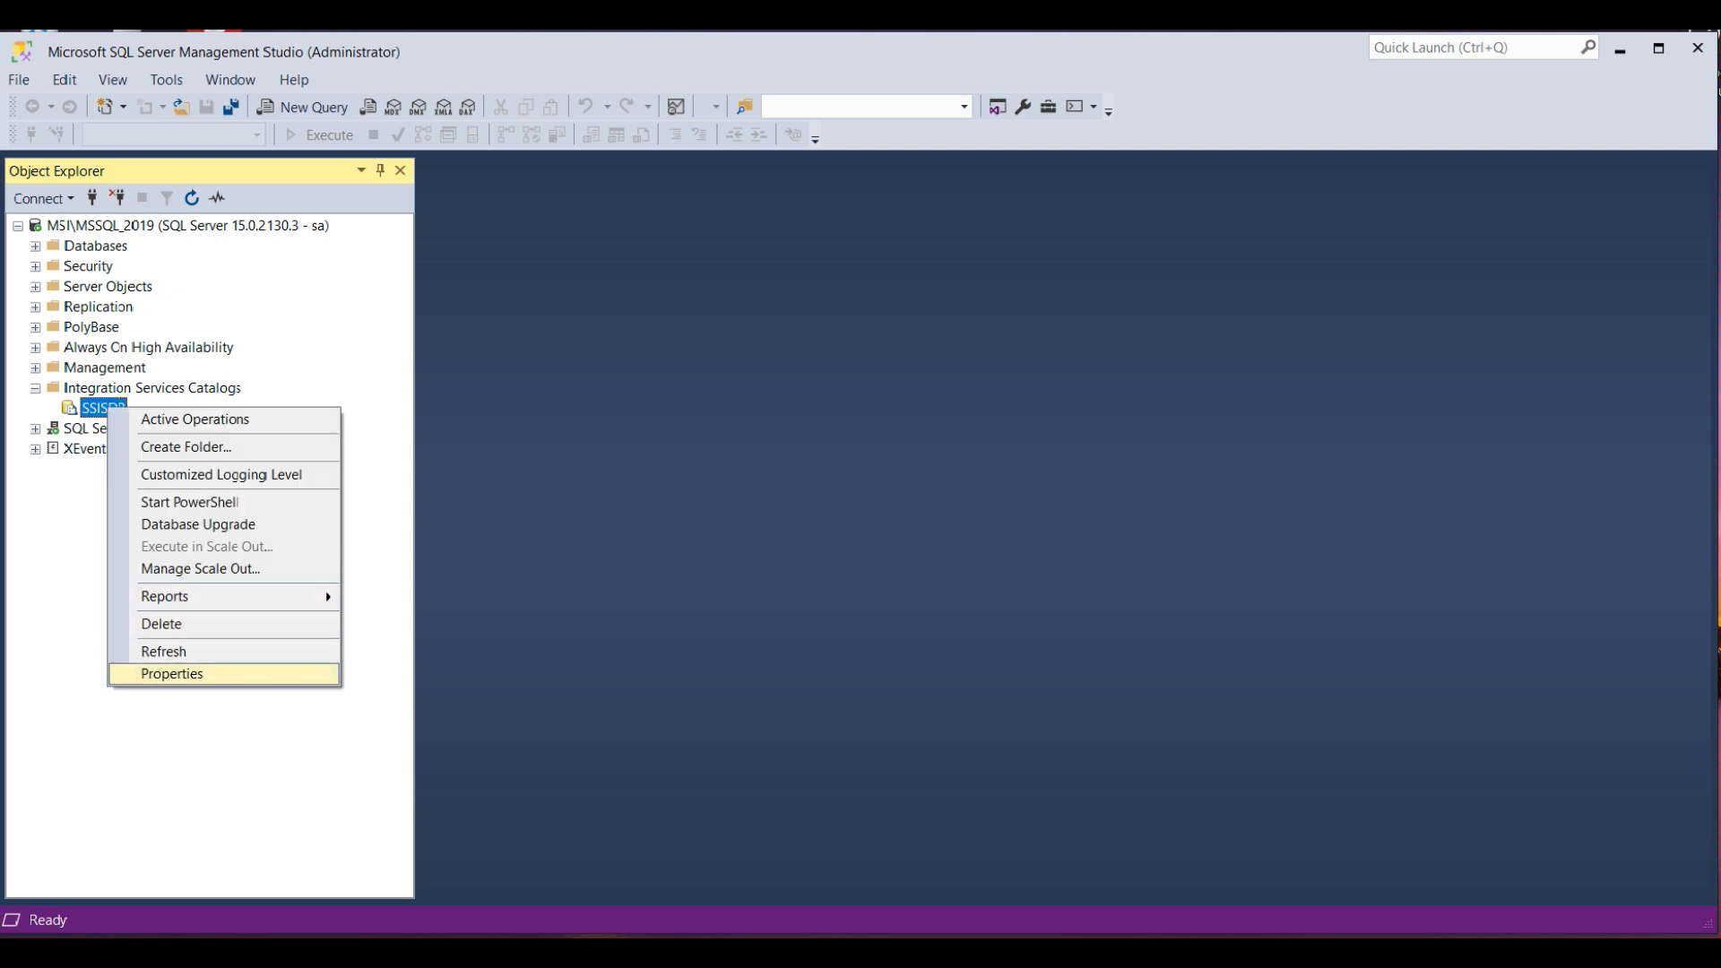
pyautogui.click(169, 673)
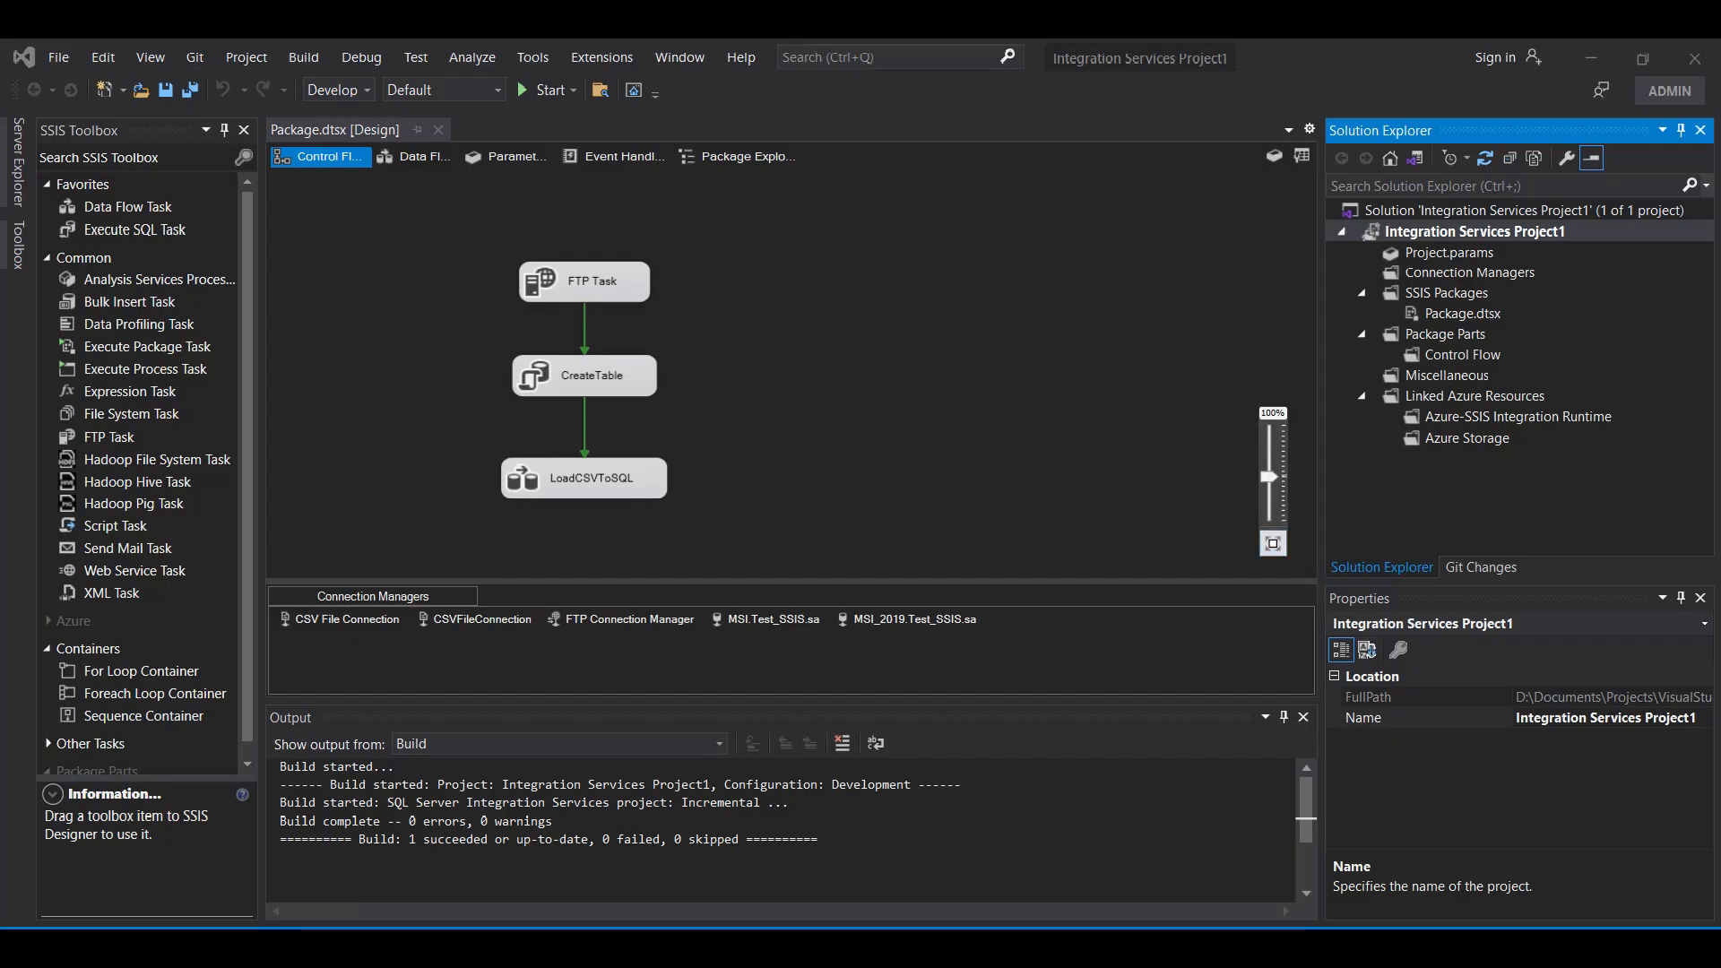
# Launch the project's Deploy wizard and advance with SSIS in SQL Server as the target
pyautogui.rightClick(1474, 230)
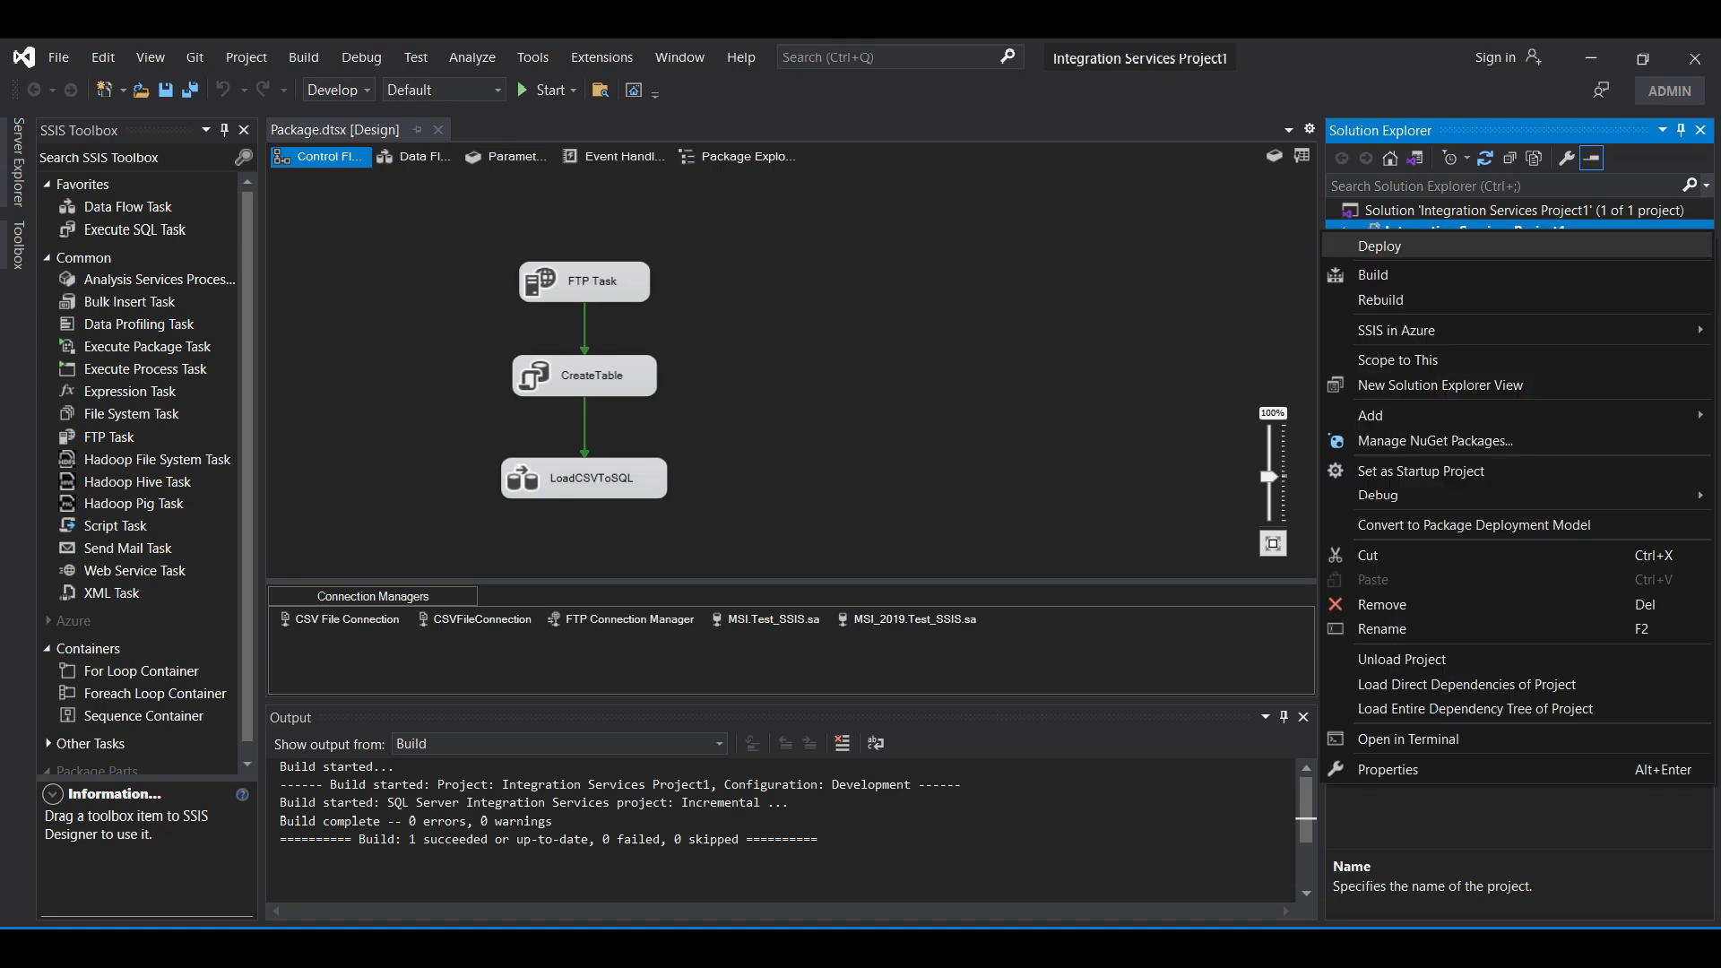
pyautogui.click(1379, 246)
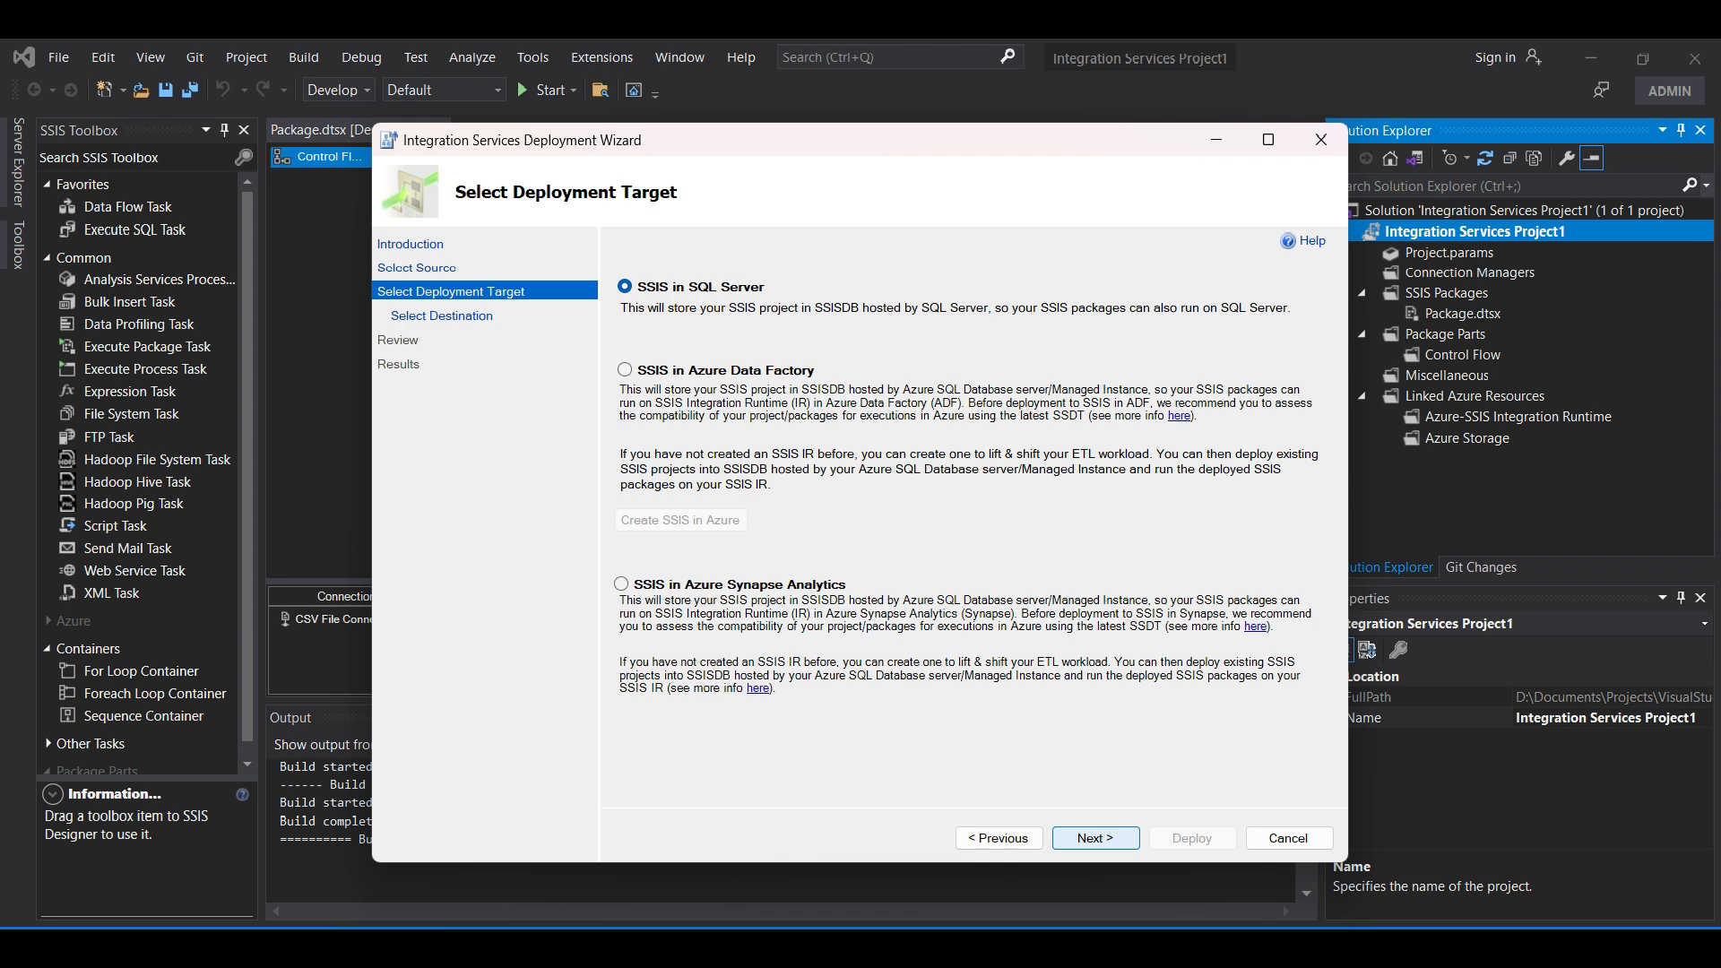
pyautogui.click(1095, 838)
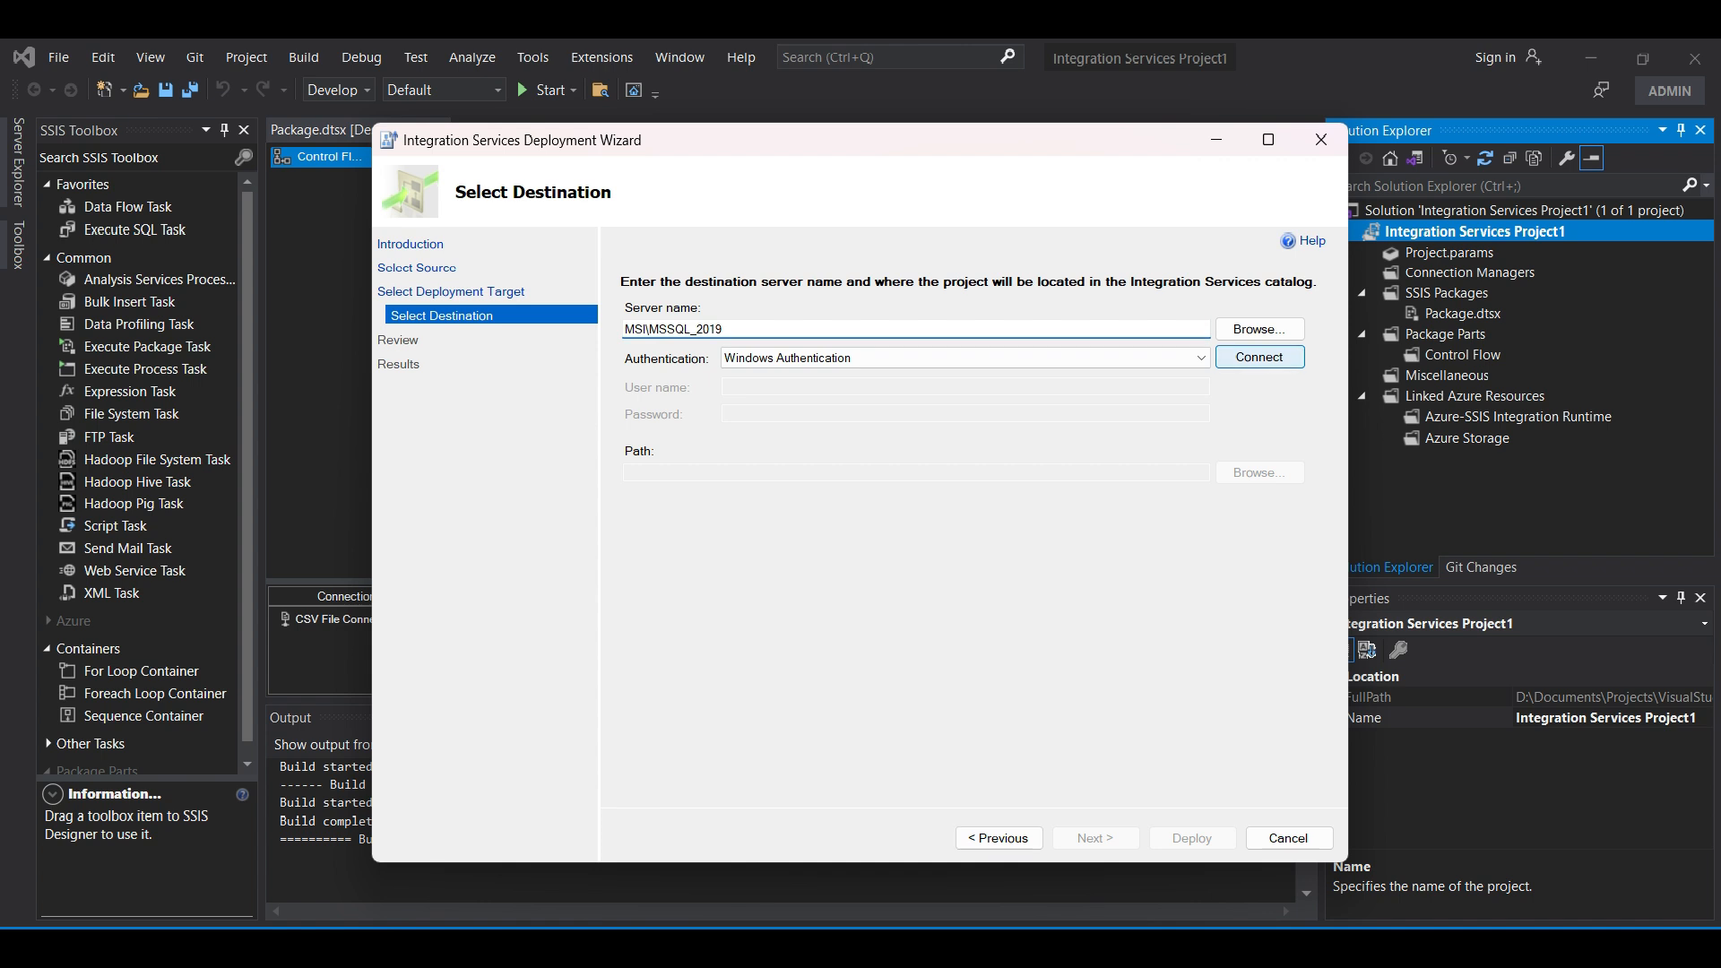
# Connect to MSI\MSSQL_2019 and set a new SSISDB folder SSIS_Test as the deployment path
pyautogui.click(1259, 355)
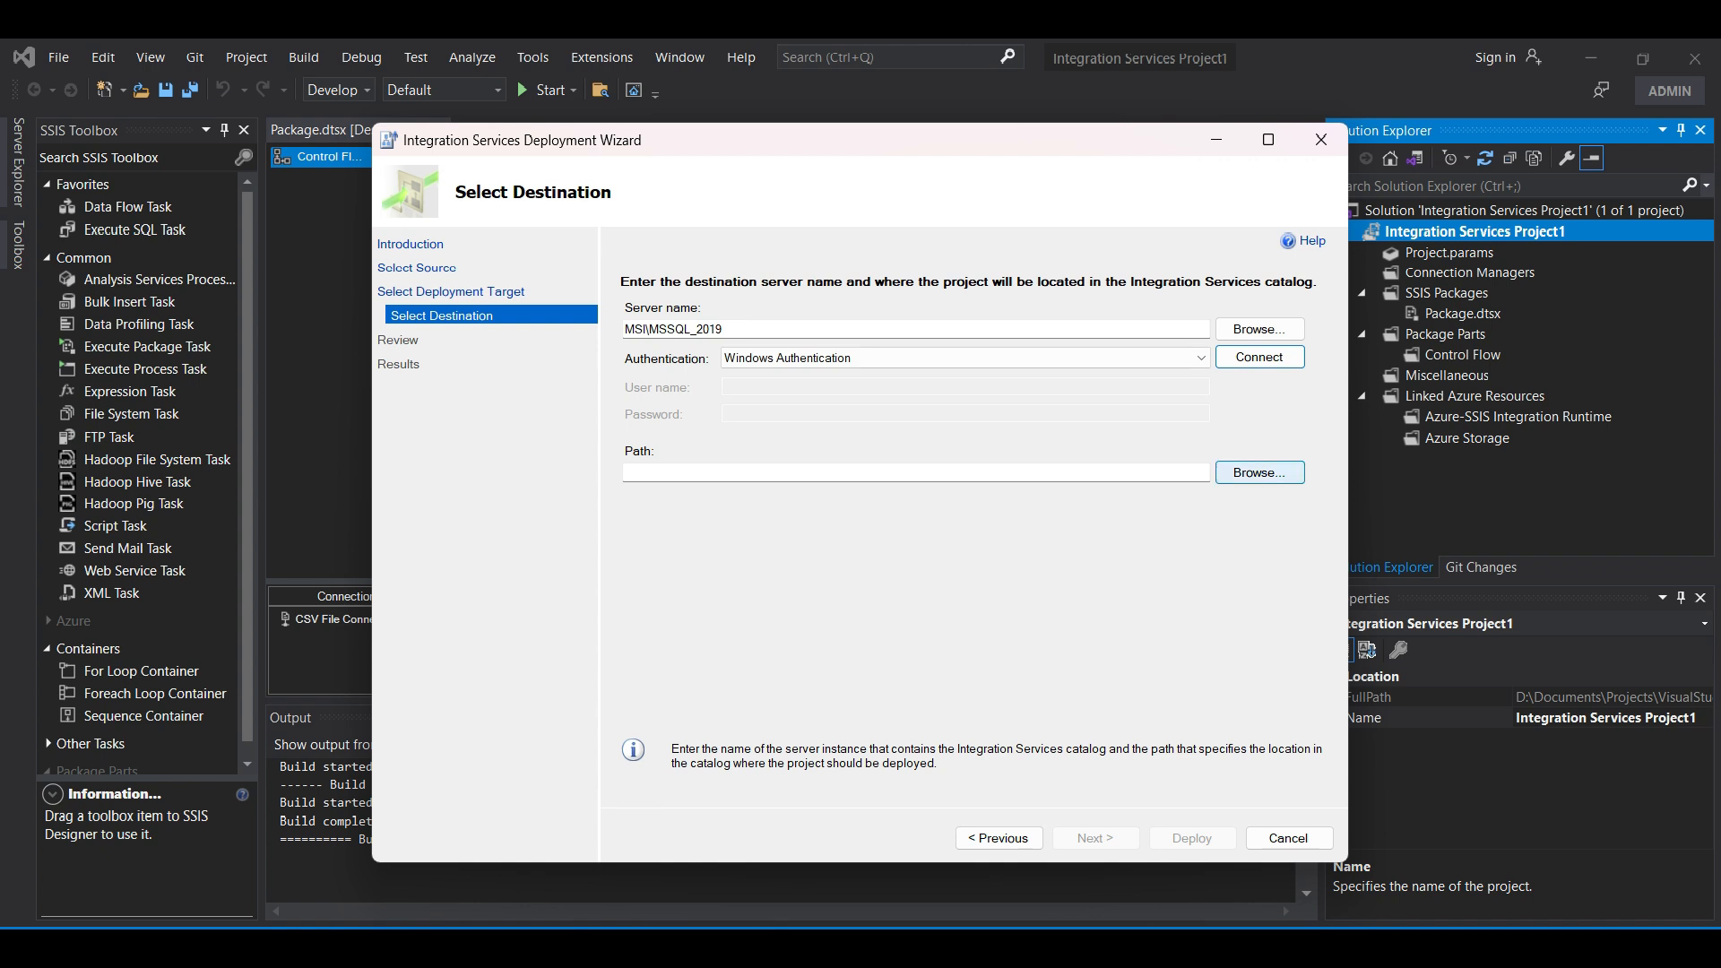
pyautogui.click(1259, 473)
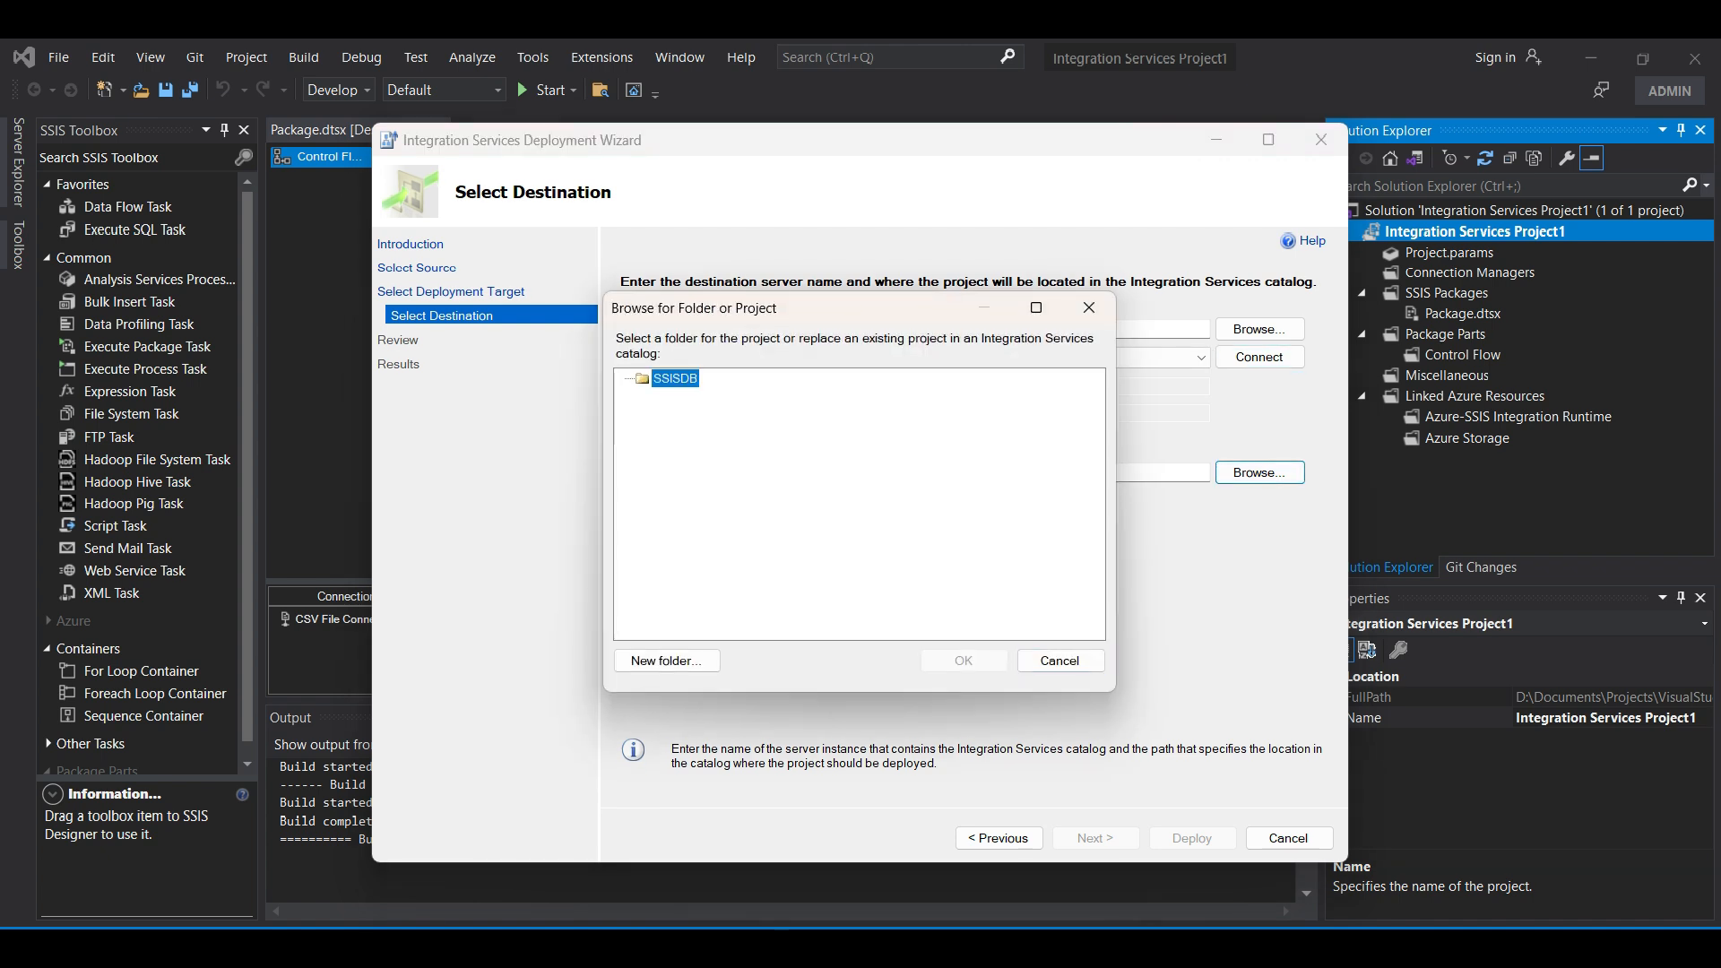
pyautogui.click(666, 660)
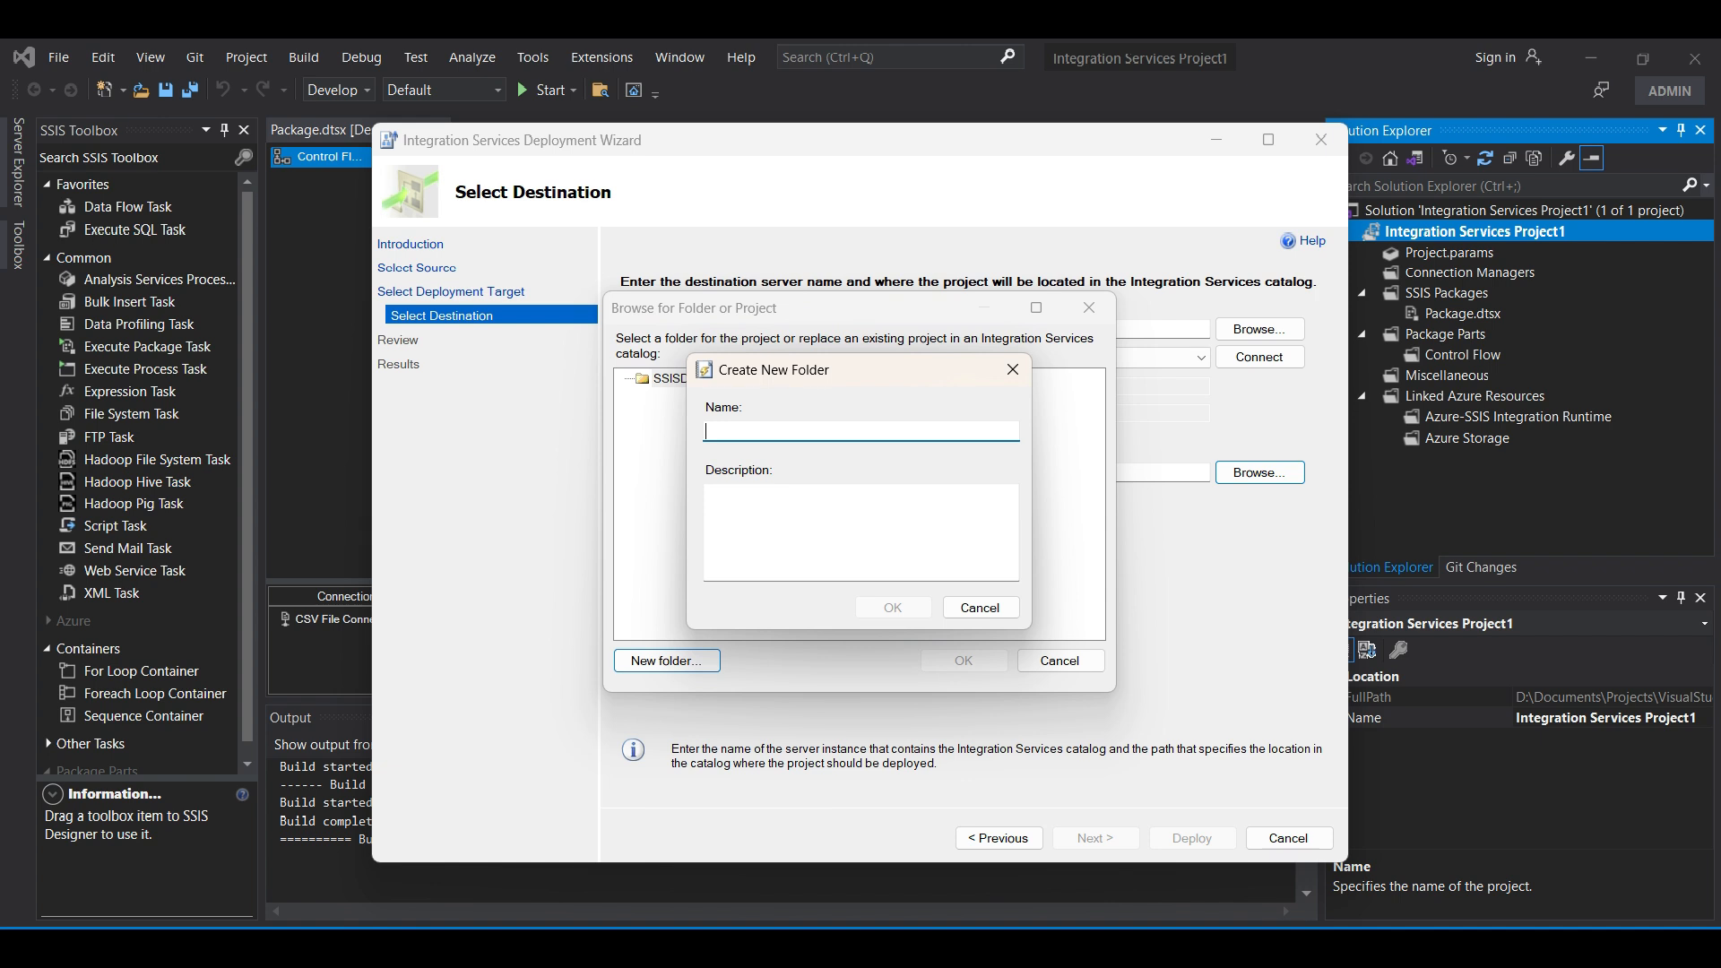
pyautogui.write('SSIS_Te')
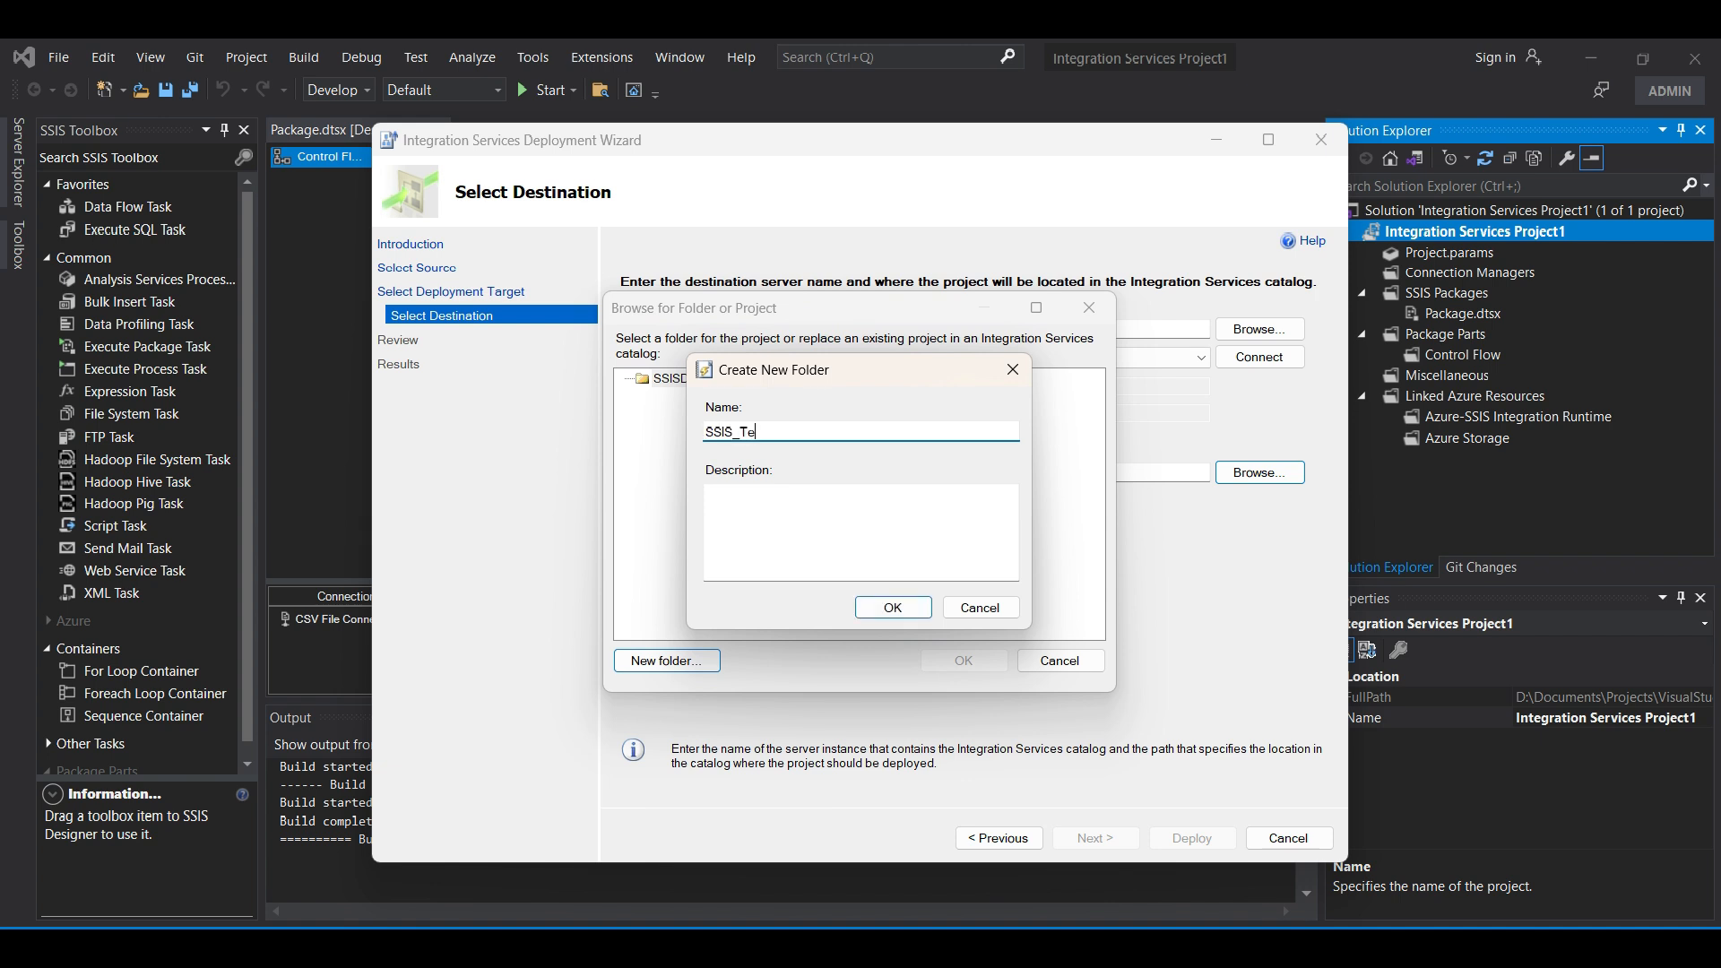
pyautogui.click(981, 607)
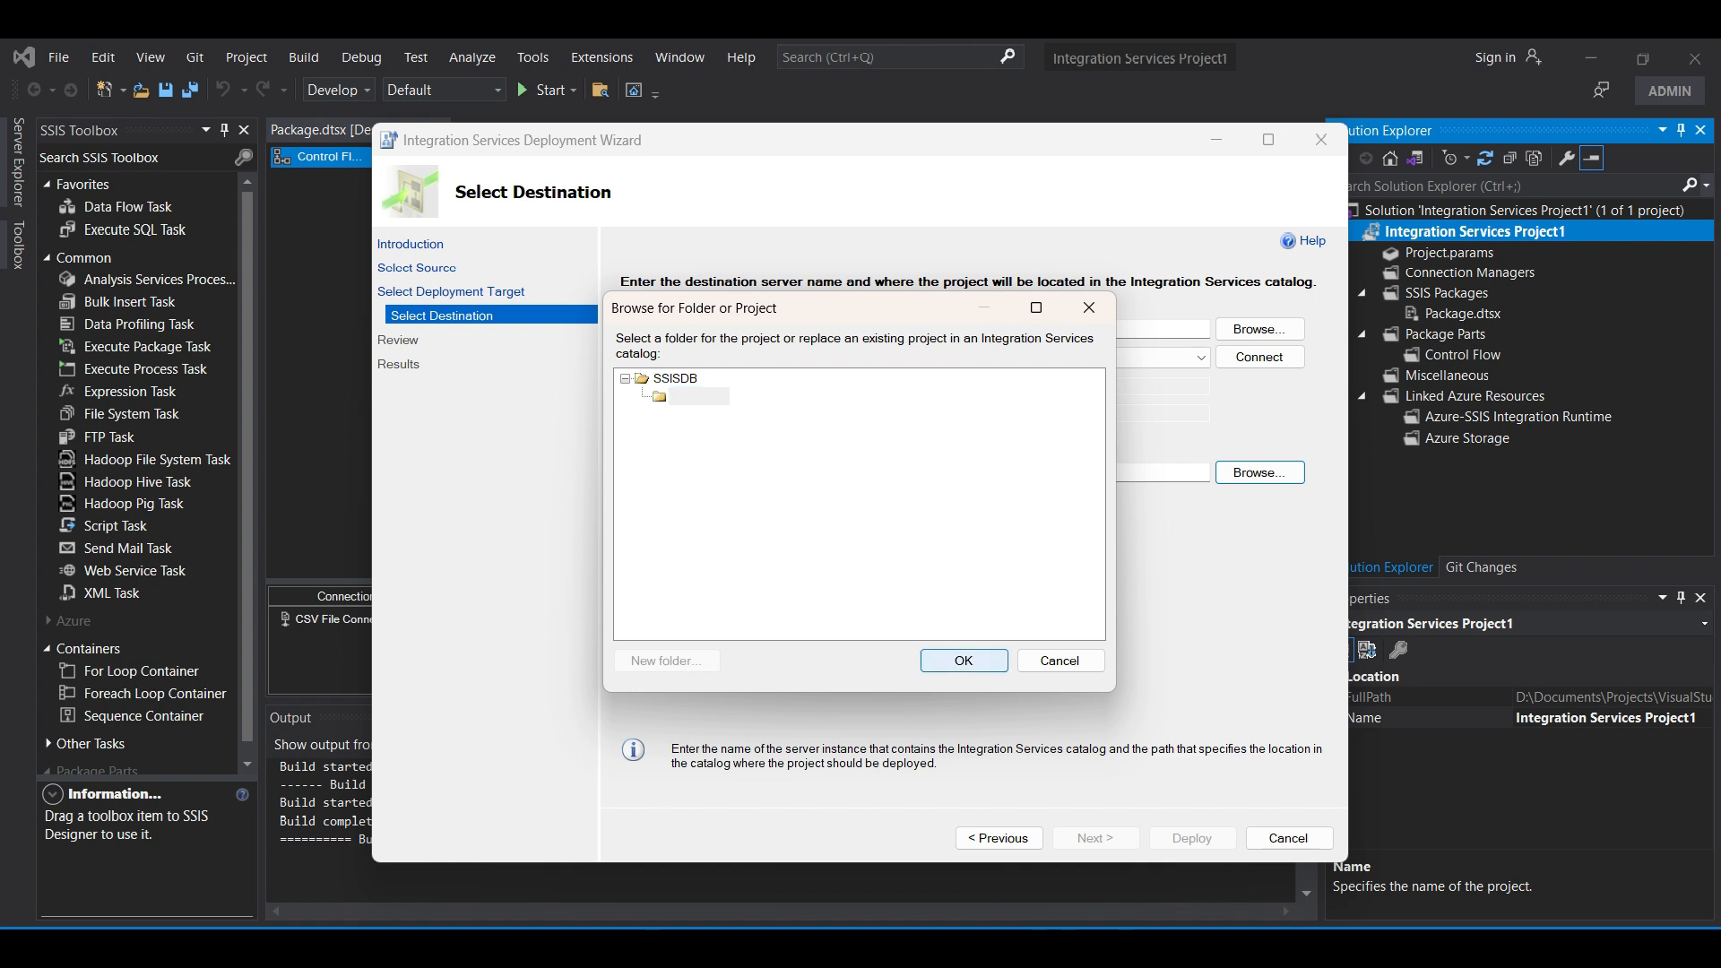
pyautogui.click(963, 660)
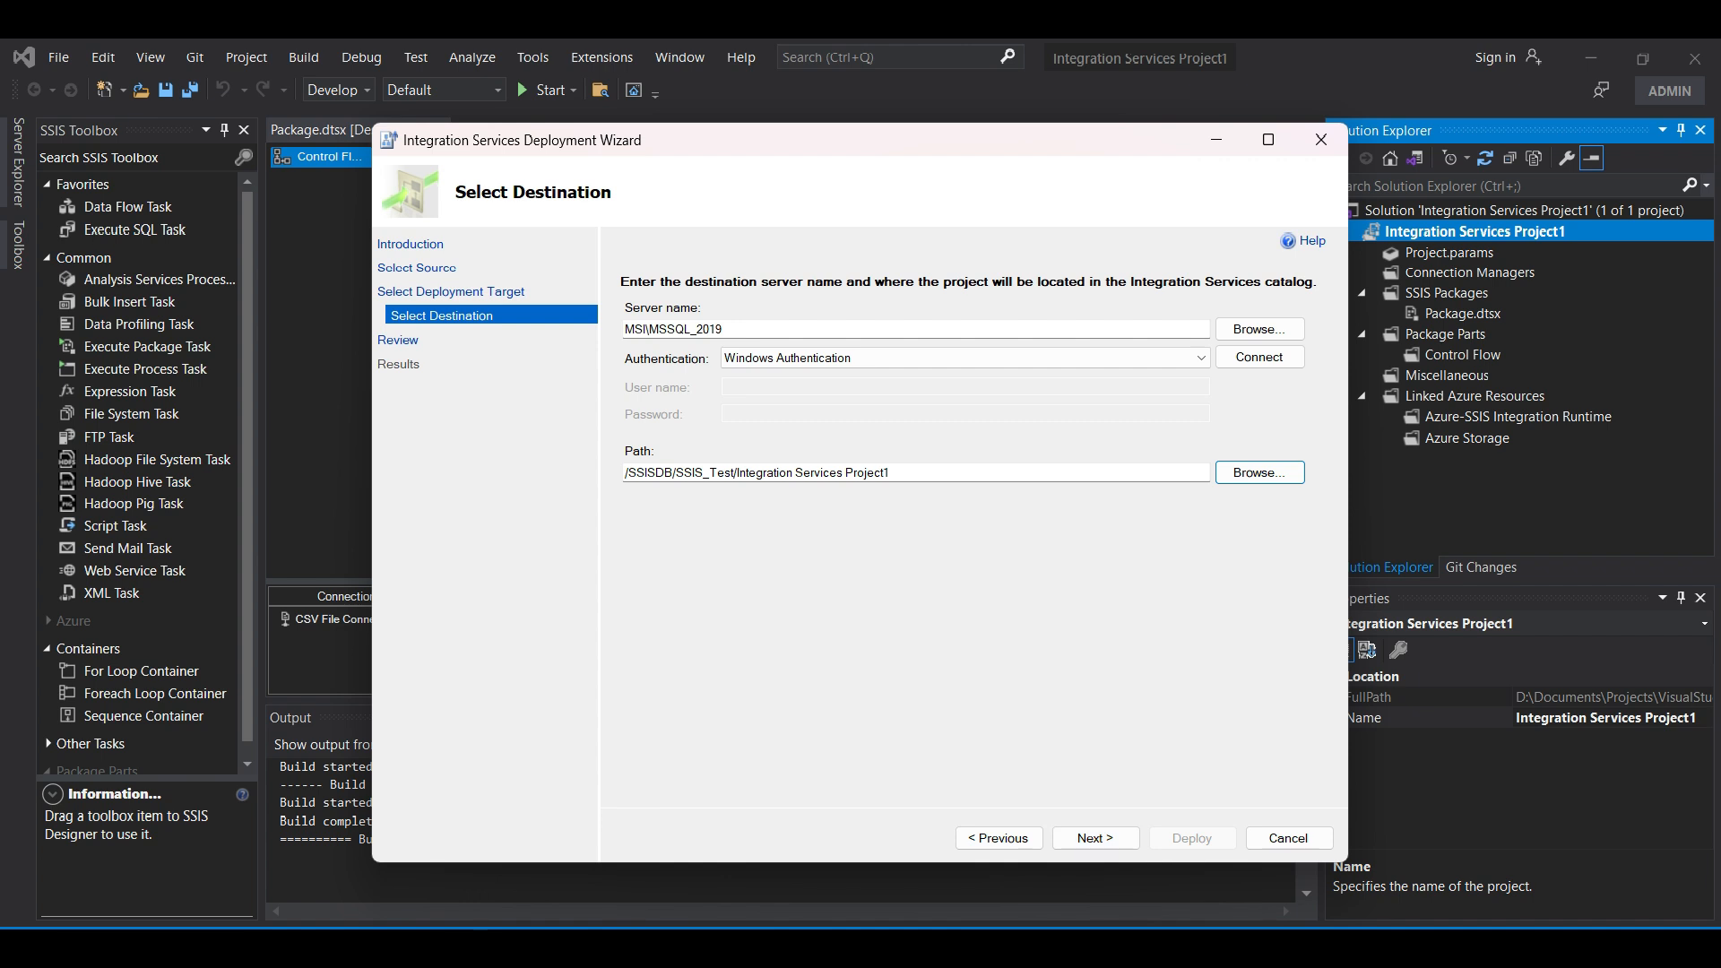
# Review the selections, deploy the project, and close the finished wizard
pyautogui.click(1096, 838)
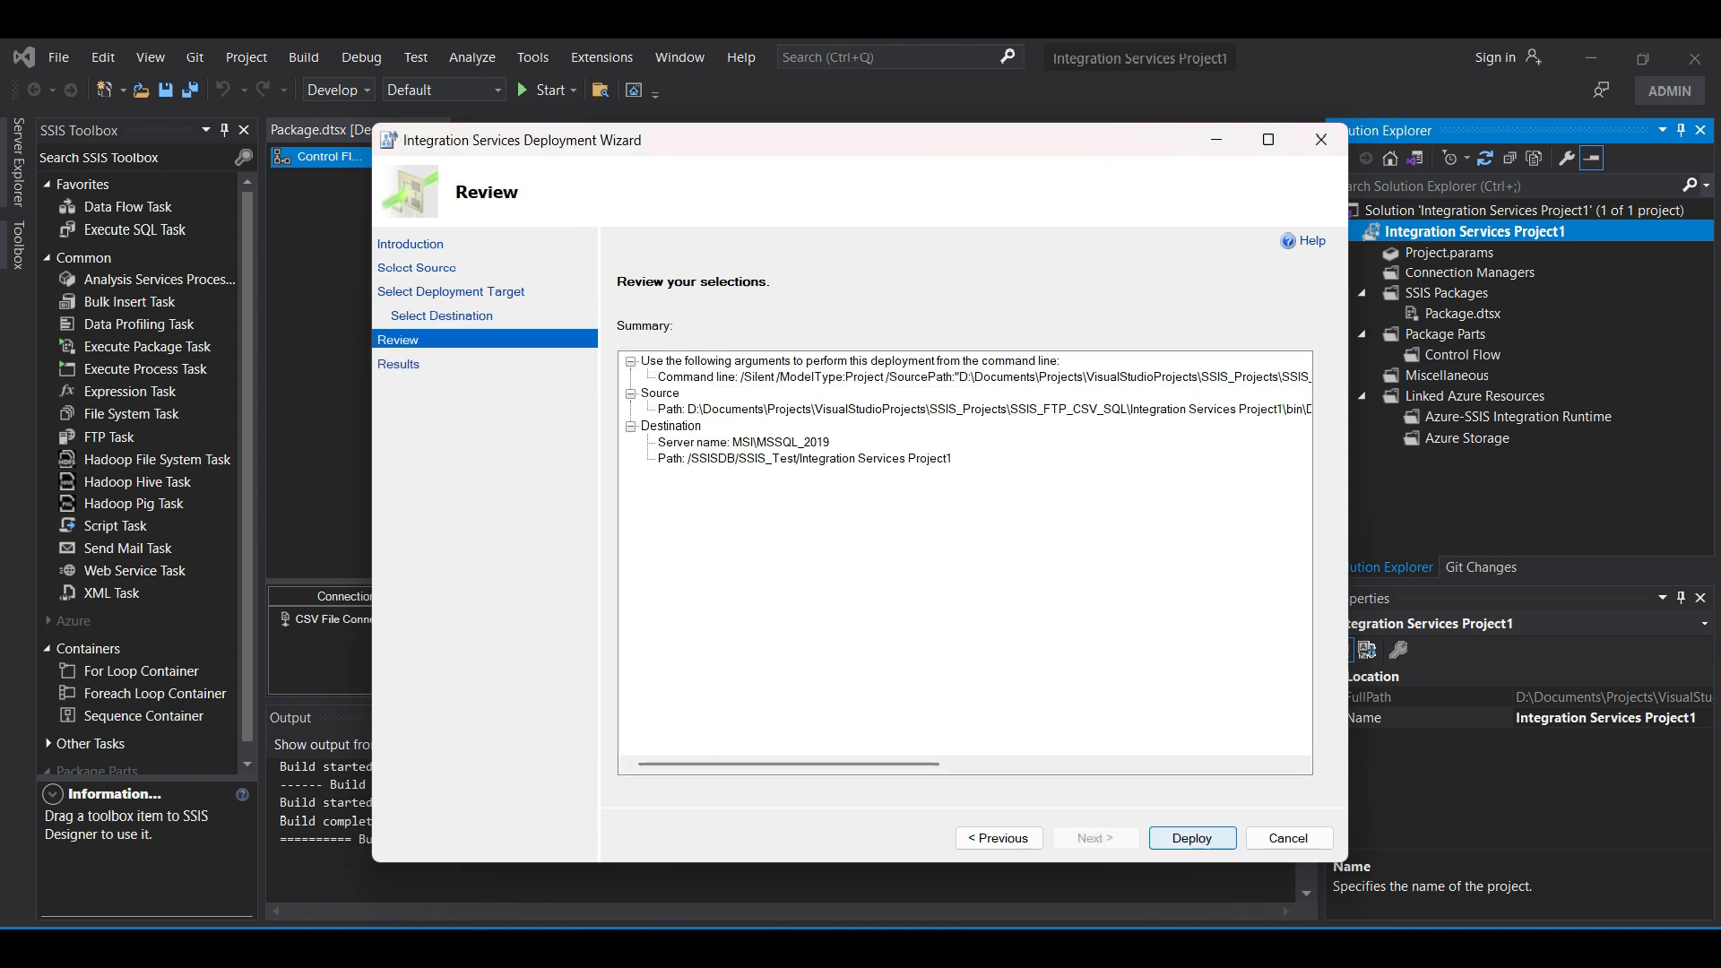
pyautogui.click(1192, 838)
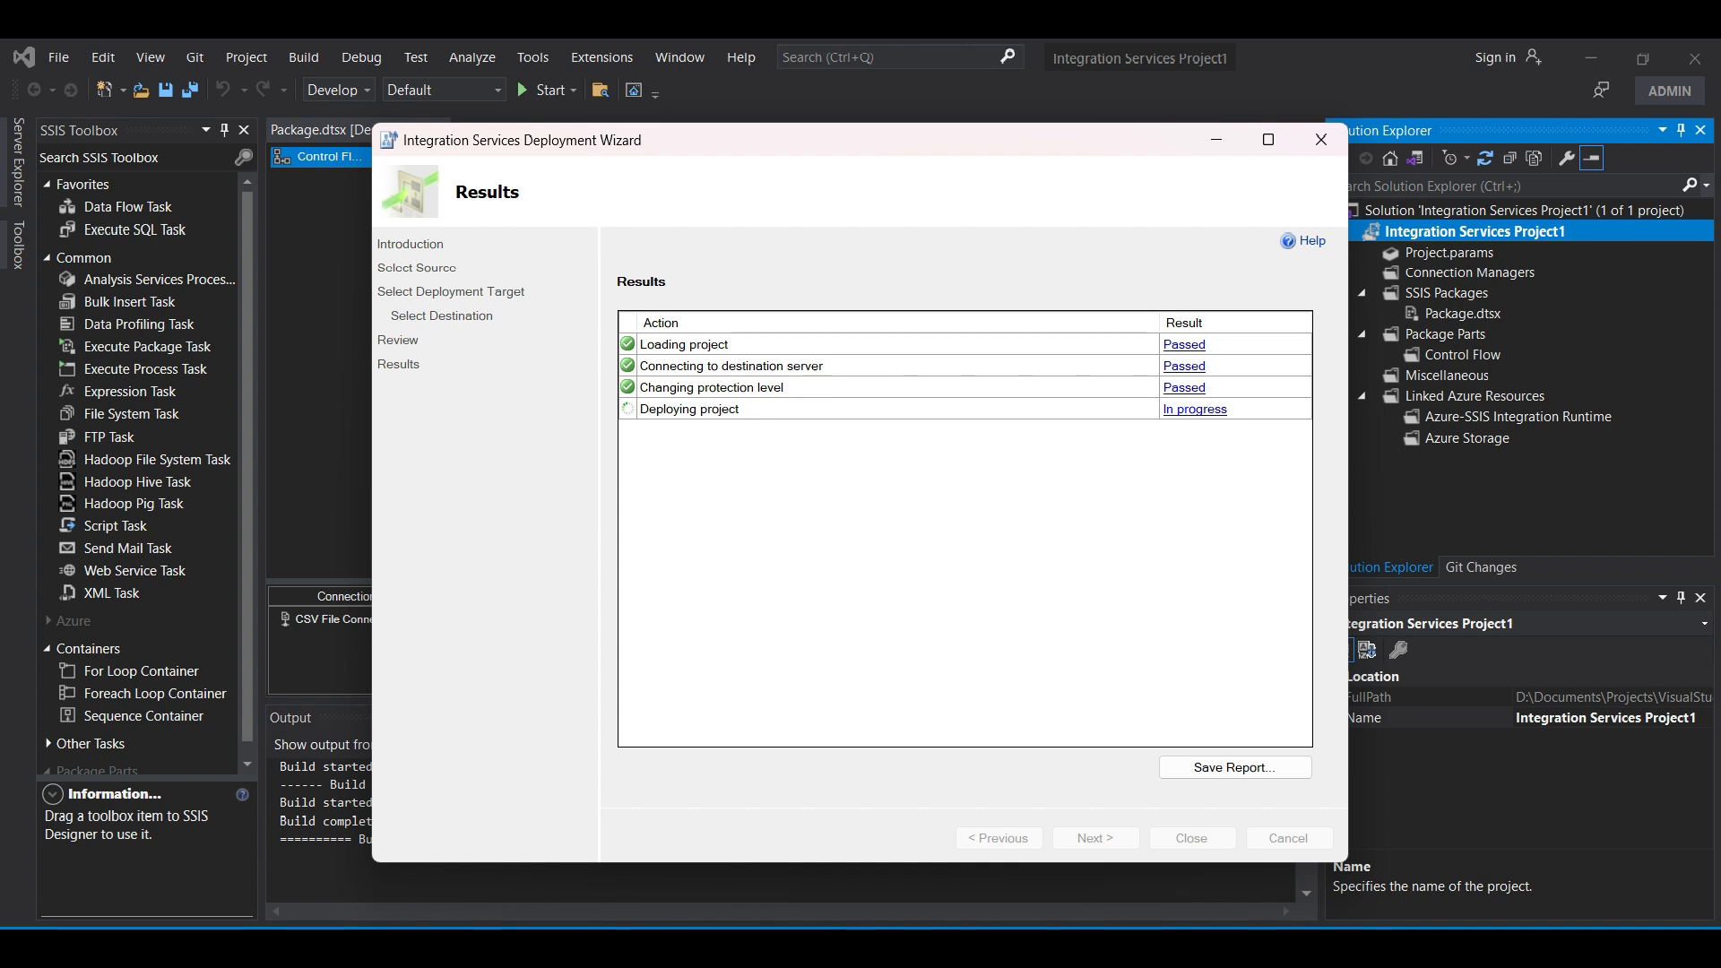
pyautogui.click(1235, 767)
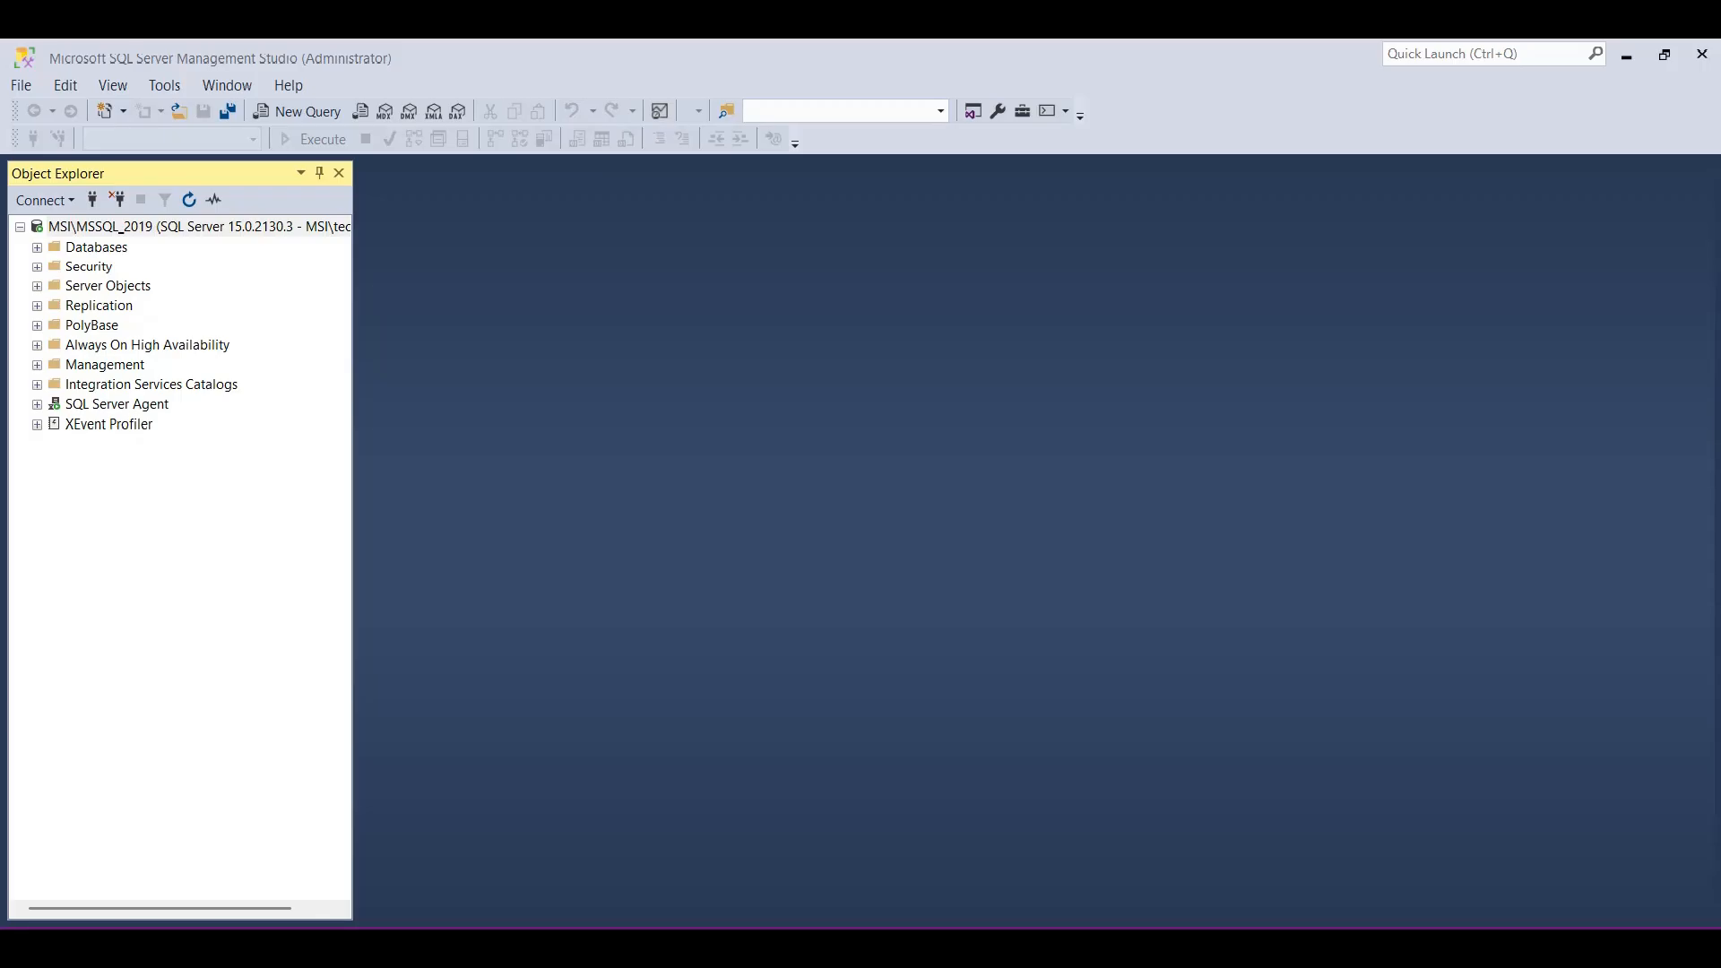
# Execute Package.dtsx from SSIS_Test > Projects and open its Overview Report
pyautogui.click(37, 383)
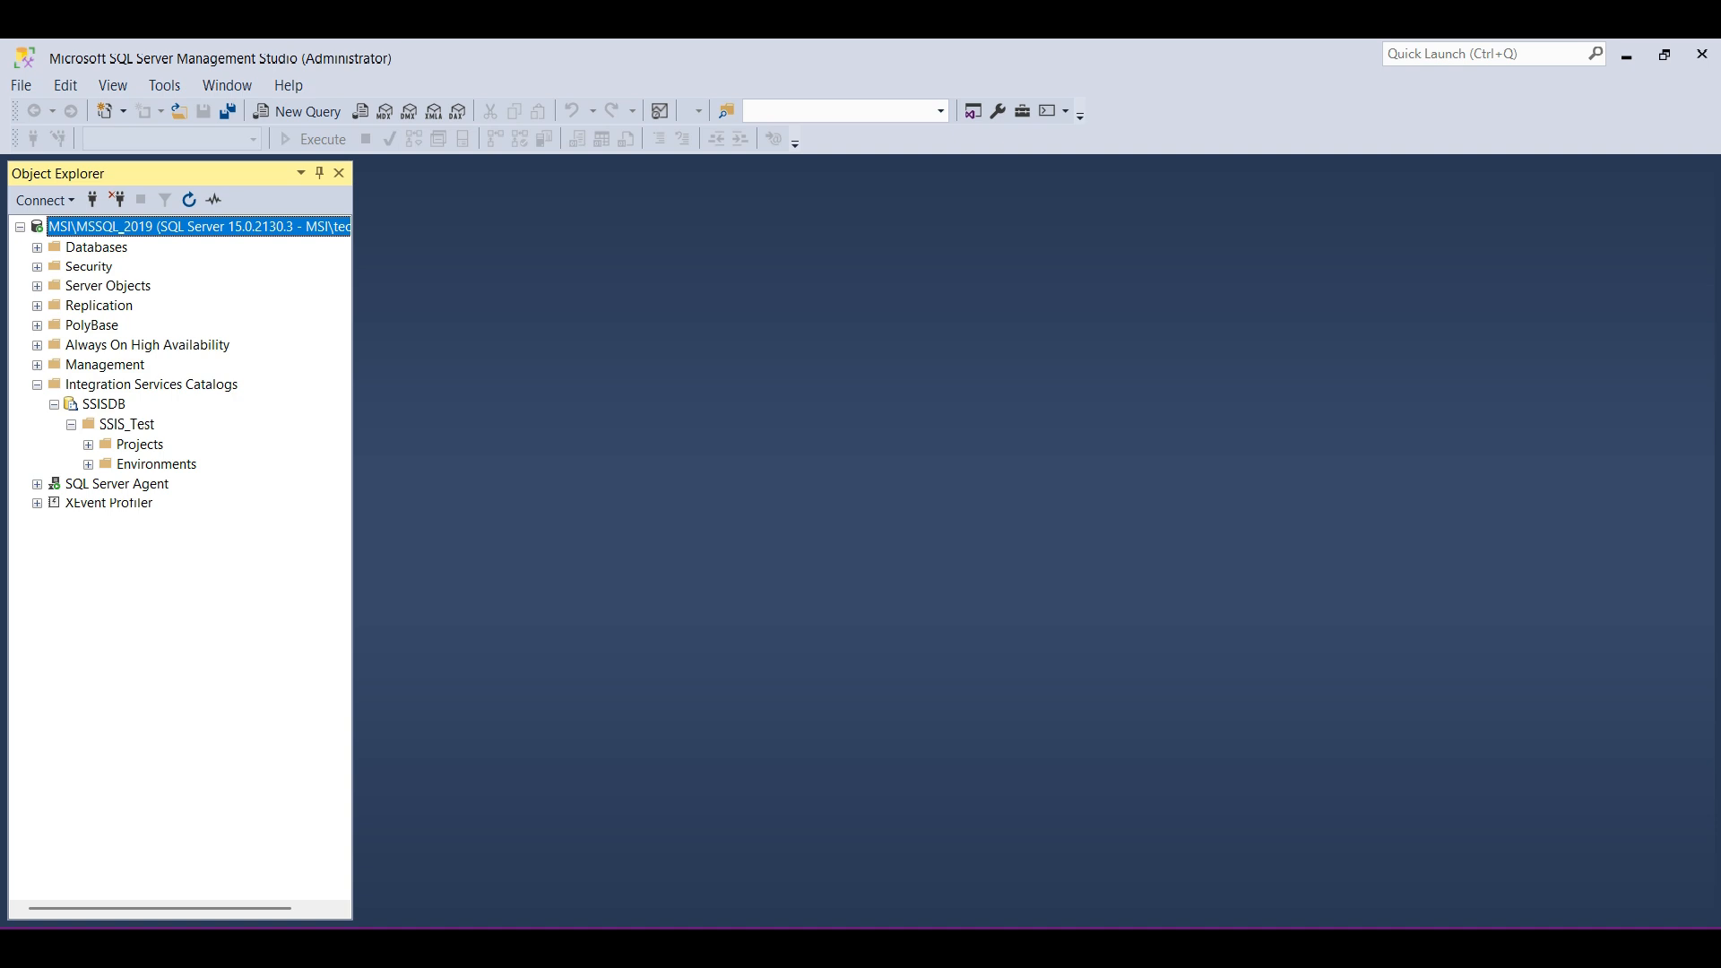
pyautogui.click(88, 444)
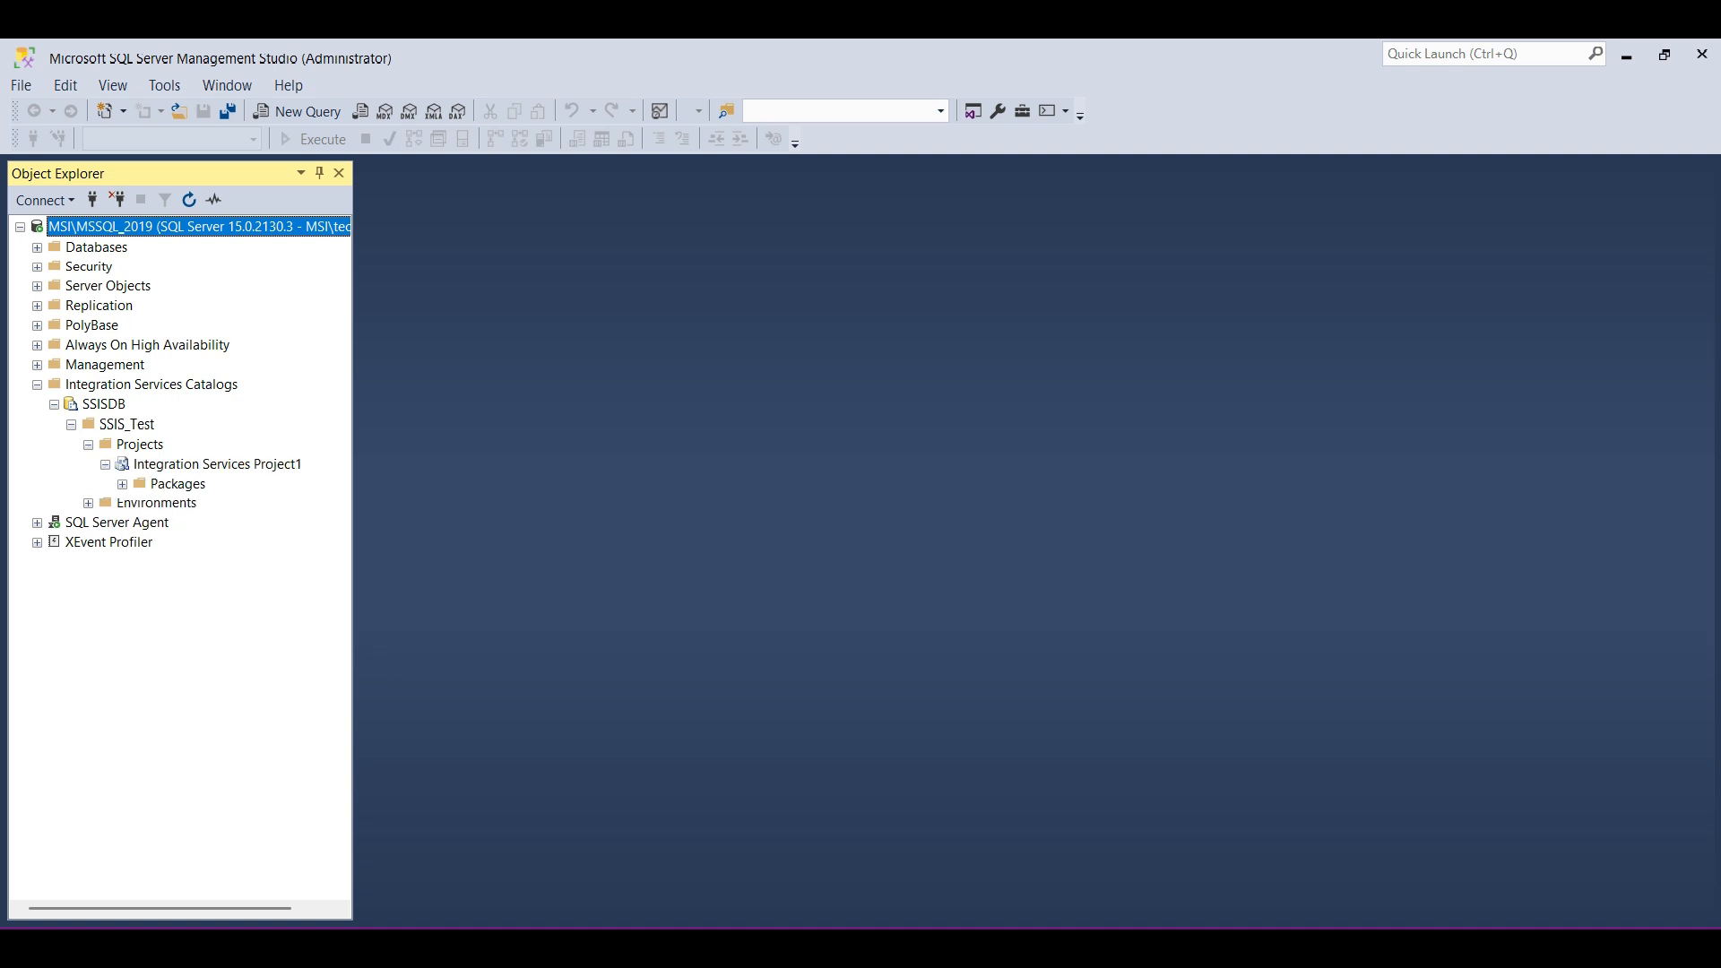
pyautogui.click(124, 483)
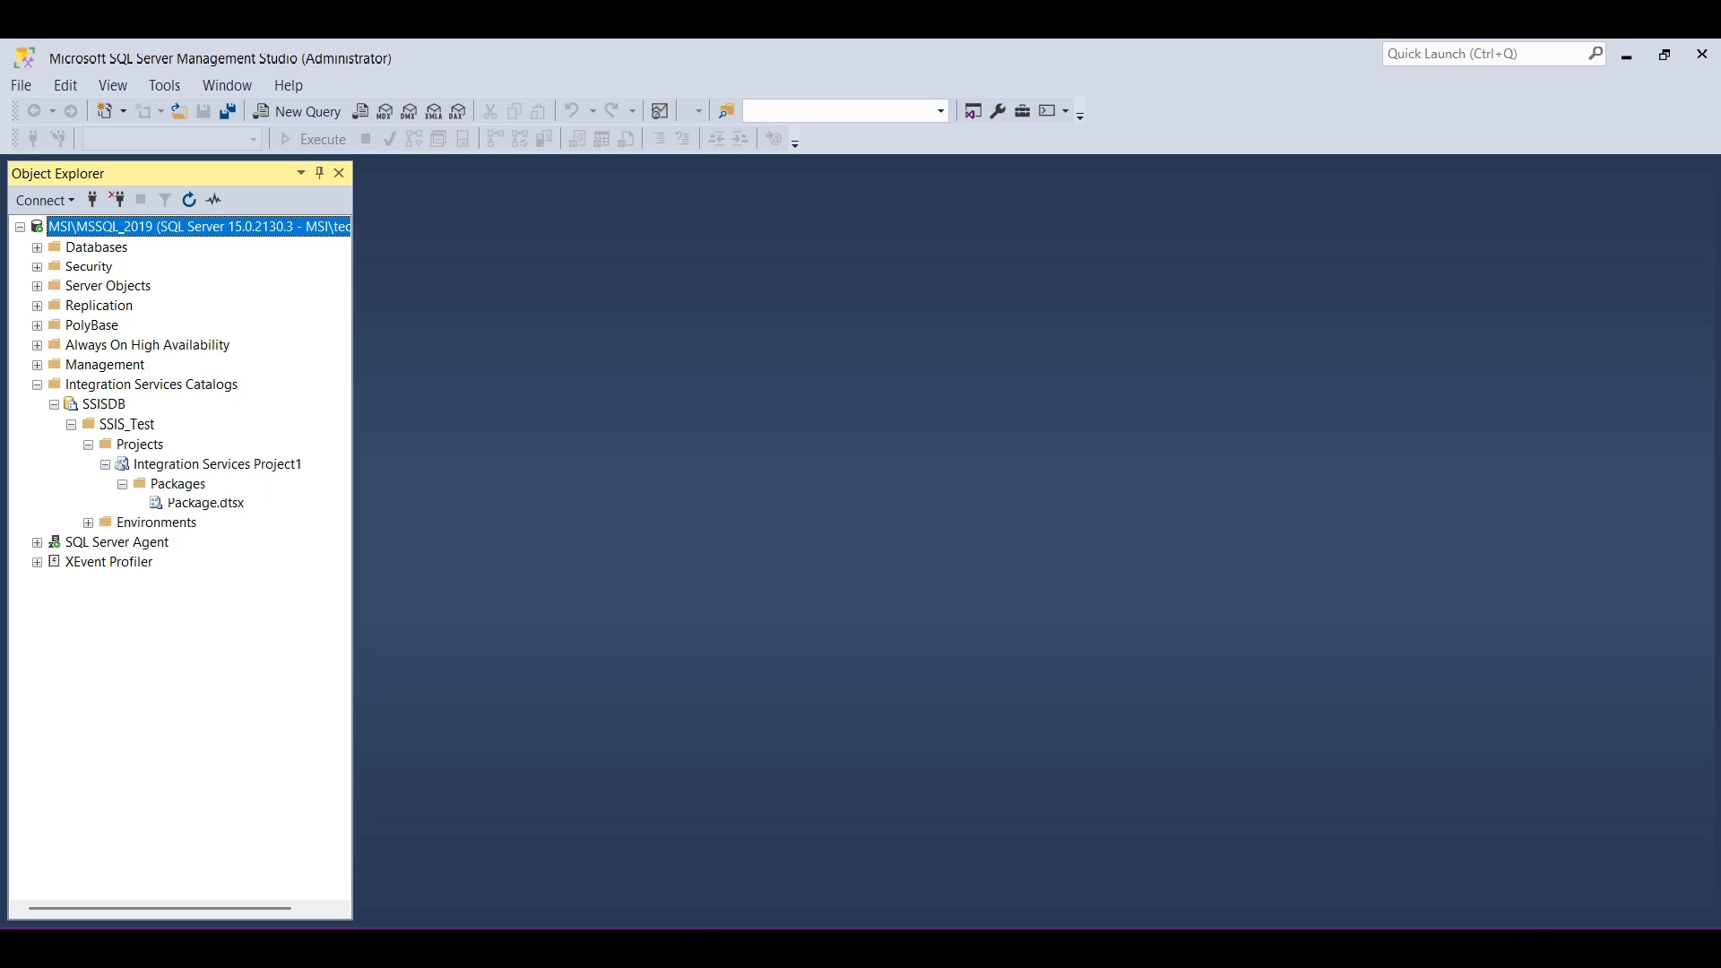
pyautogui.rightClick(205, 502)
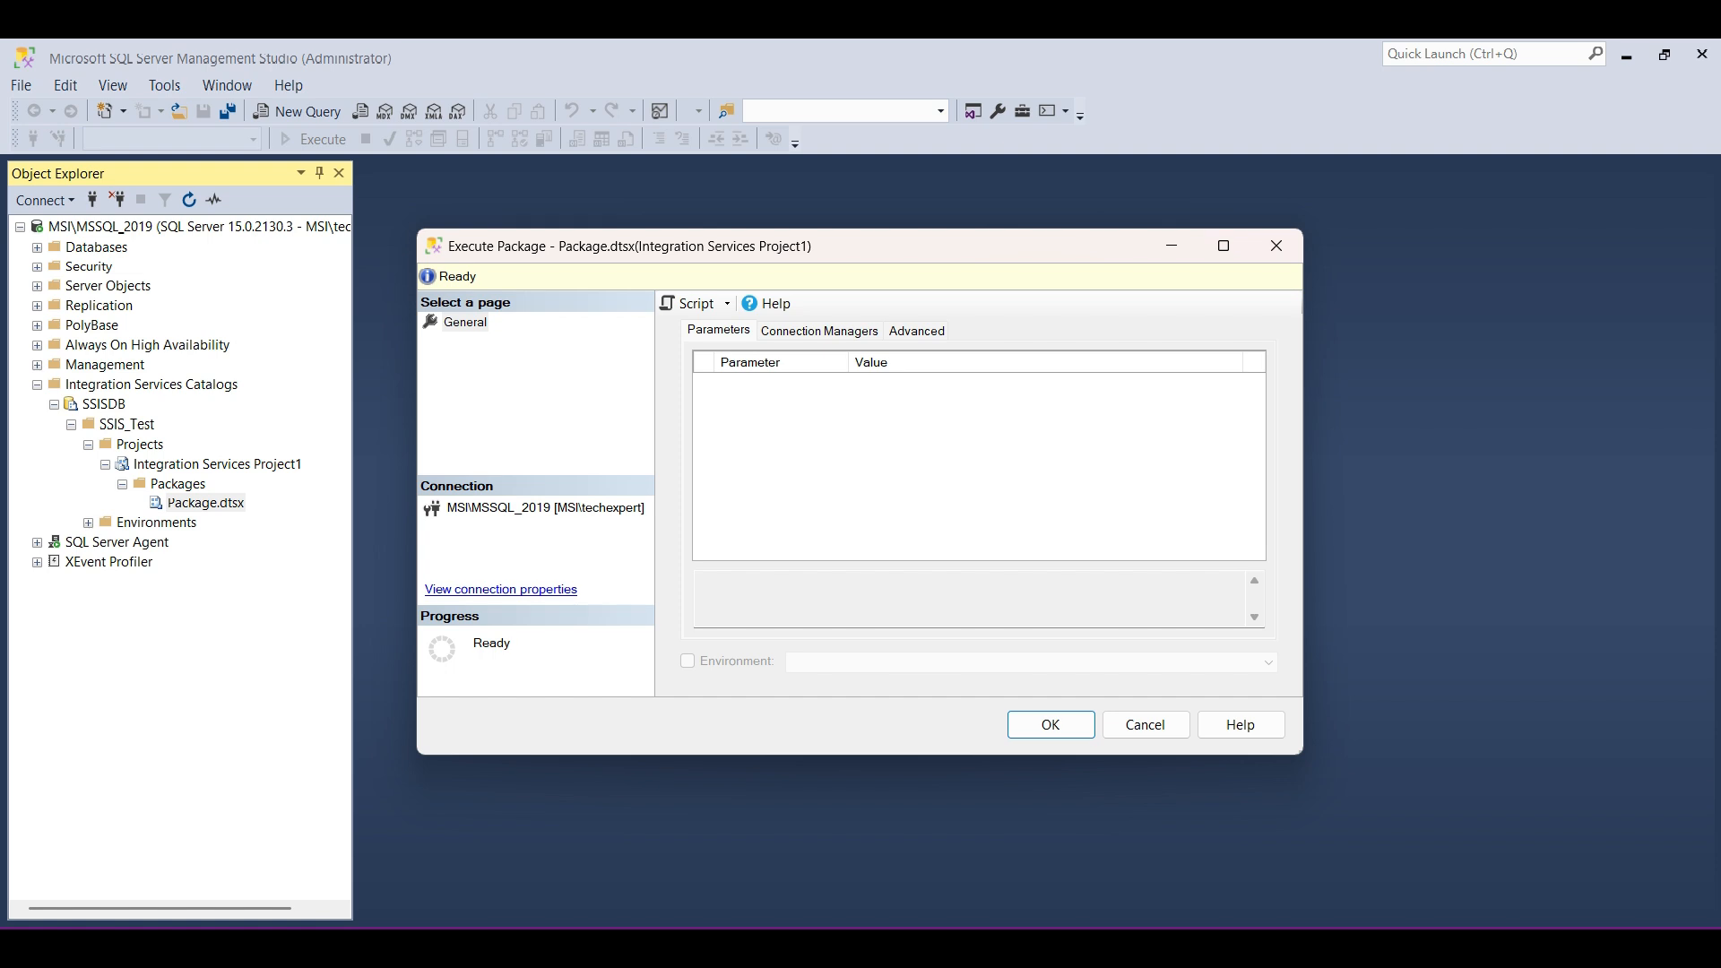
pyautogui.click(1051, 724)
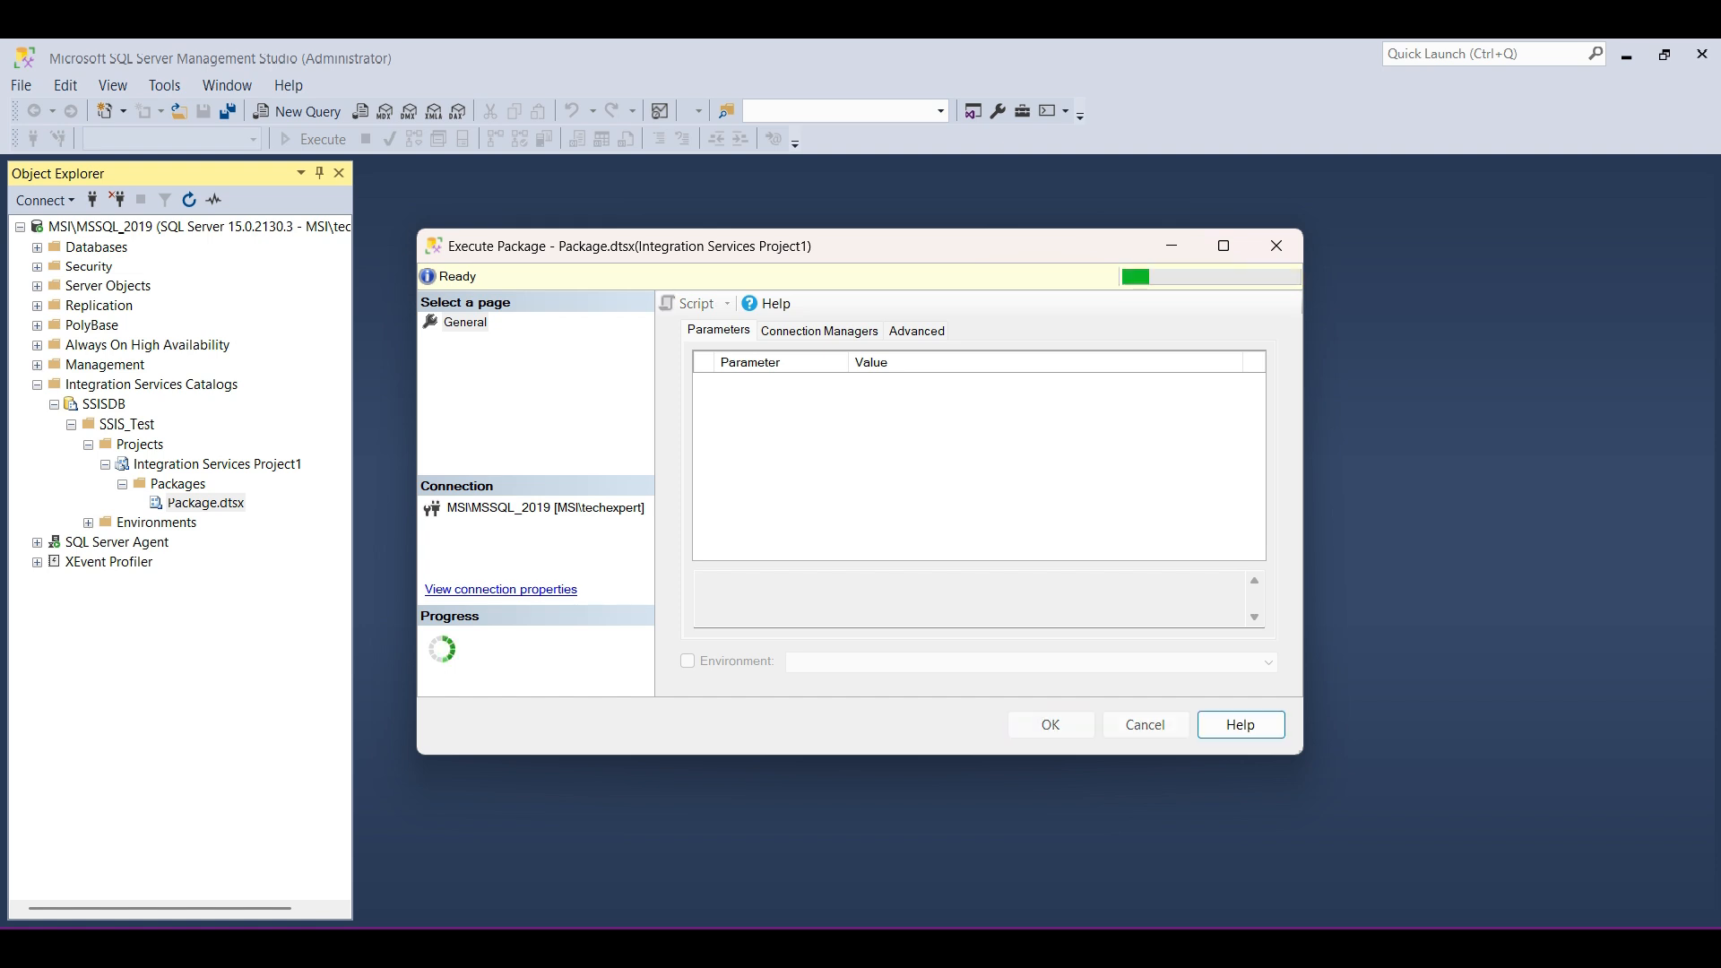
pyautogui.click(1051, 724)
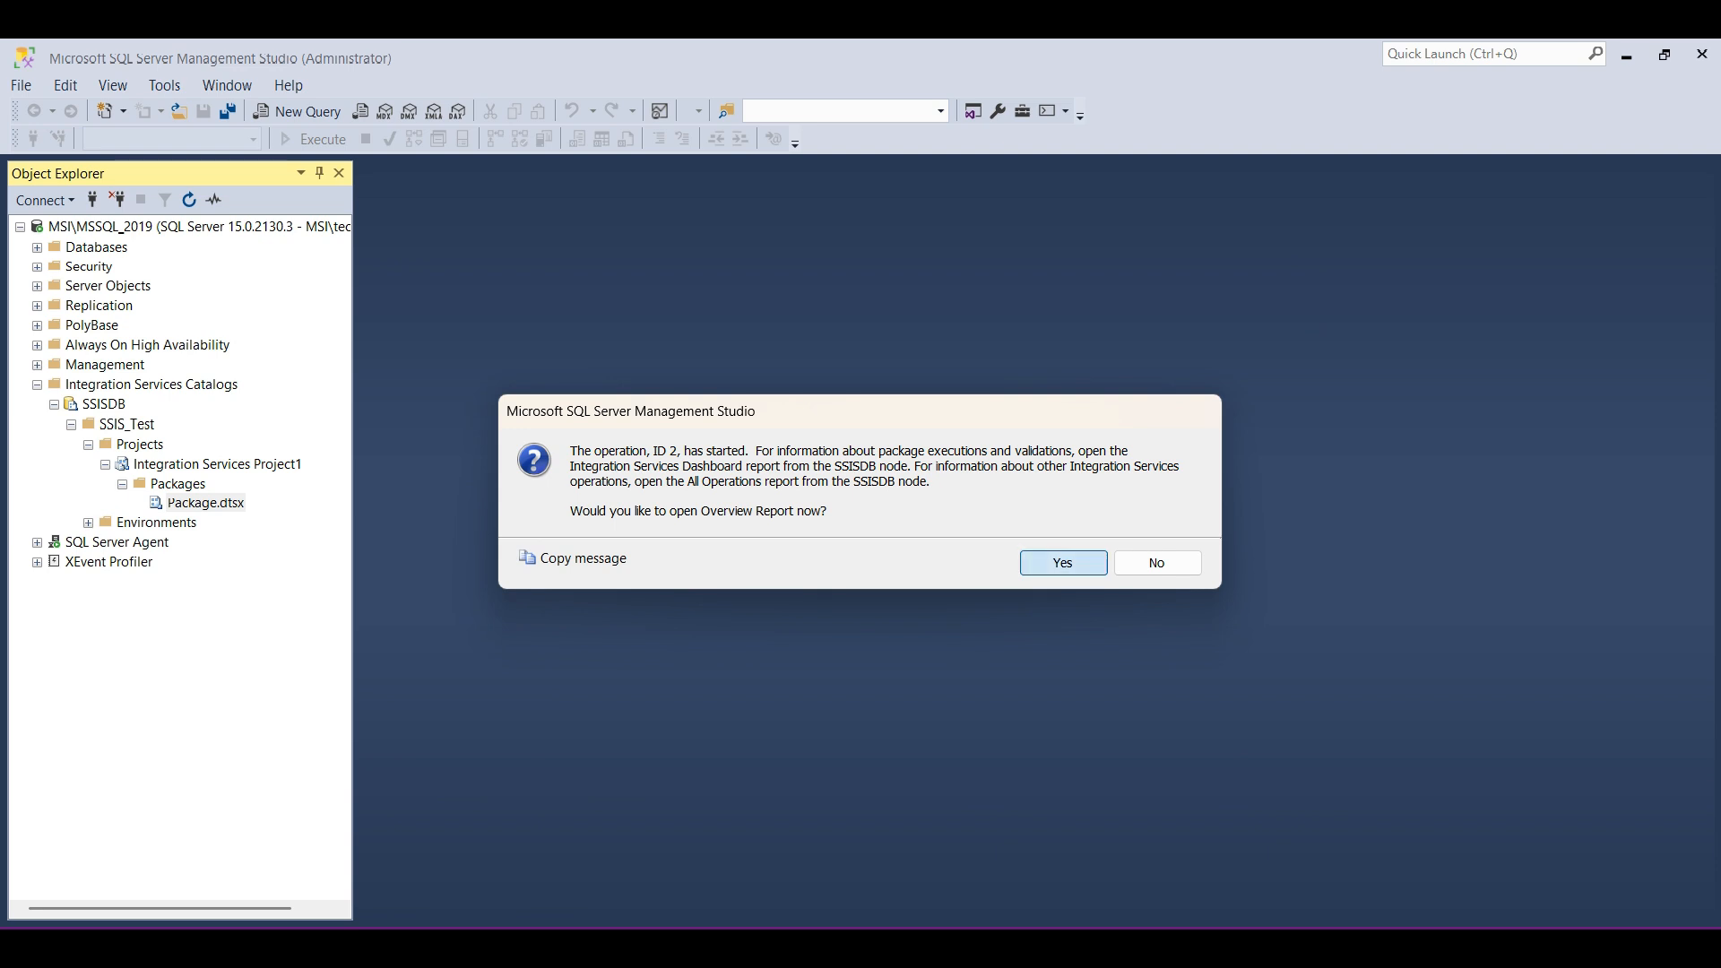
pyautogui.click(1063, 562)
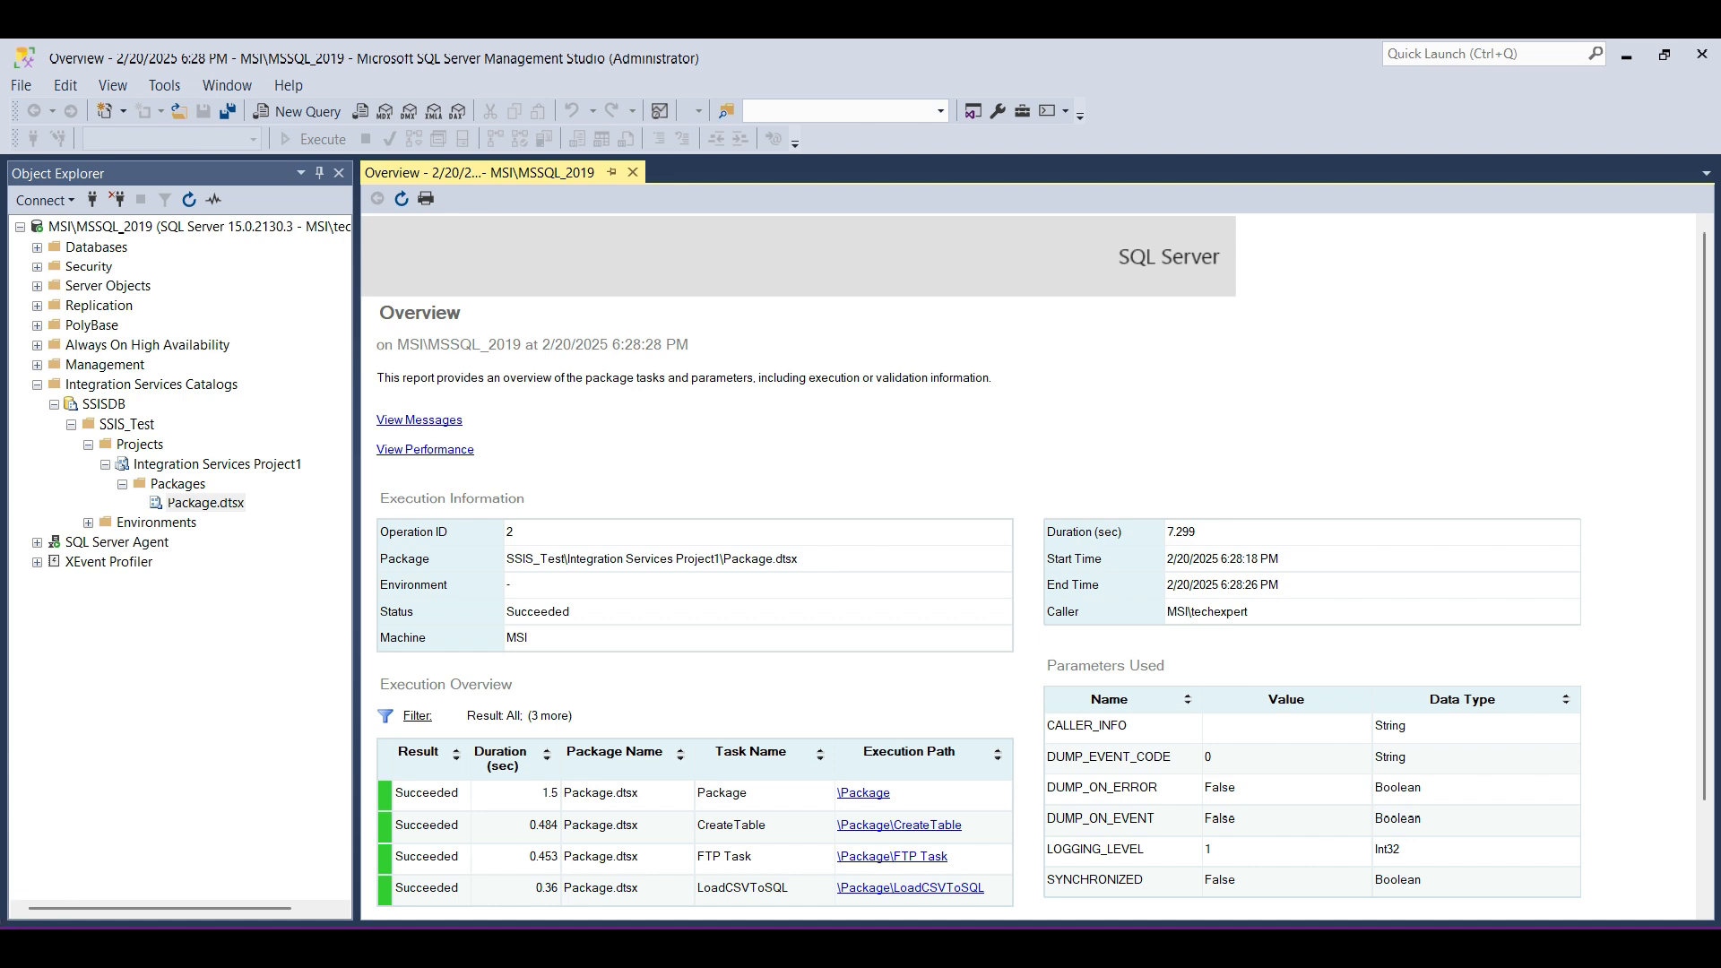
# Bring up the dbo.Employees table's options menu, then dismiss it
pyautogui.rightClick(160, 464)
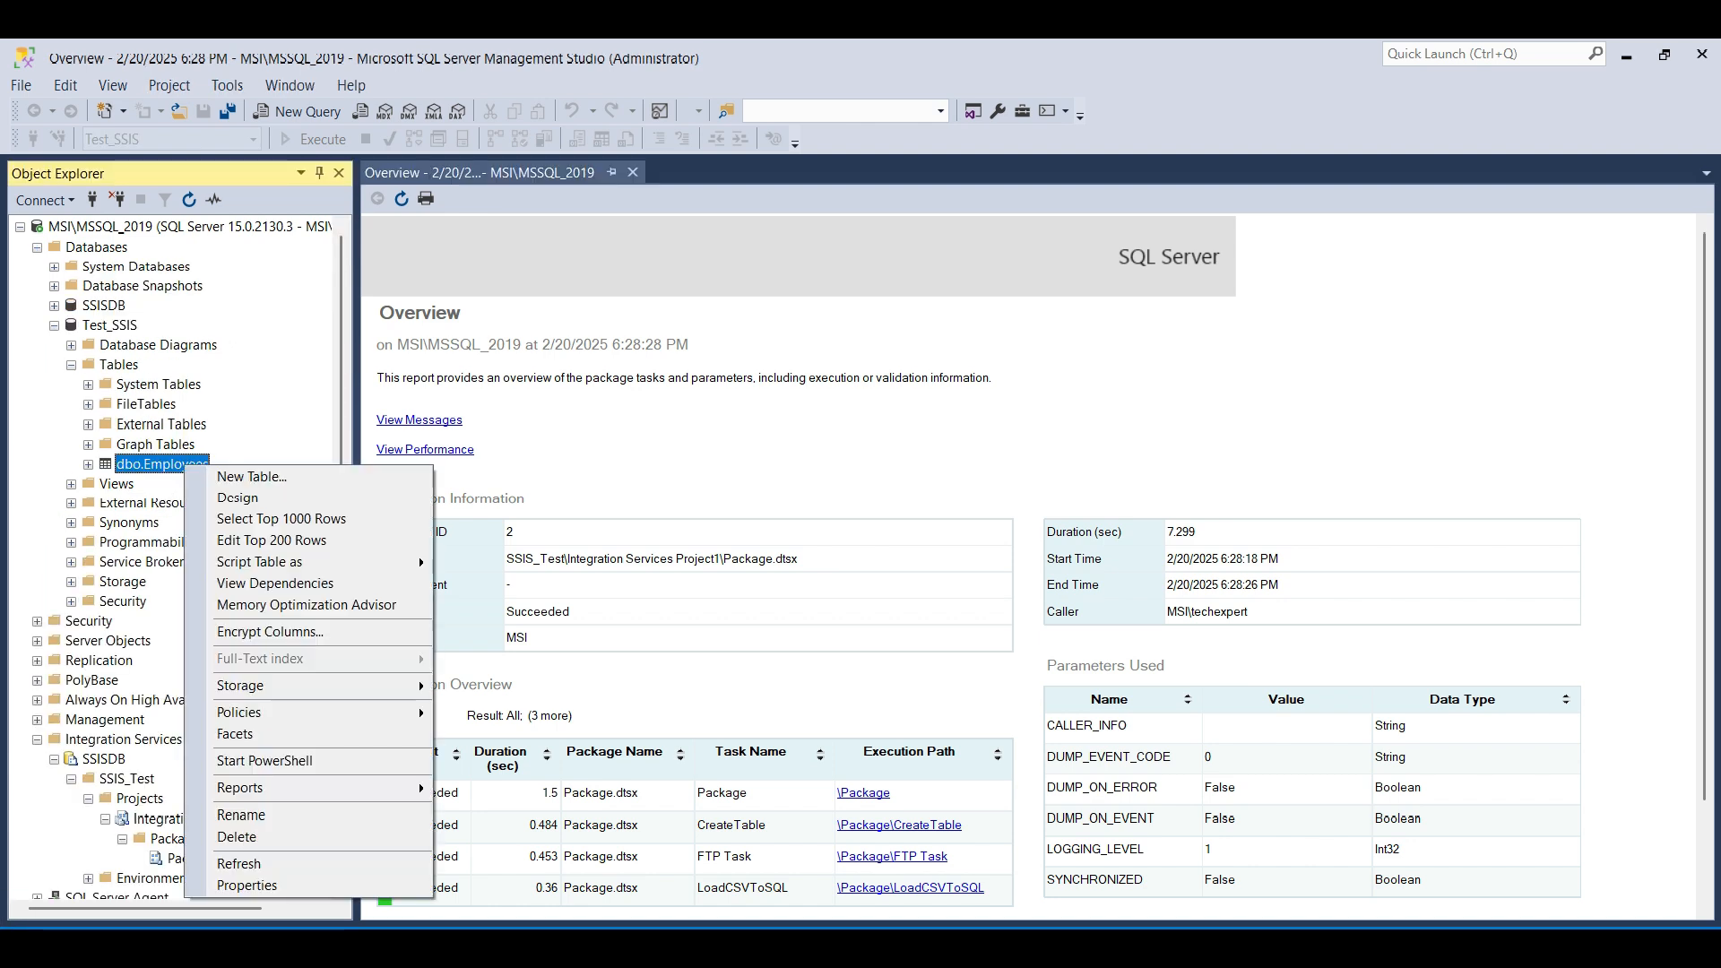
pyautogui.press('Escape')
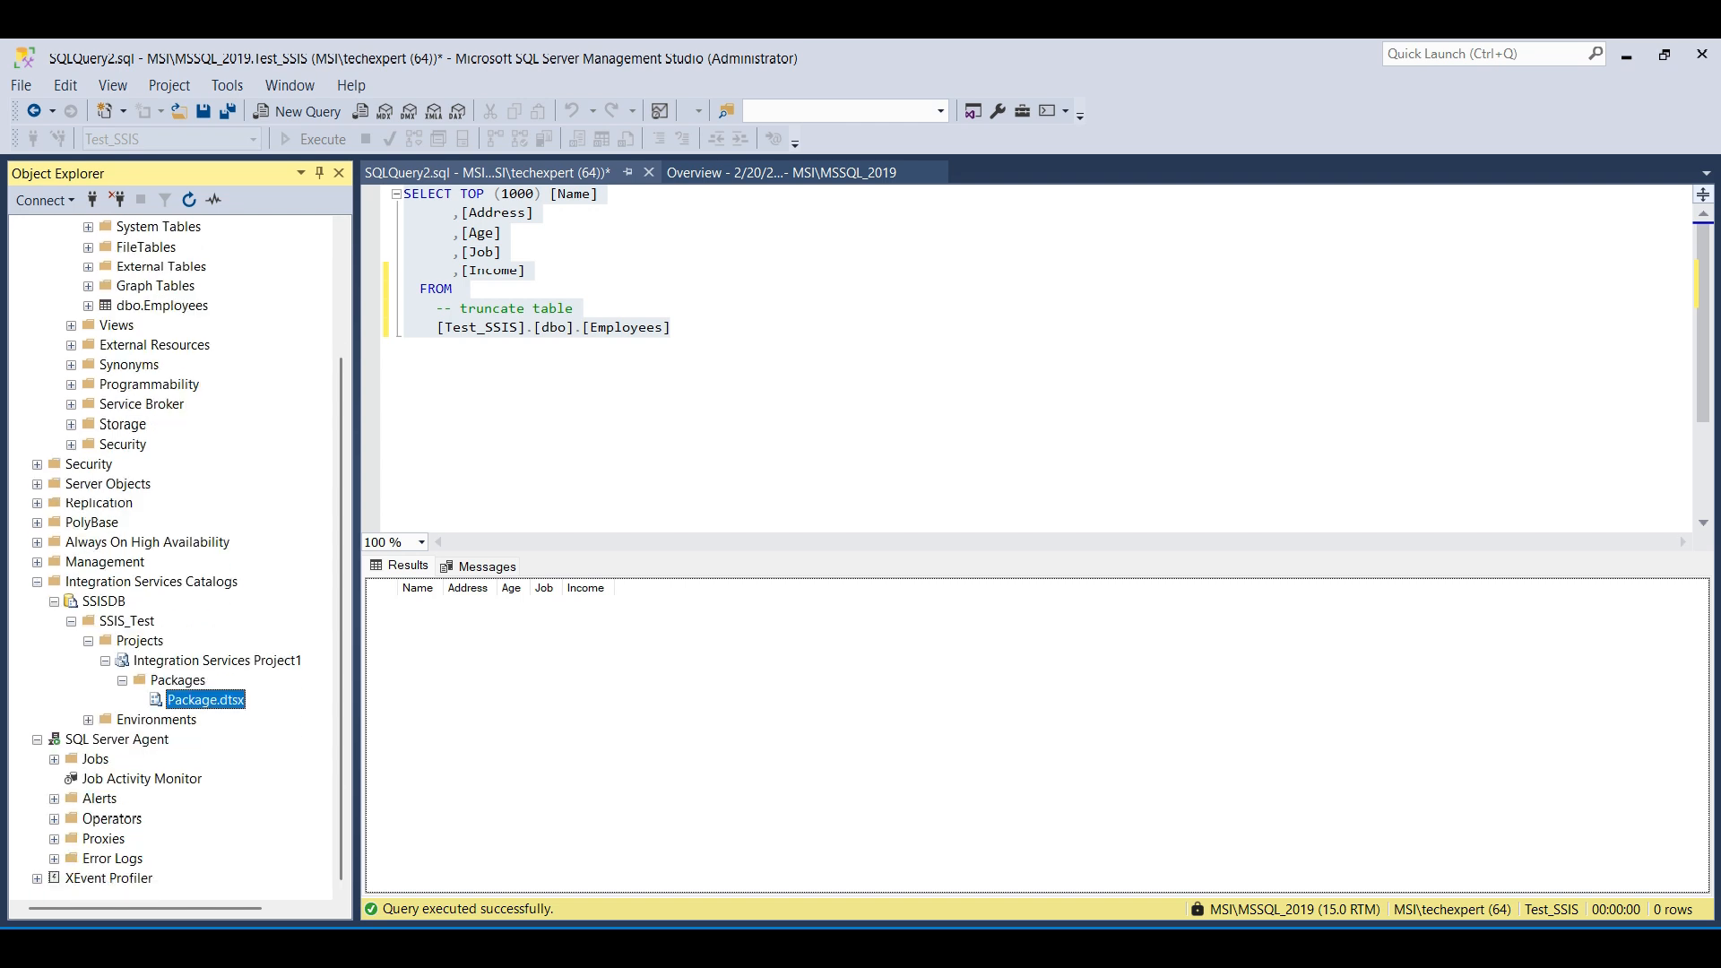
# Start a New Job under SQL Server Agent Jobs named LoadEmployeeTable
pyautogui.rightClick(94, 758)
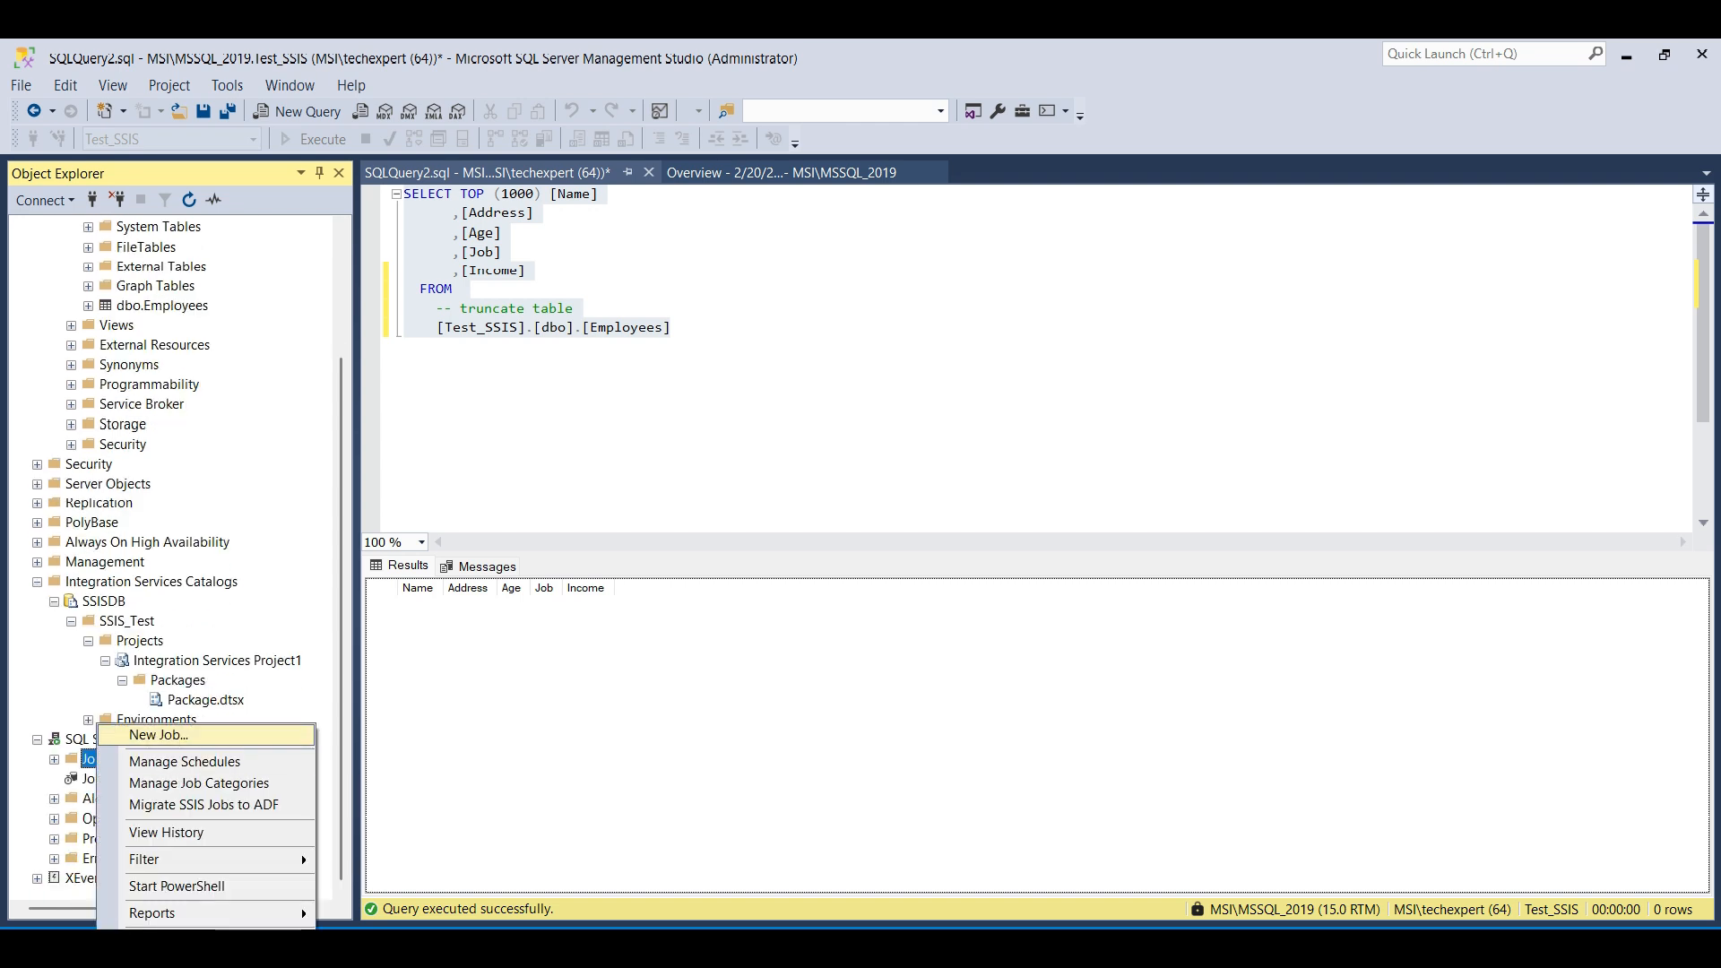
pyautogui.click(158, 734)
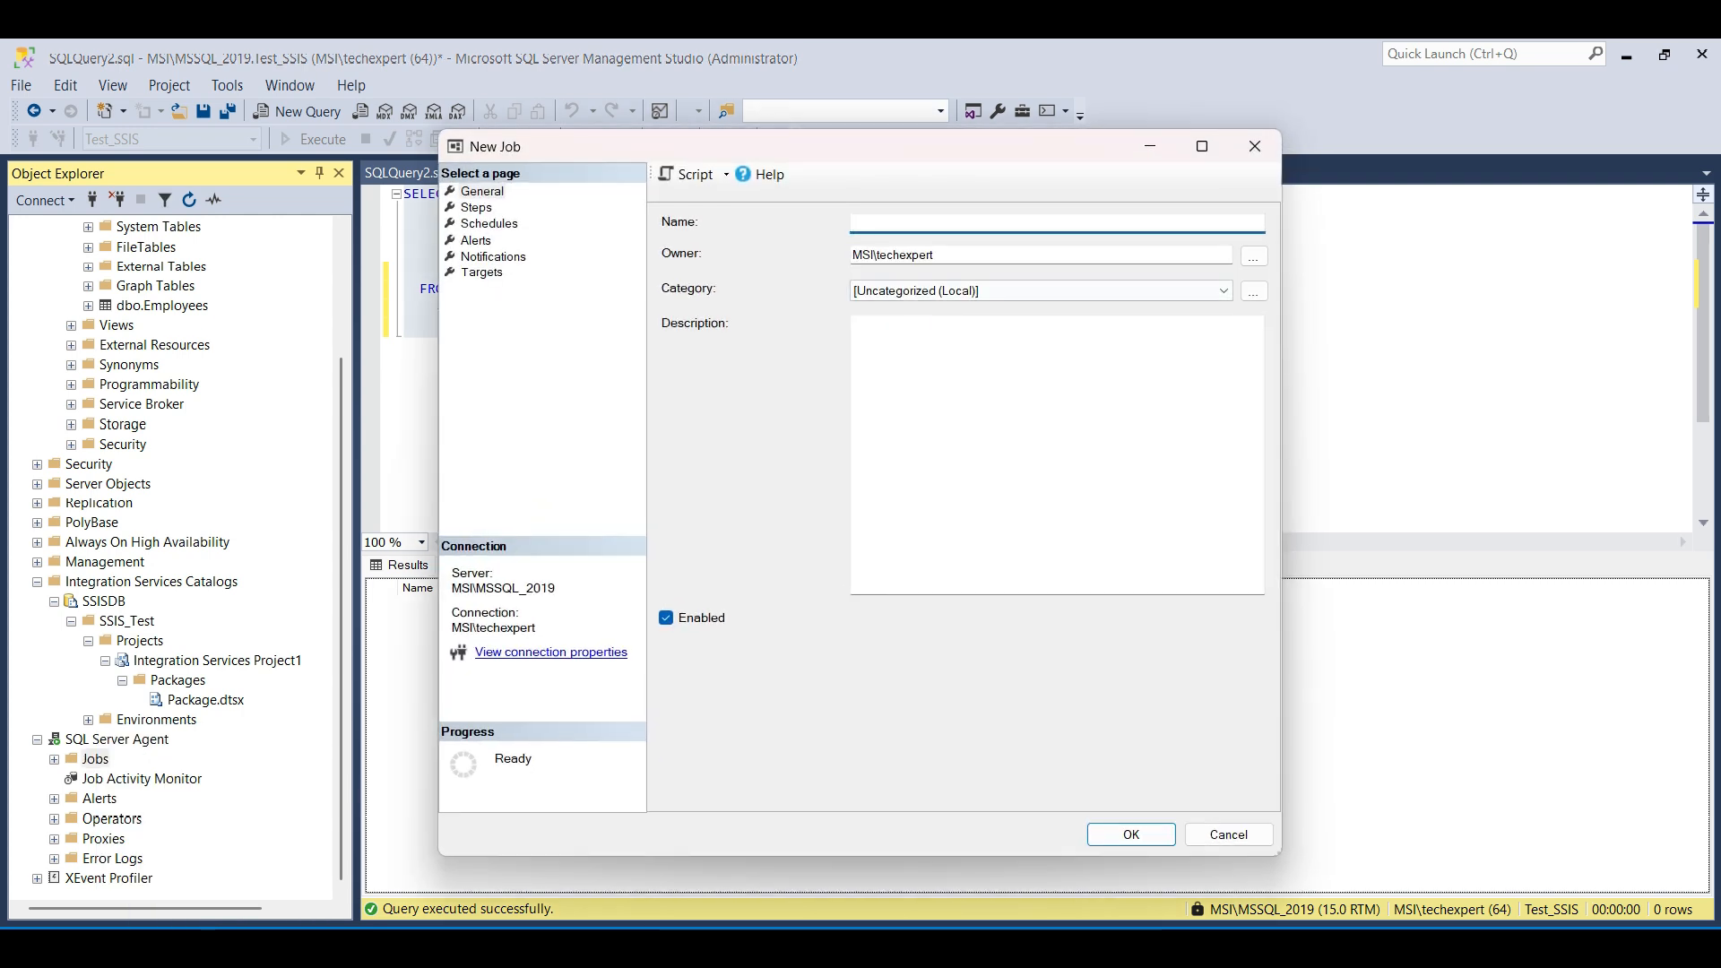
pyautogui.write('LoadEmployeeTable')
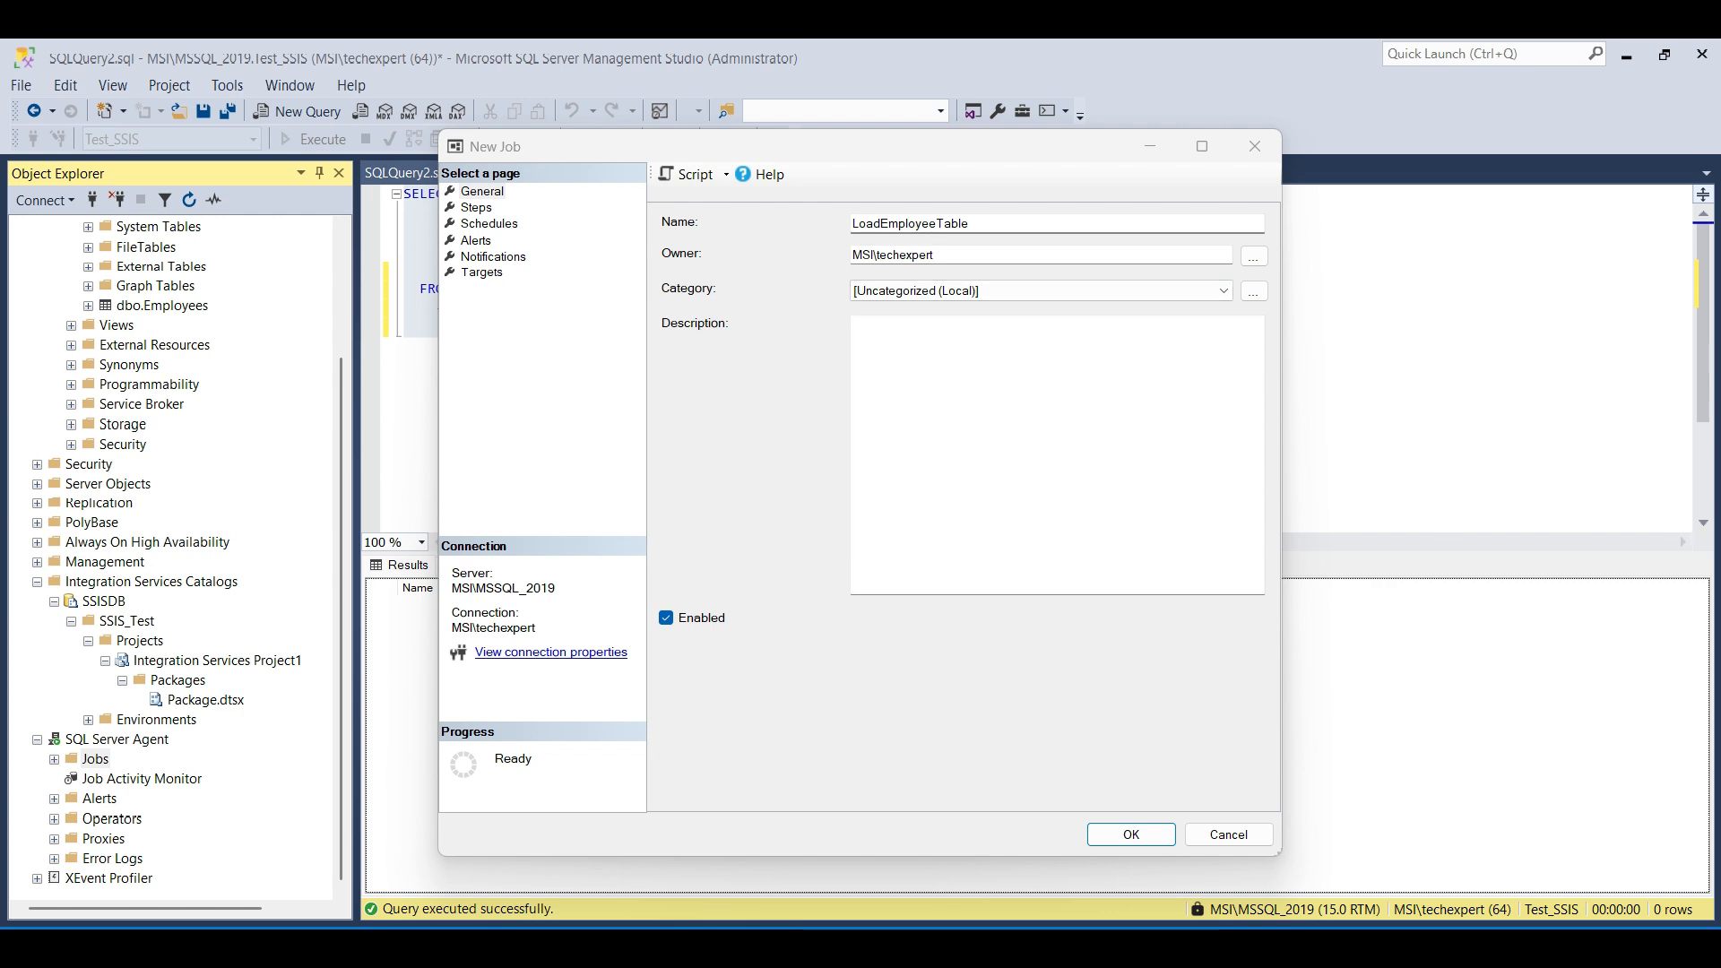
# Add a job step named LoadTable and browse the SSISDB catalog for its package
pyautogui.click(476, 207)
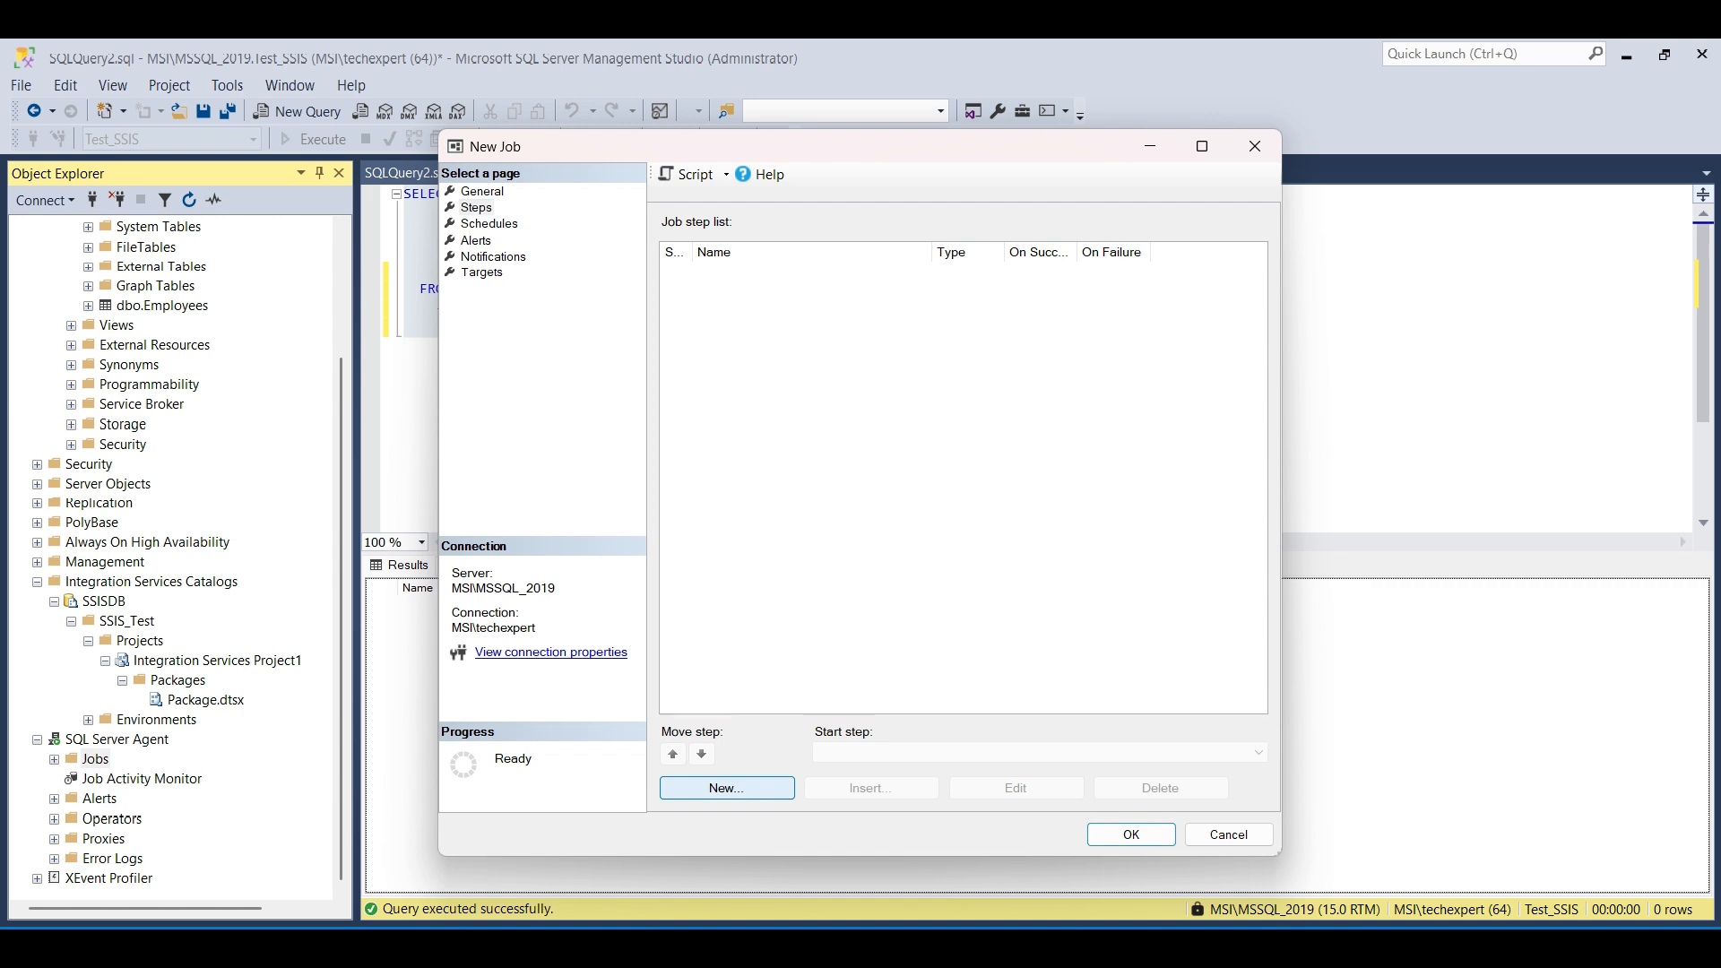
pyautogui.click(726, 787)
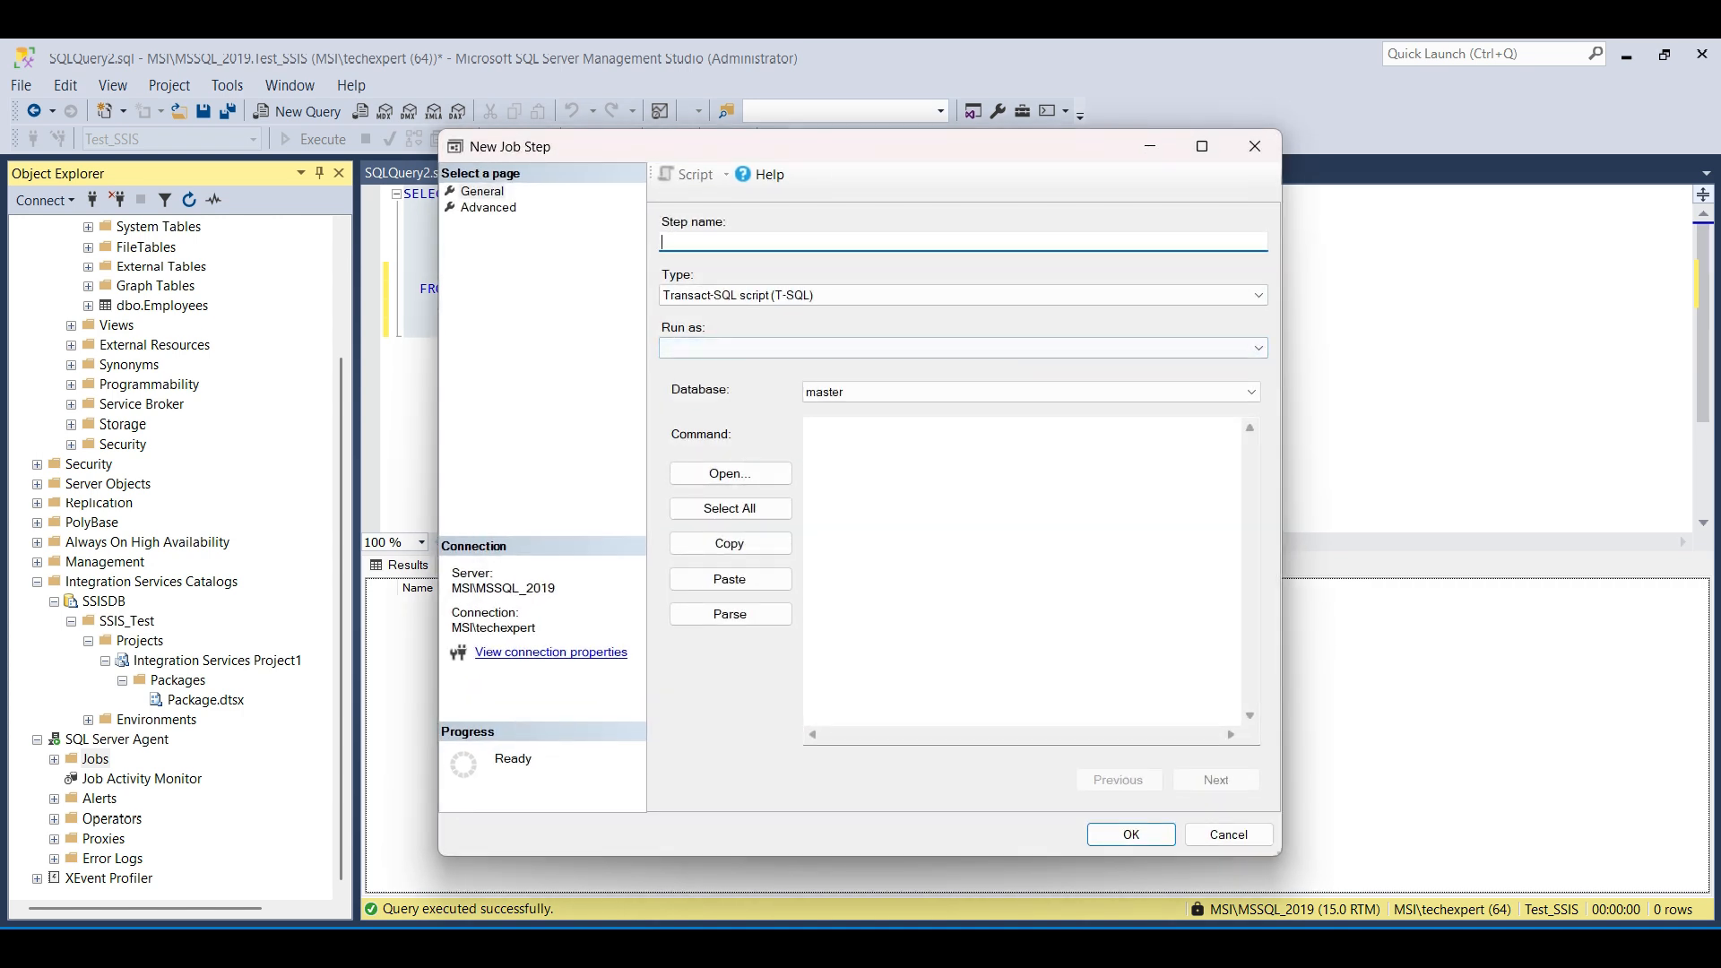
pyautogui.write('LoadTable')
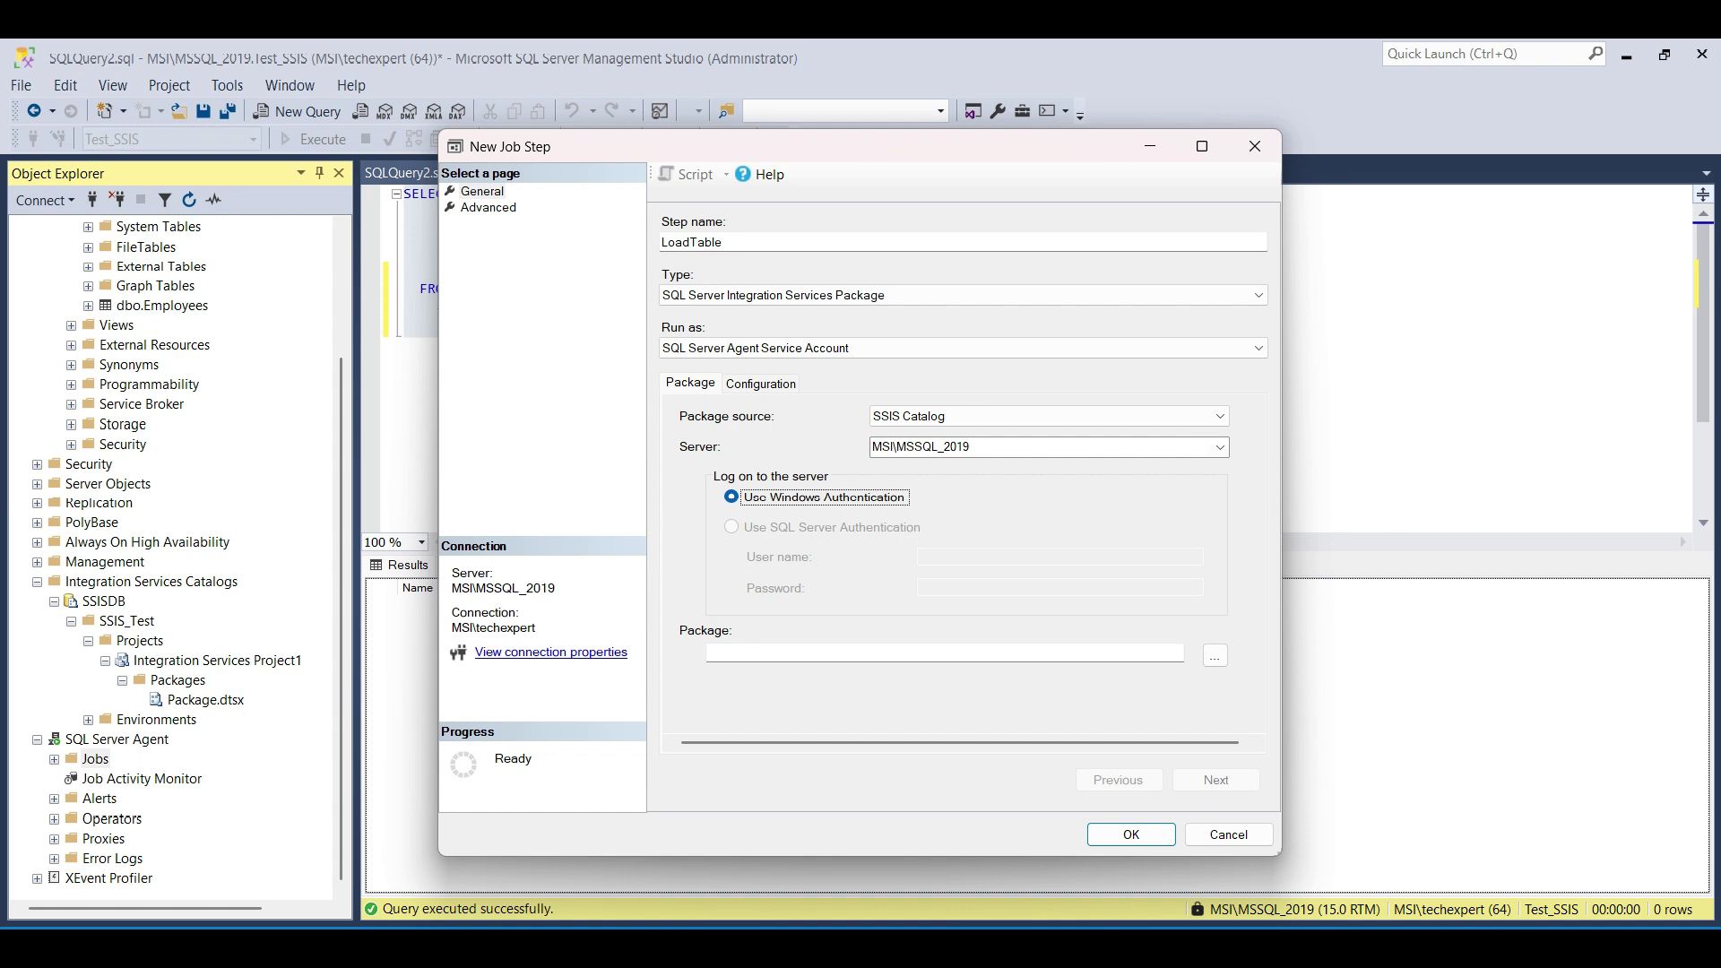
pyautogui.click(1214, 655)
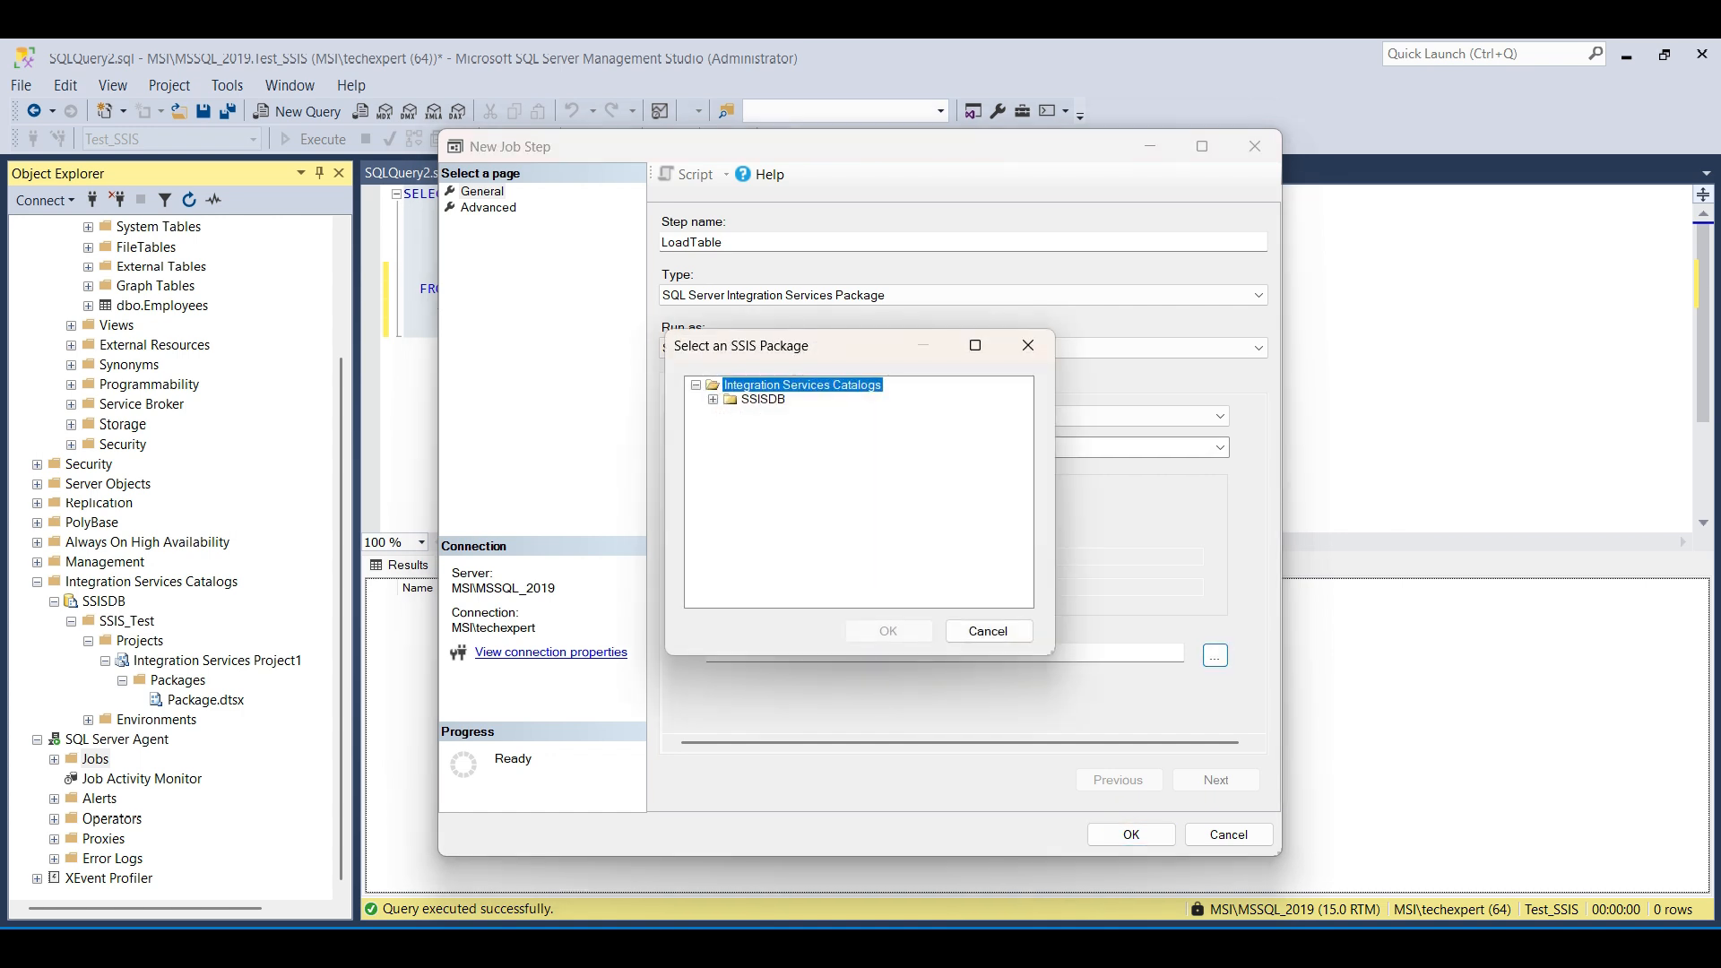
pyautogui.click(712, 399)
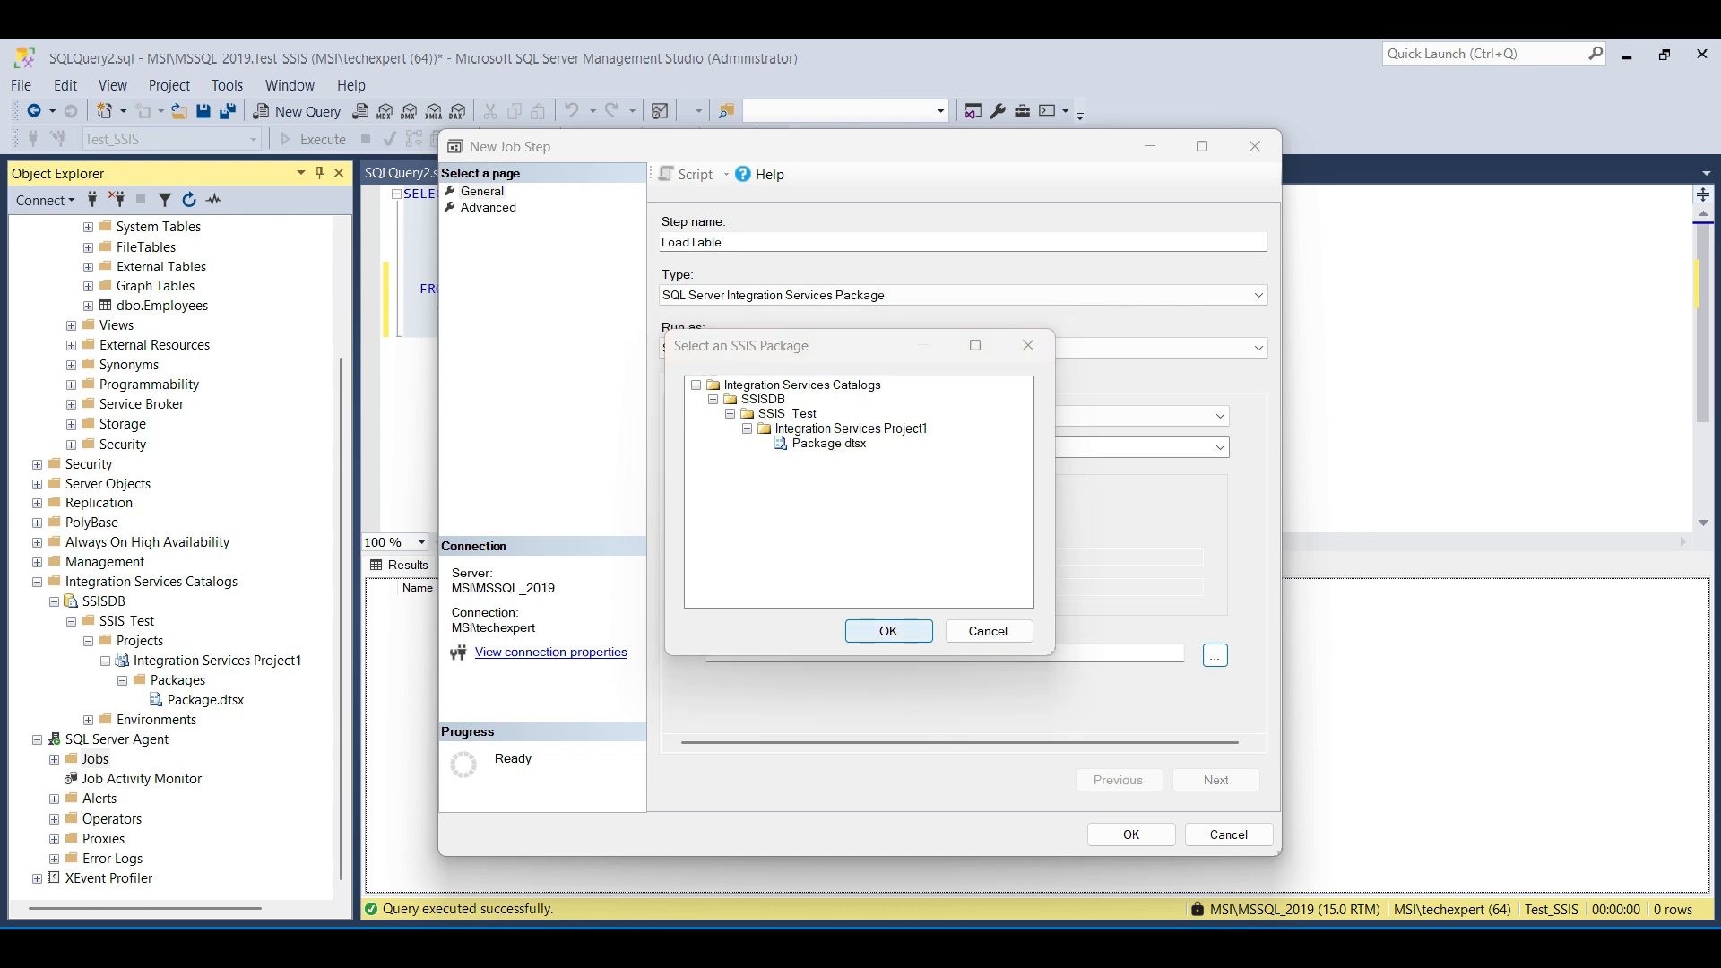
# Pick Package.dtsx for the step and save a Daily schedule recurring every day
pyautogui.click(888, 630)
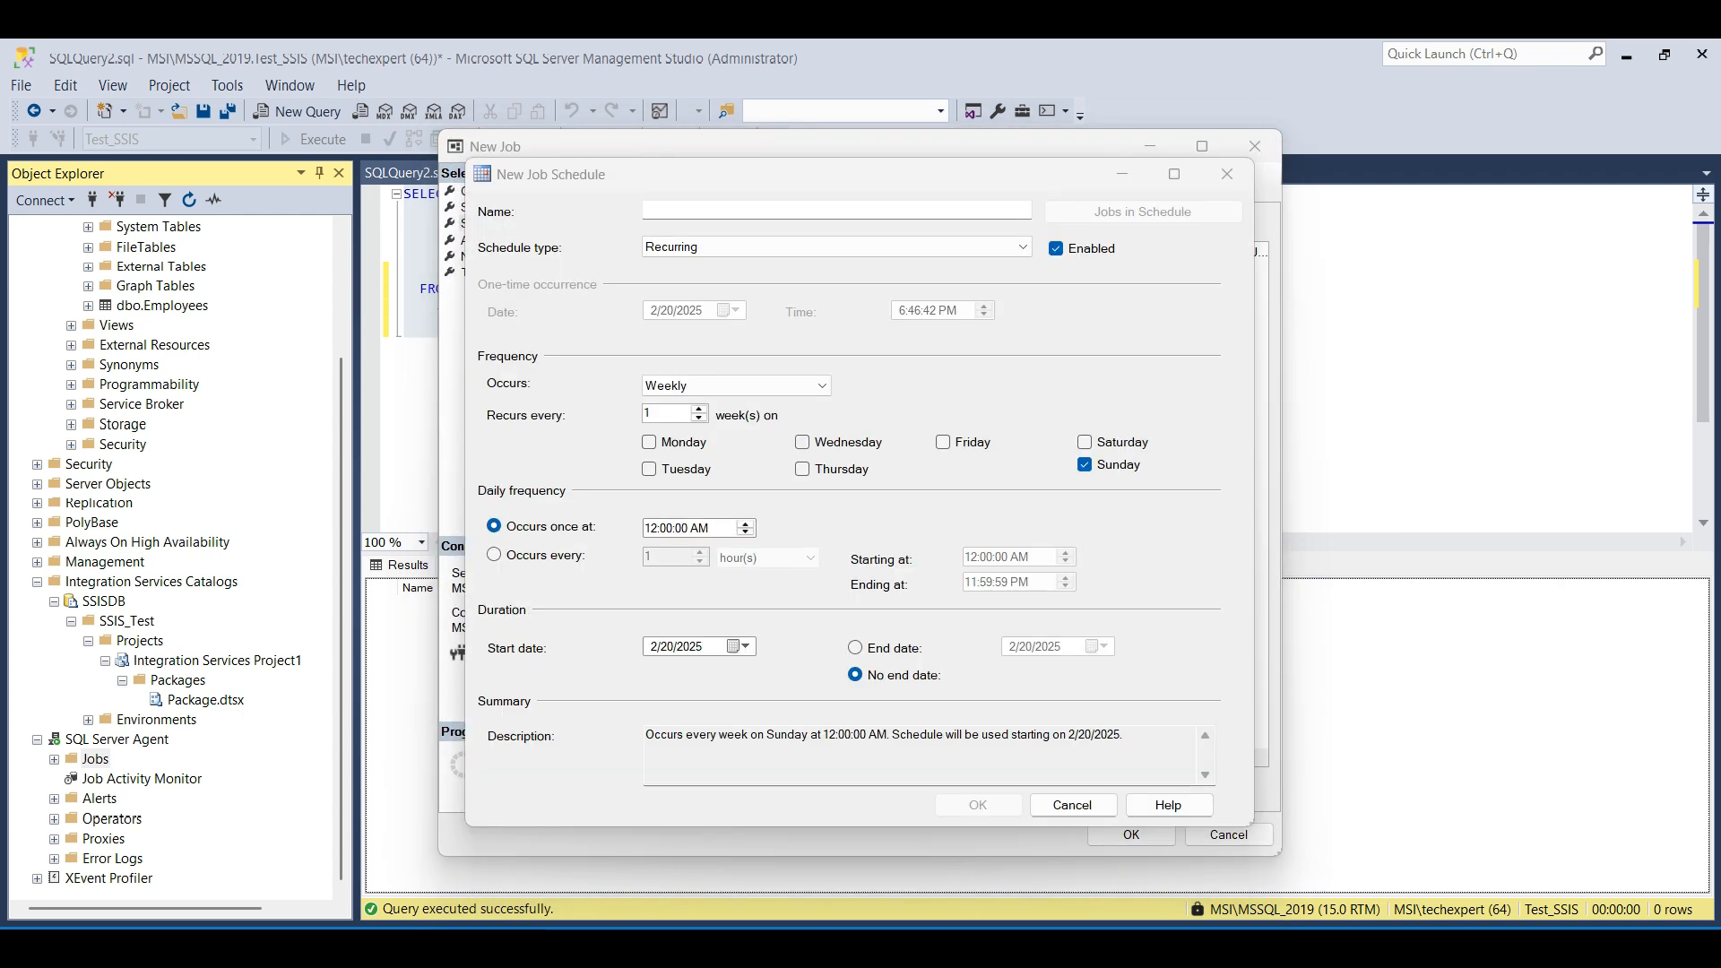
pyautogui.write('Daily')
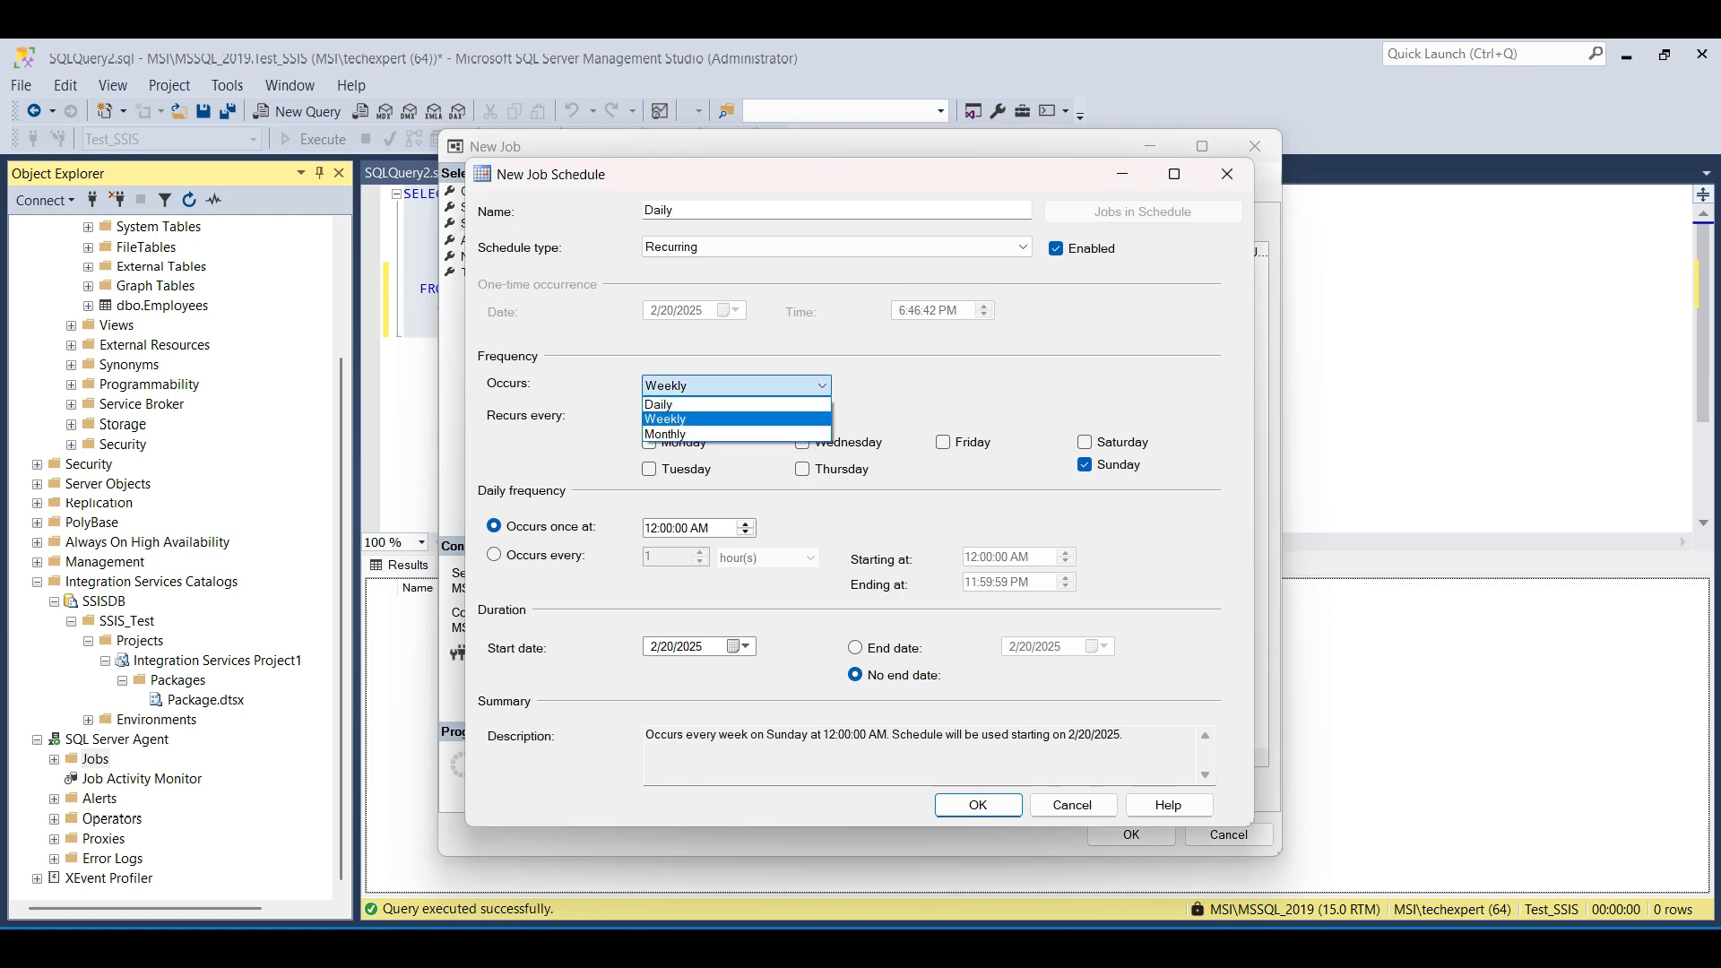
pyautogui.click(659, 403)
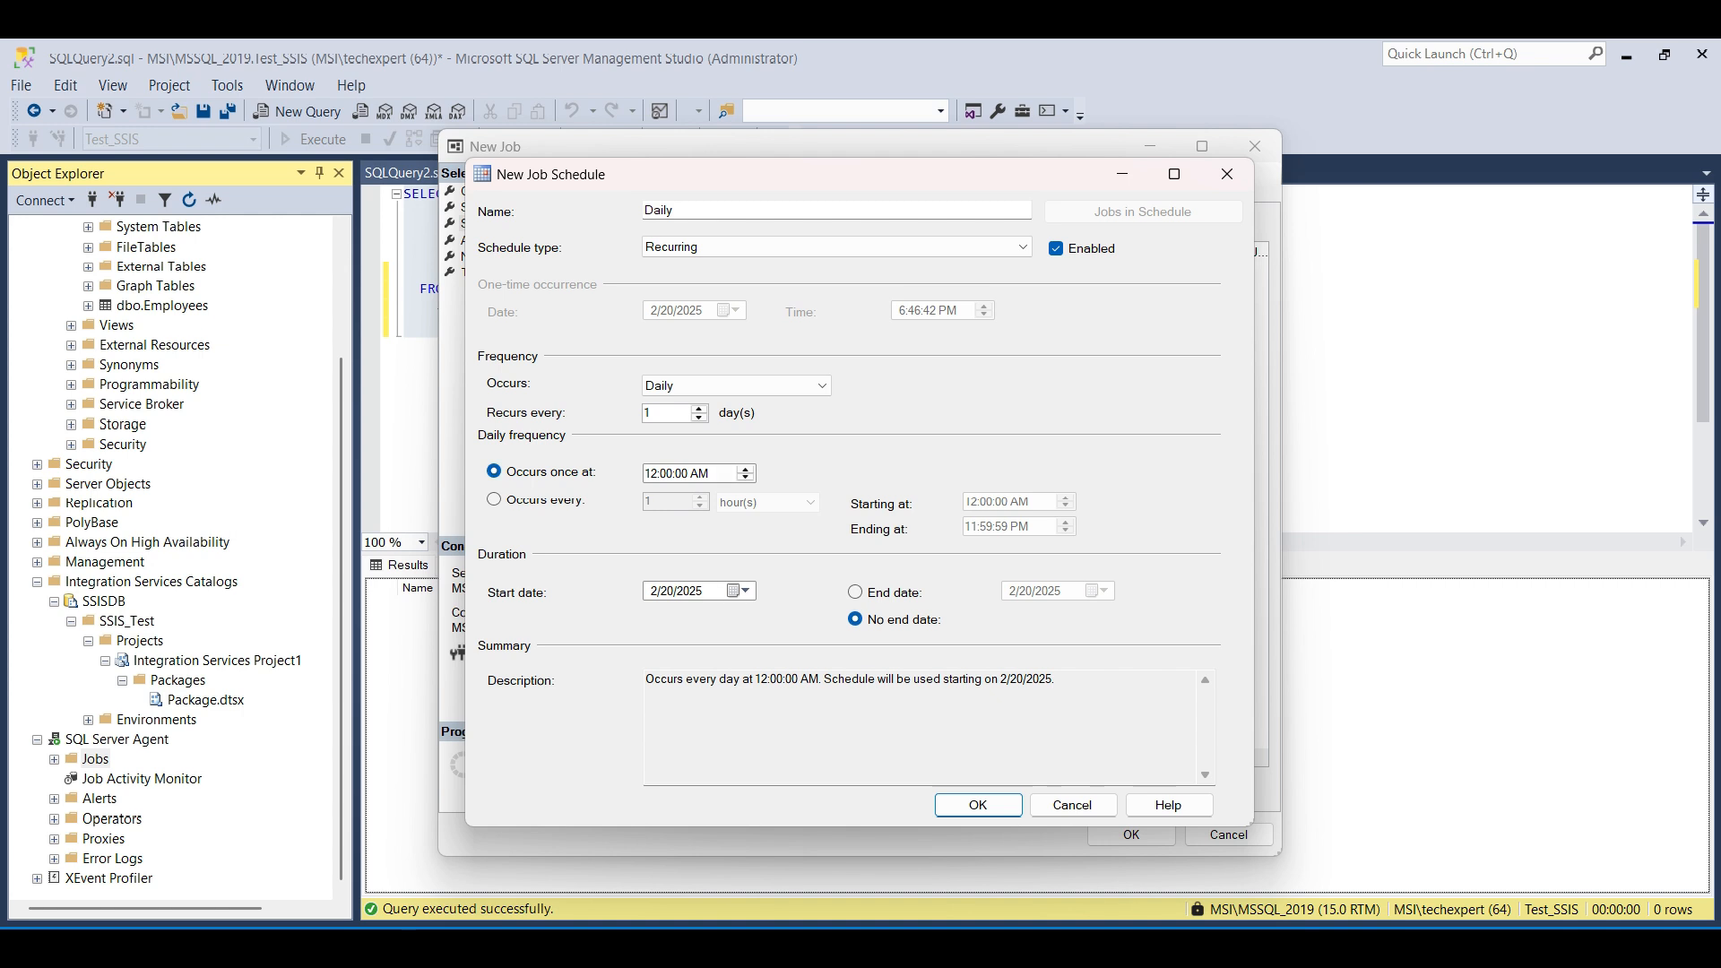
pyautogui.click(978, 805)
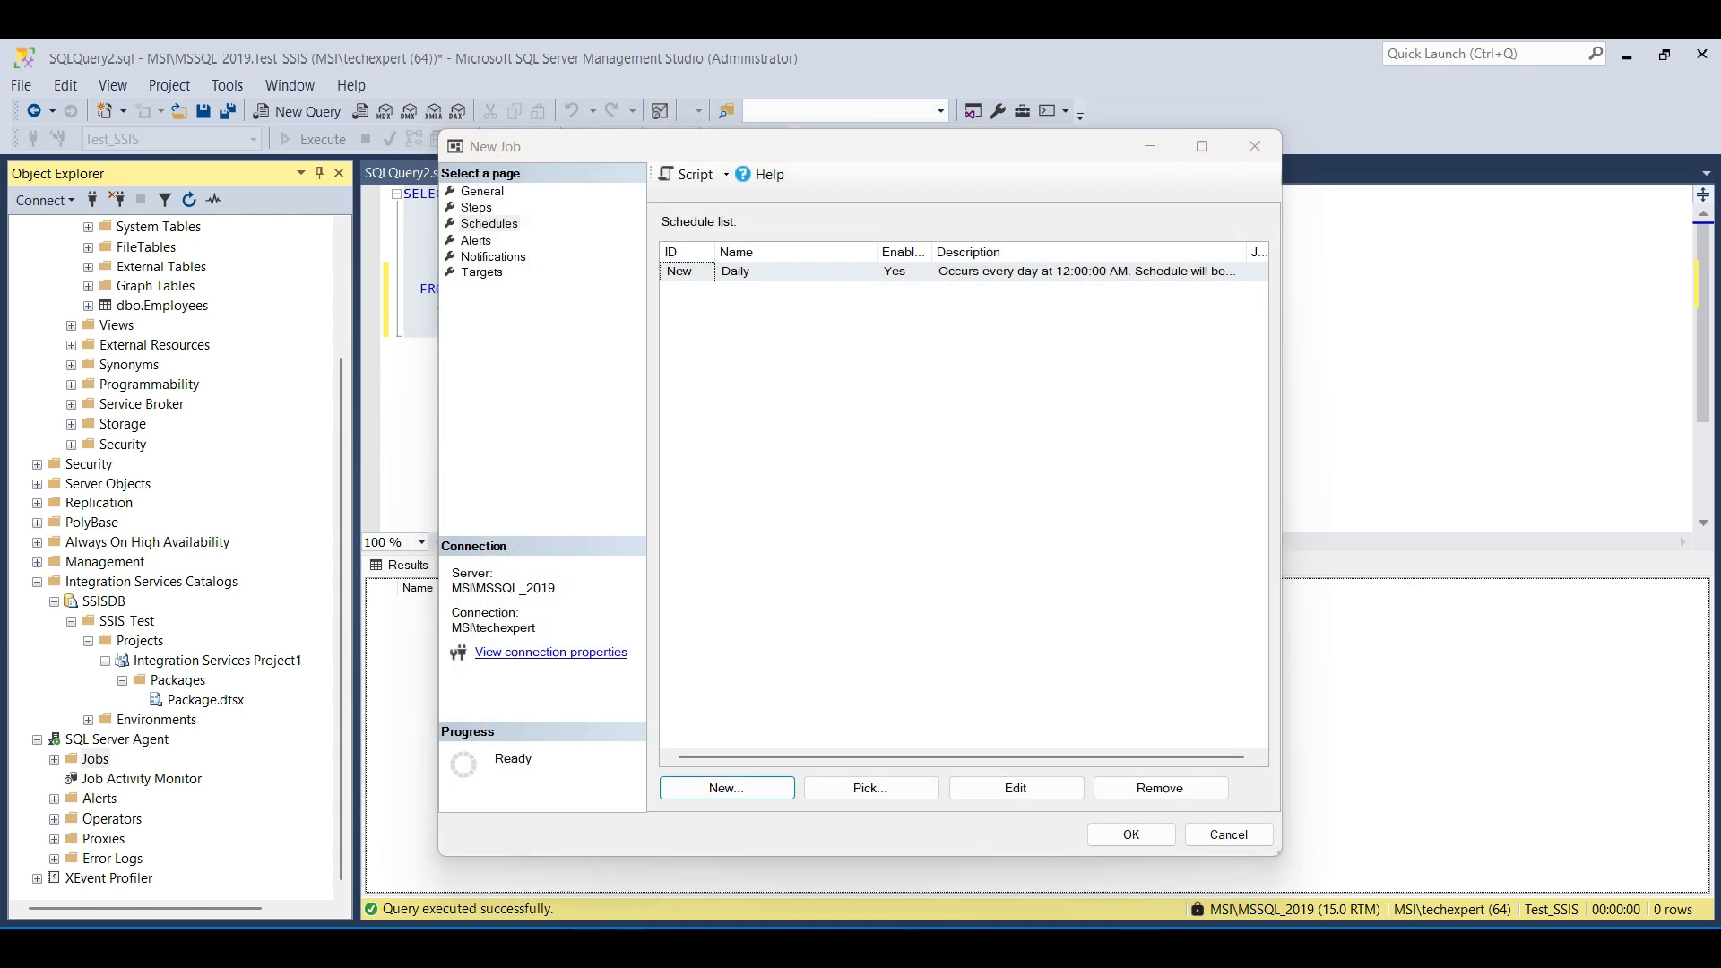
# Review the Alerts, Notifications and Targets pages, then save the LoadEmployeeTable job
pyautogui.click(476, 239)
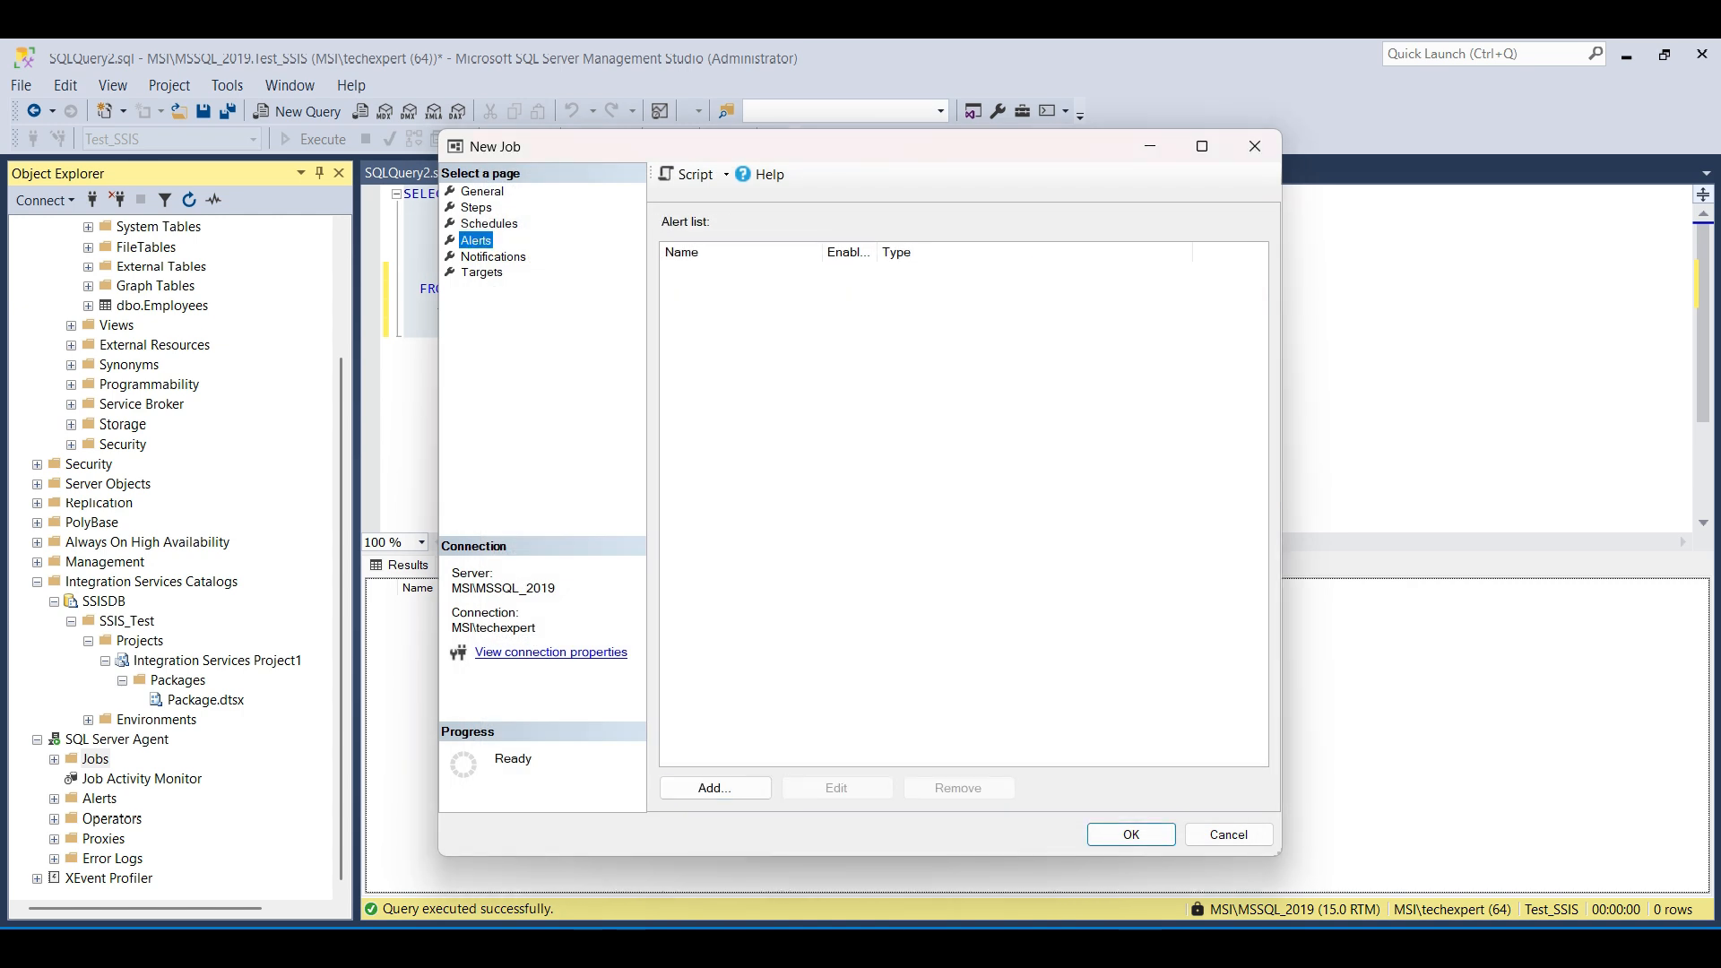
pyautogui.click(492, 257)
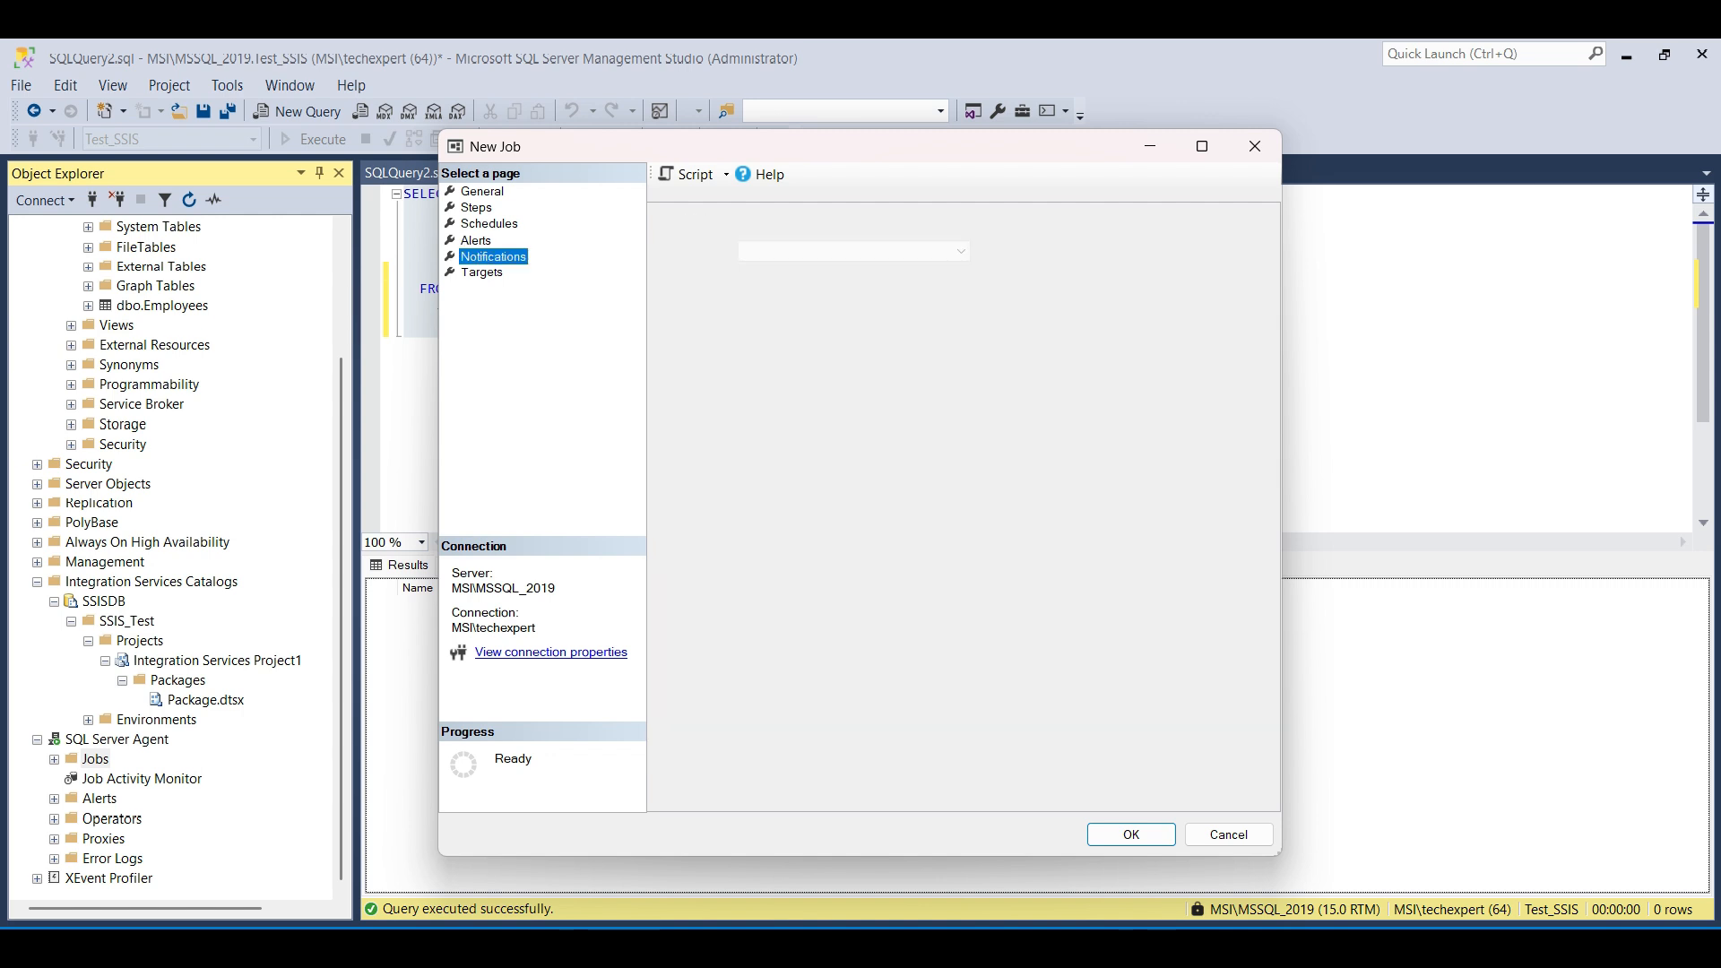
pyautogui.click(493, 257)
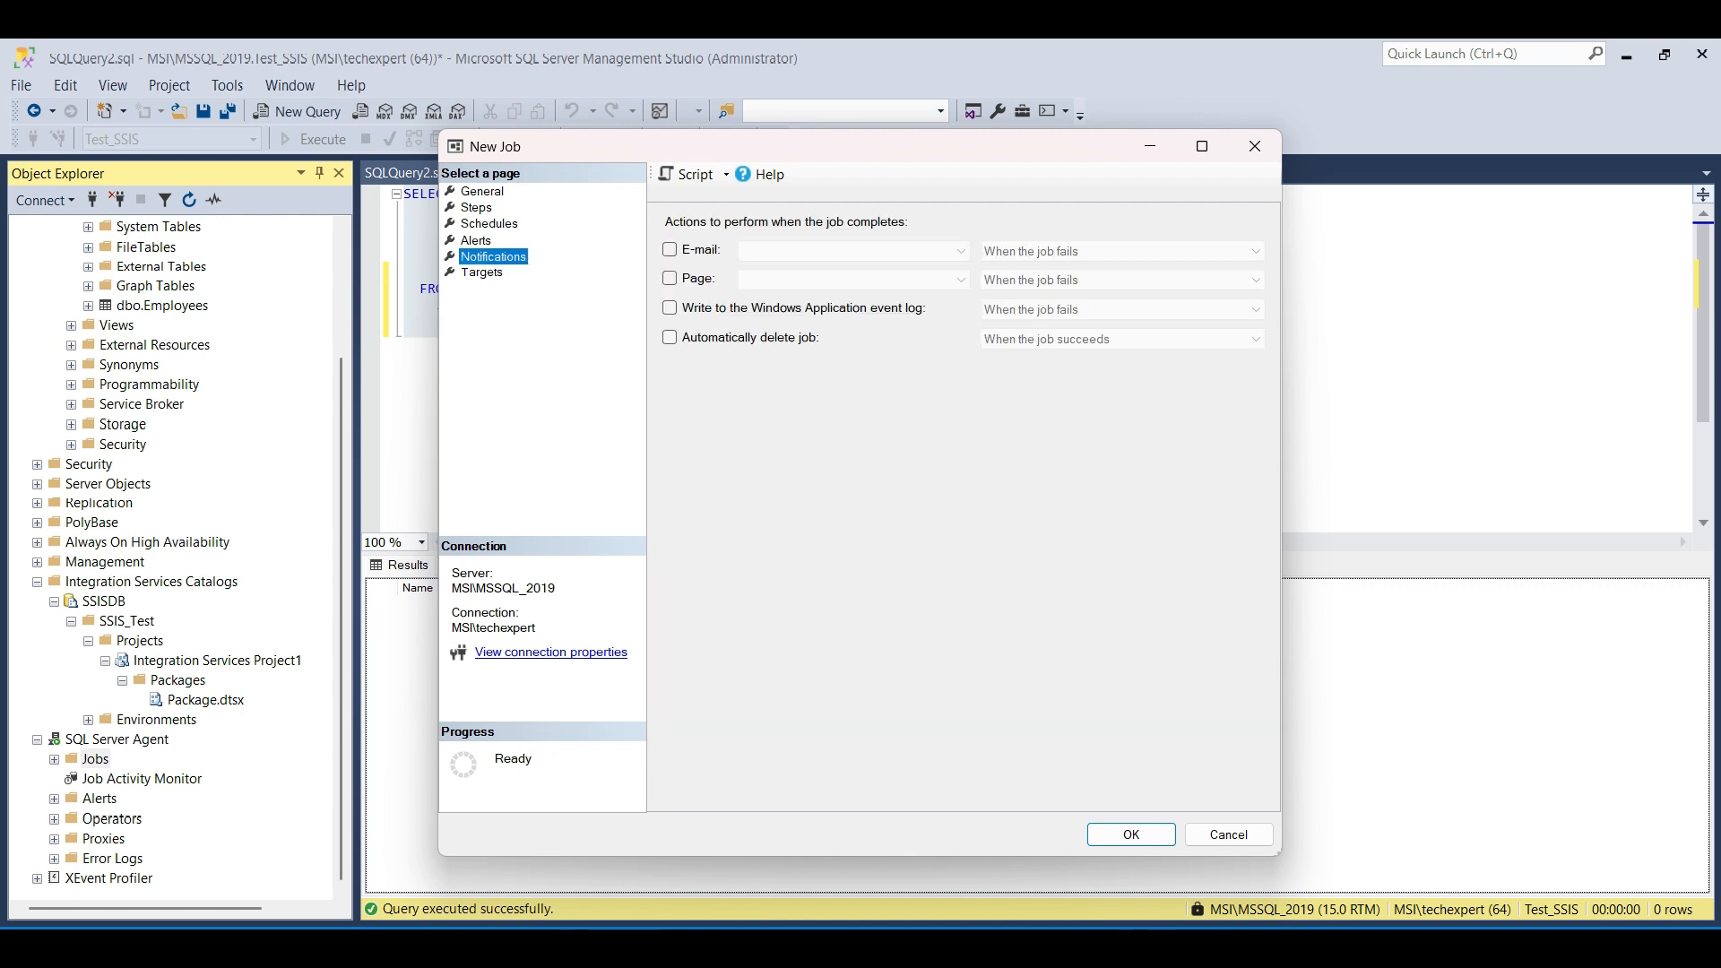
pyautogui.click(482, 271)
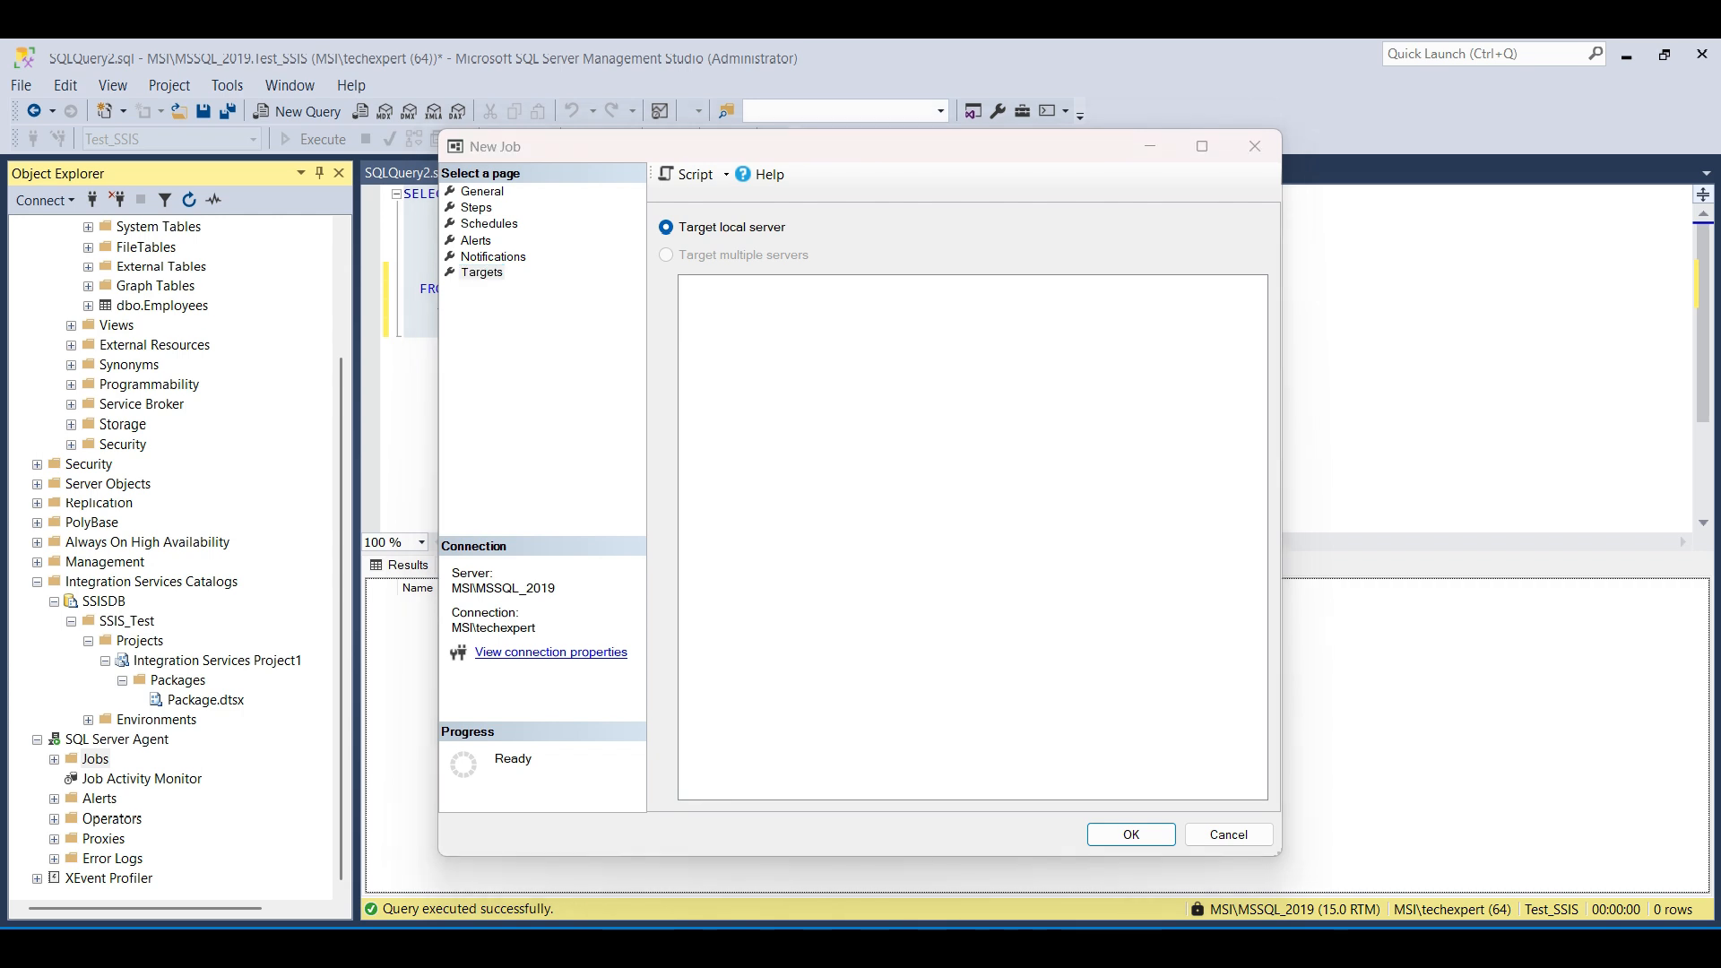
pyautogui.click(1130, 835)
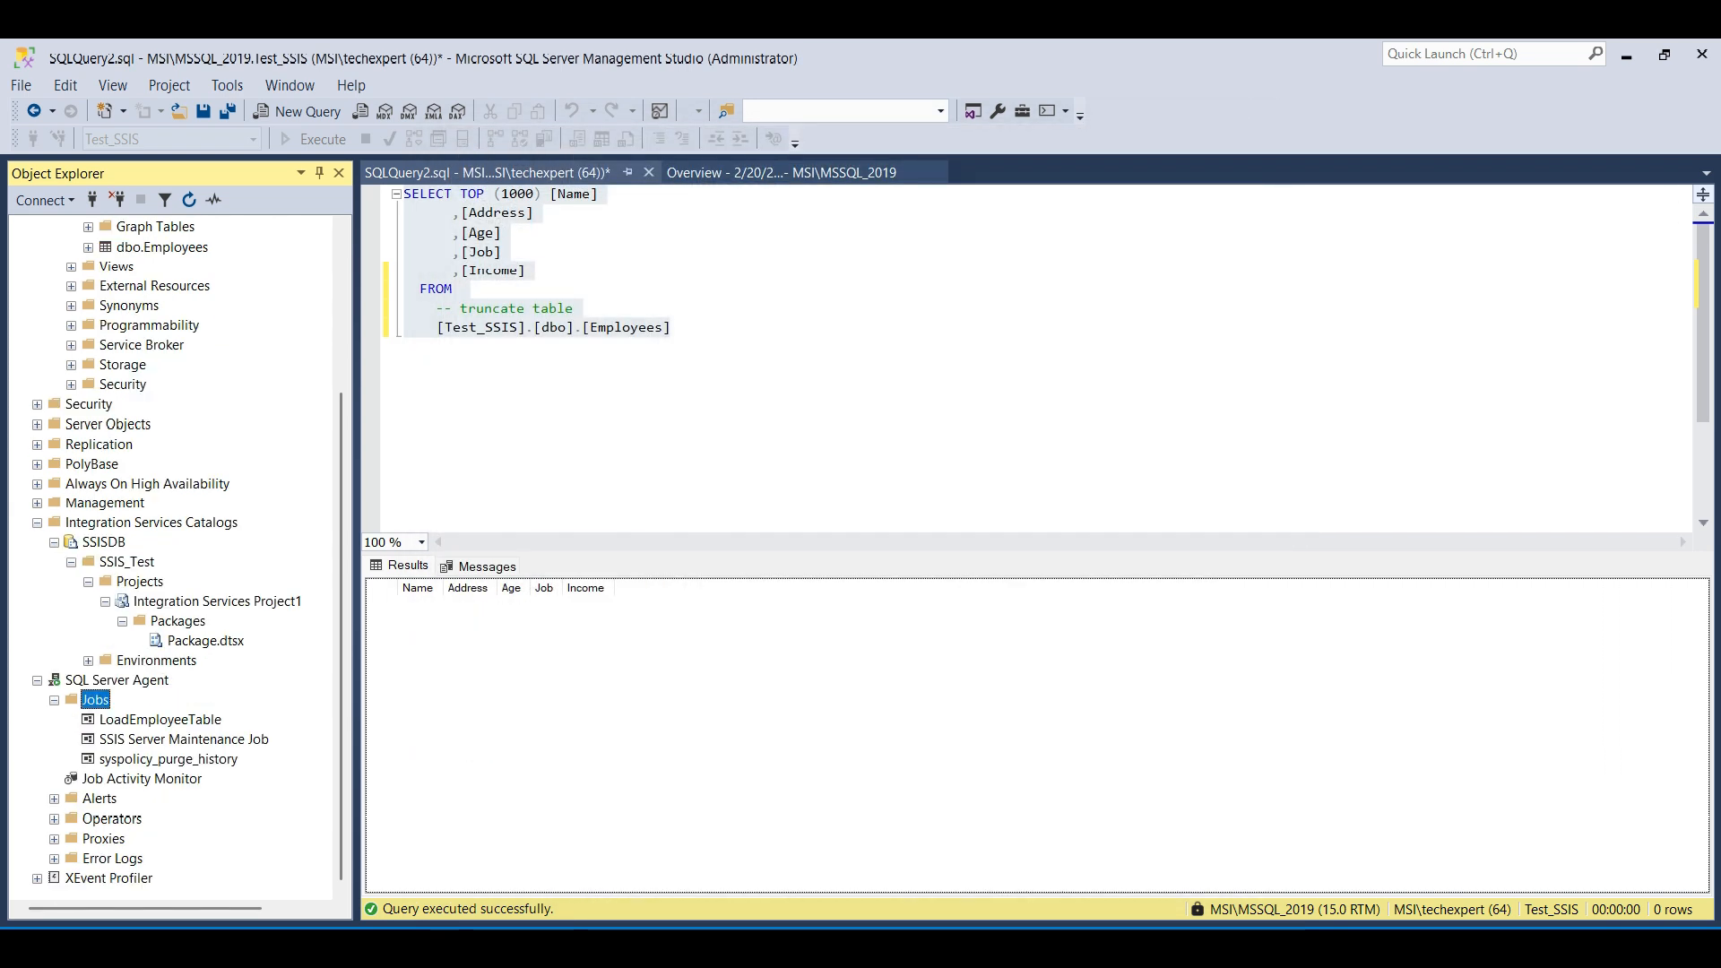
pyautogui.rightClick(160, 719)
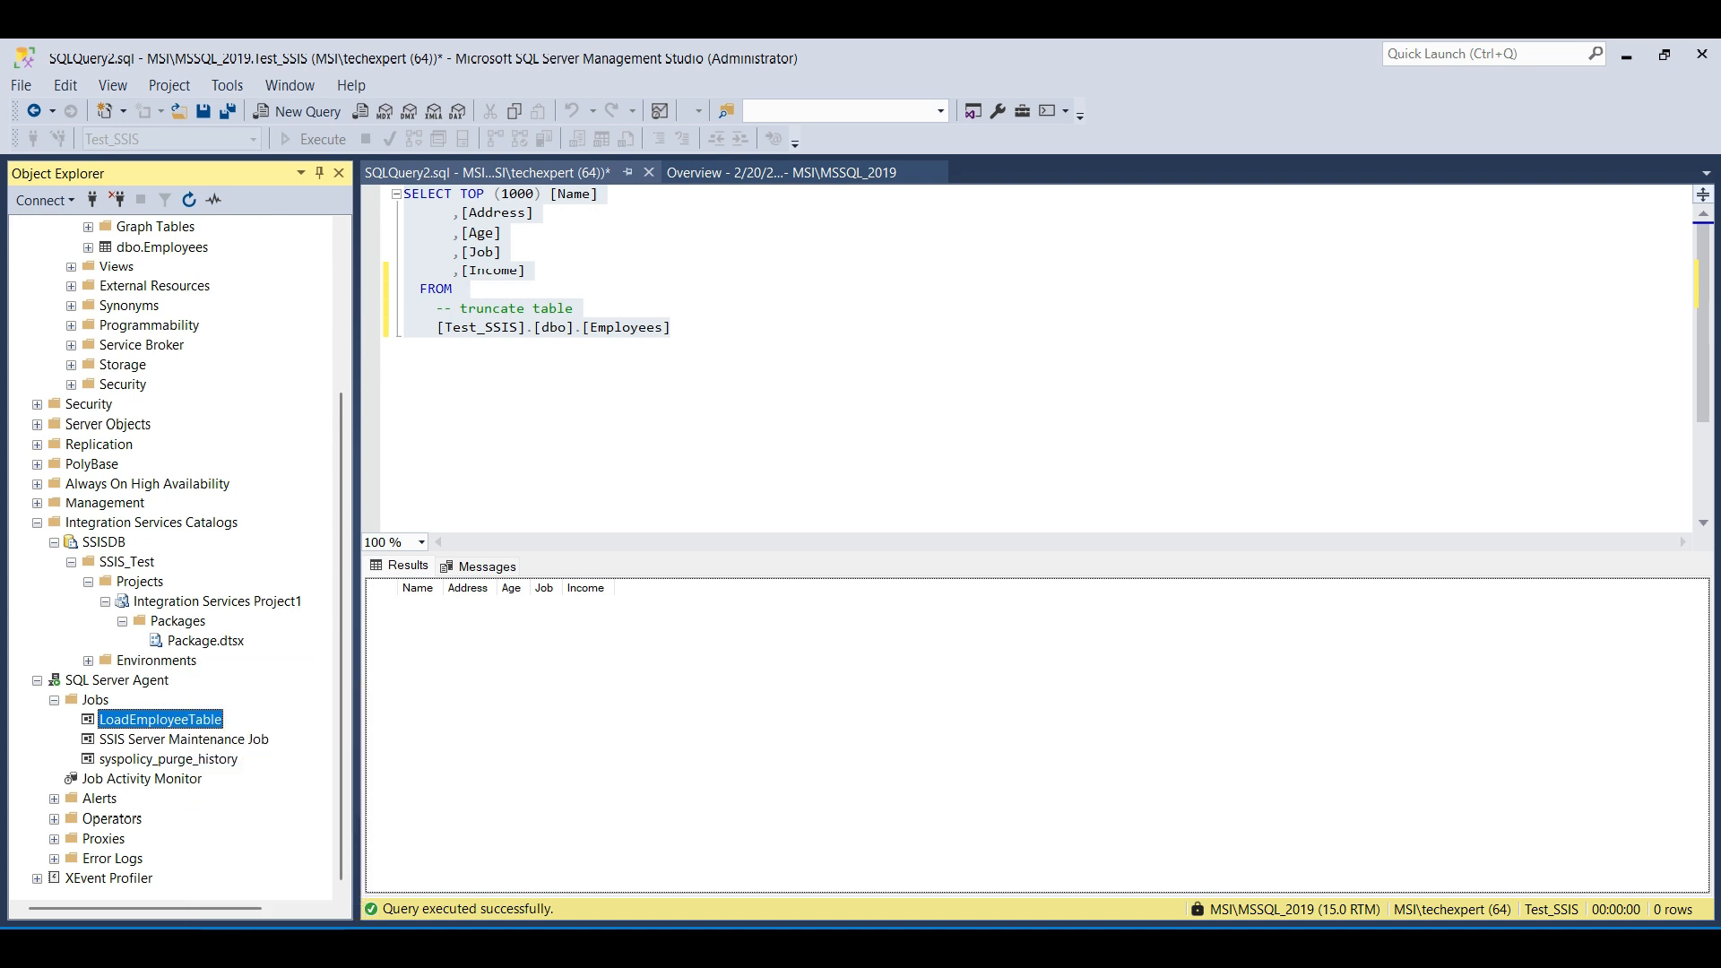
pyautogui.rightClick(141, 719)
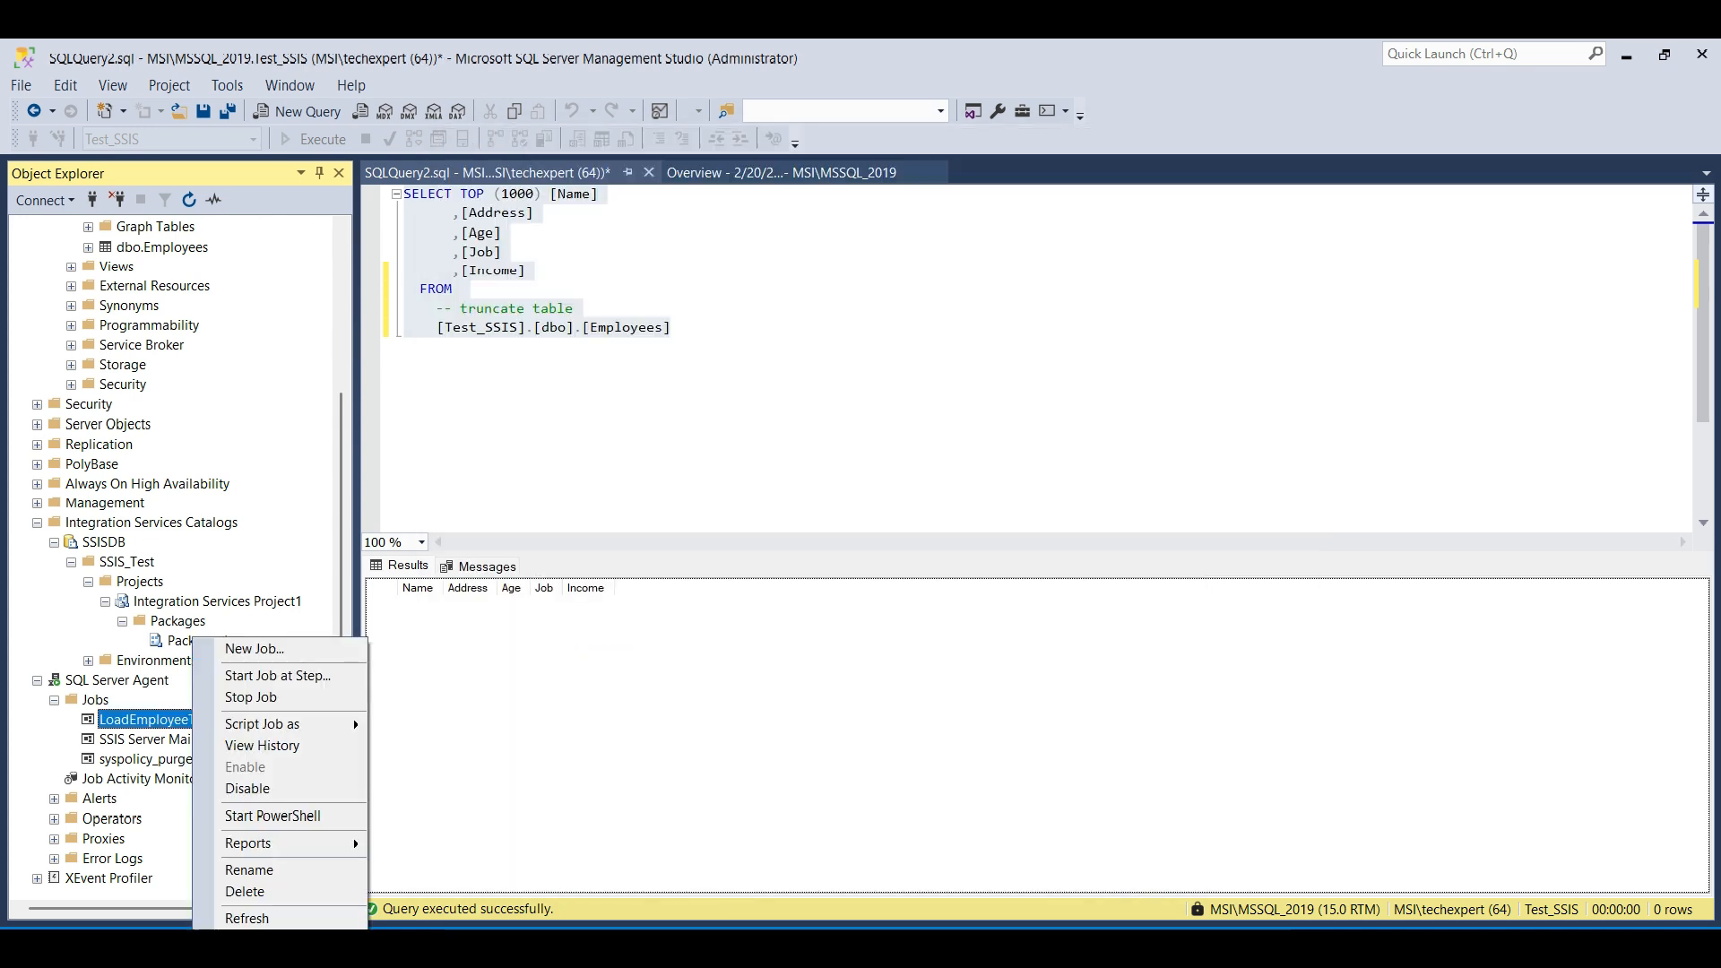
pyautogui.click(262, 746)
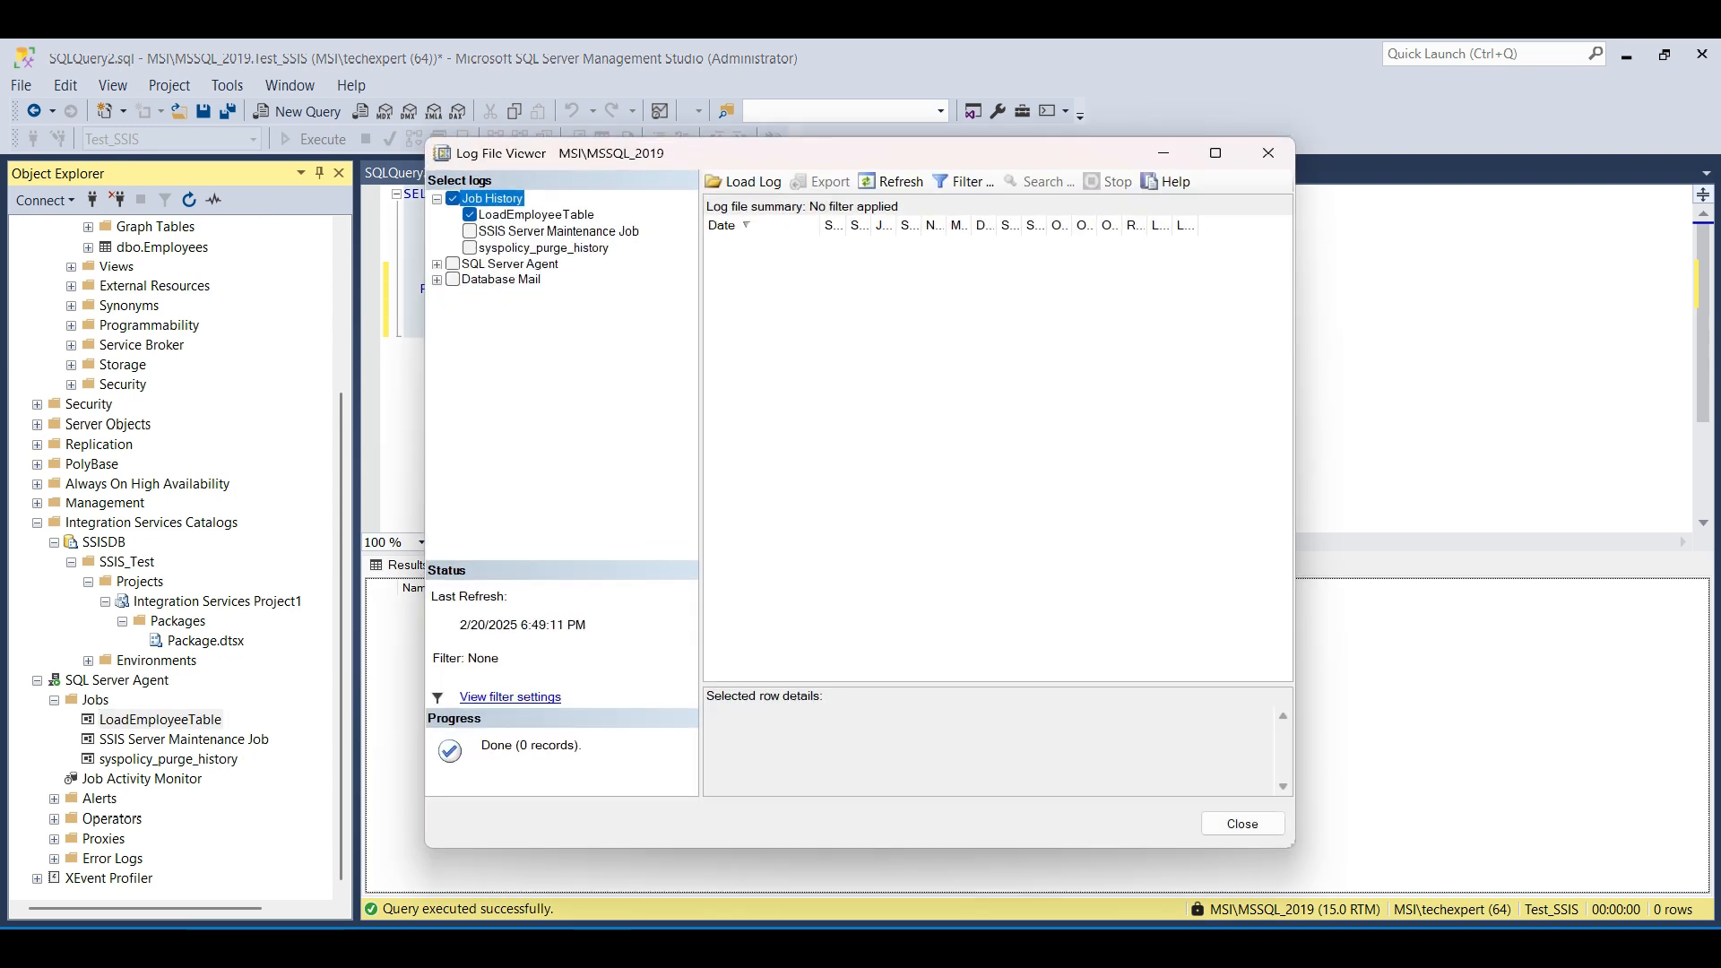
pyautogui.click(1242, 822)
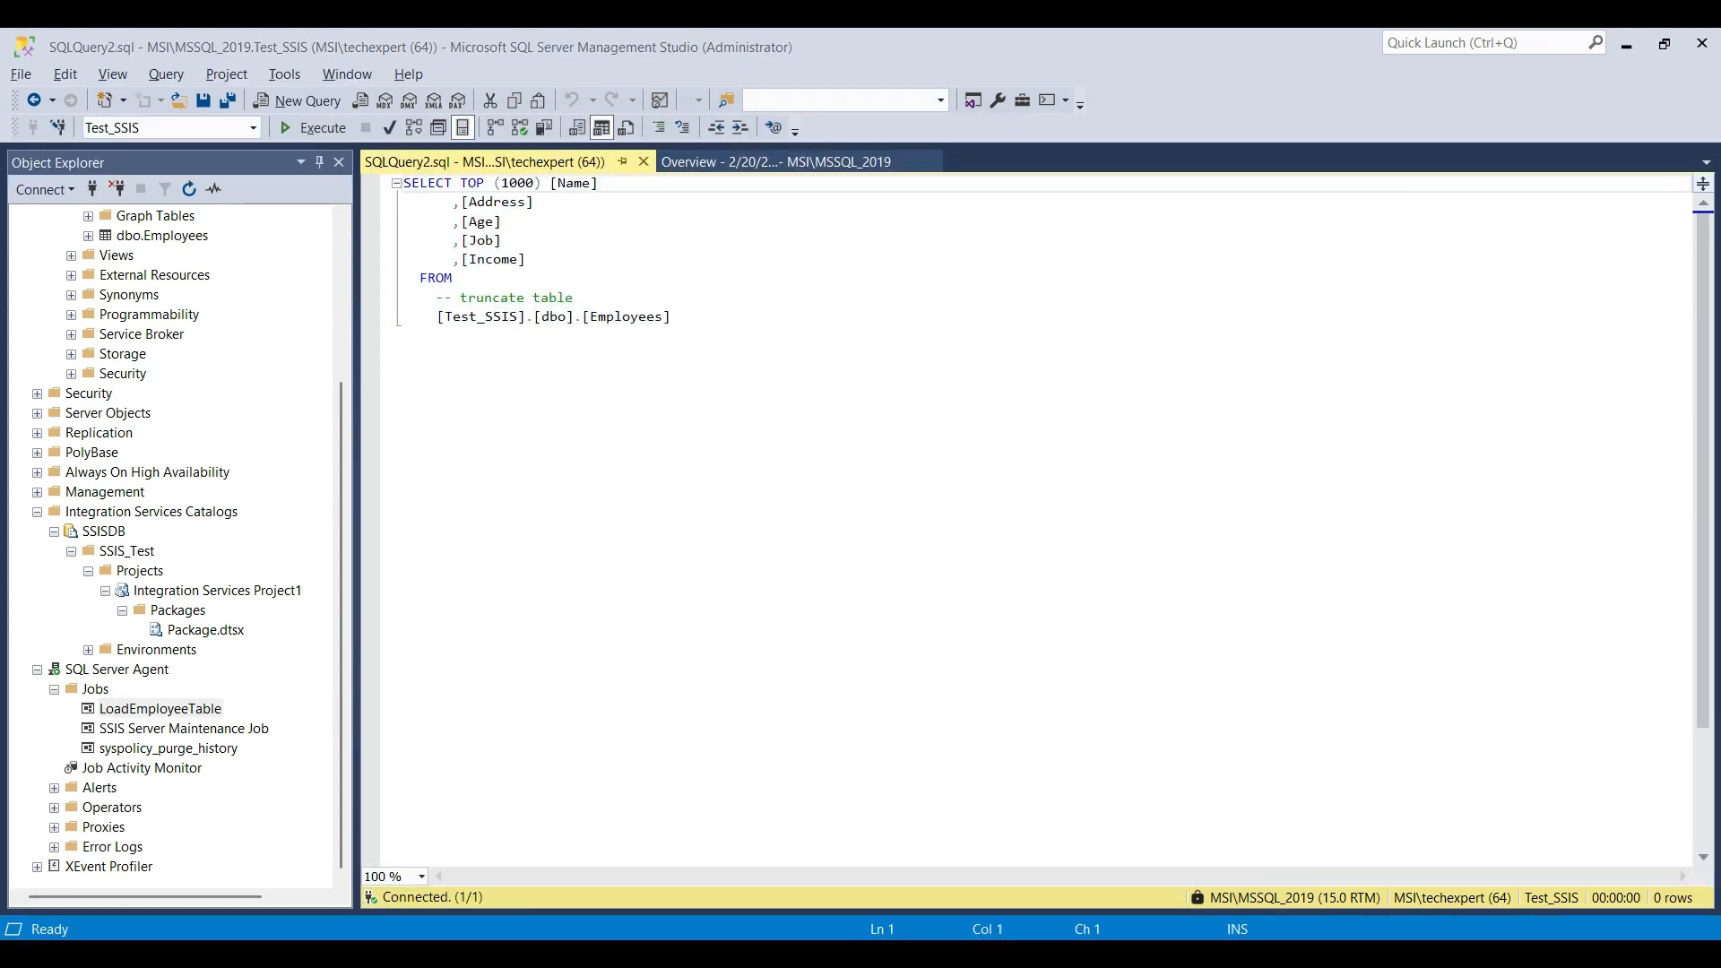
# Rerun the whole Employees query and scroll the results to check the loaded rows
pyautogui.press('Ctrl+a')
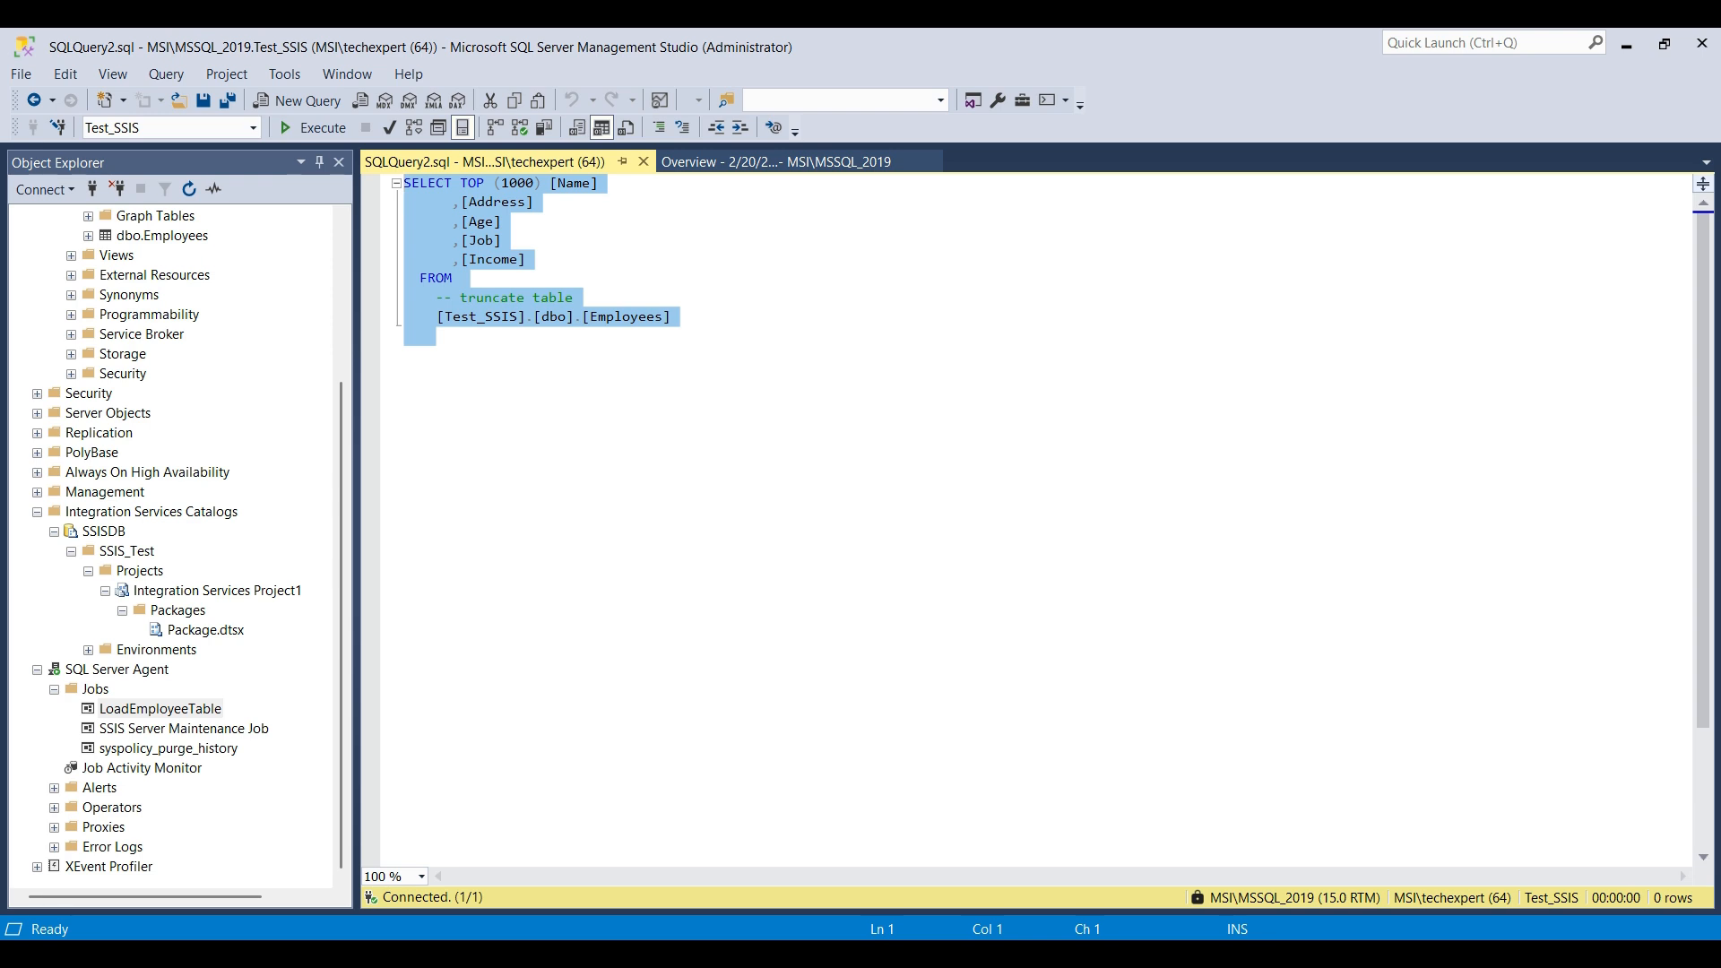
pyautogui.click(286, 127)
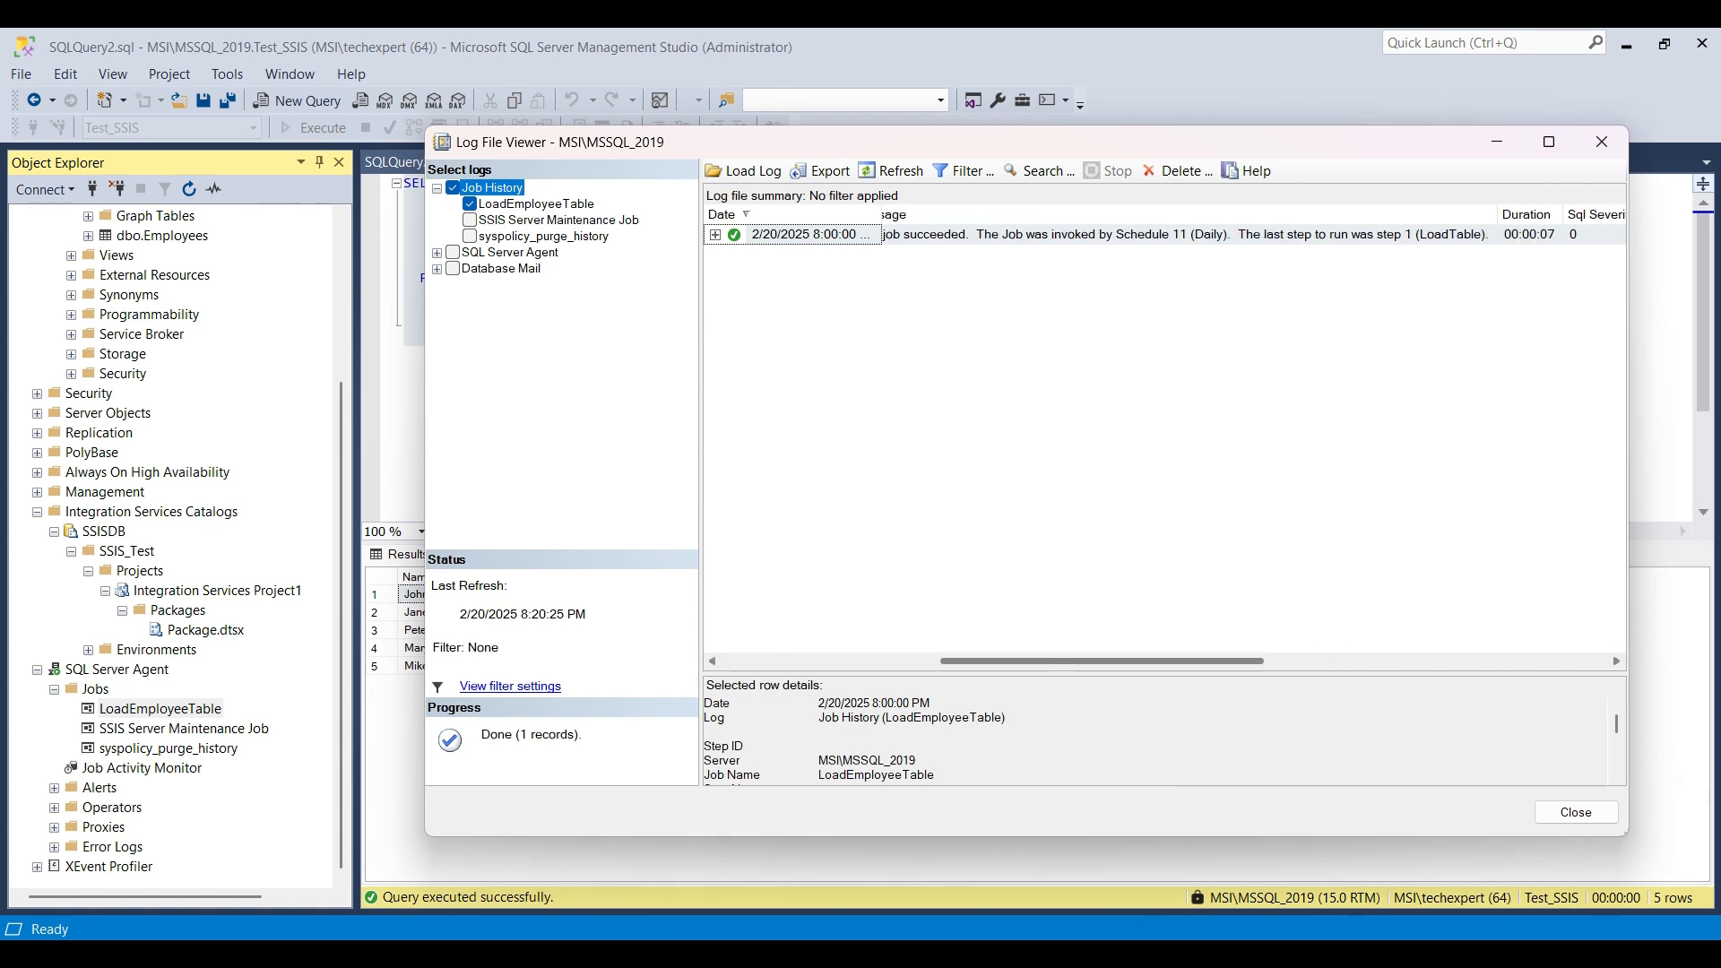
pyautogui.hscroll(3)
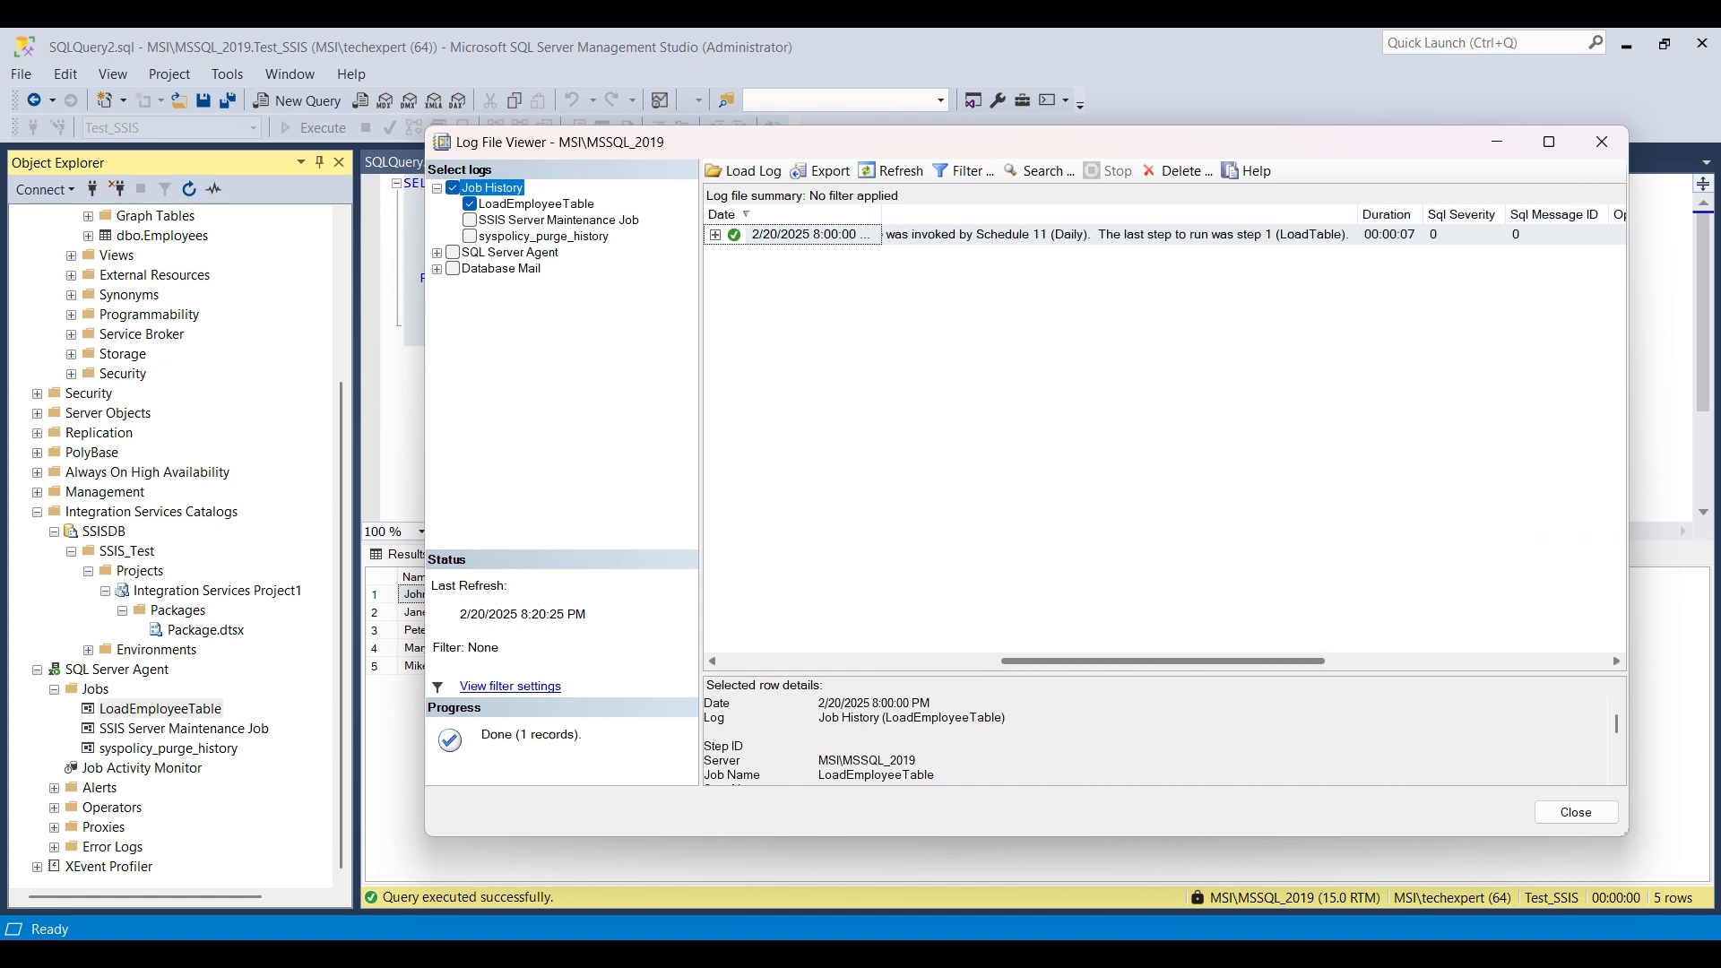